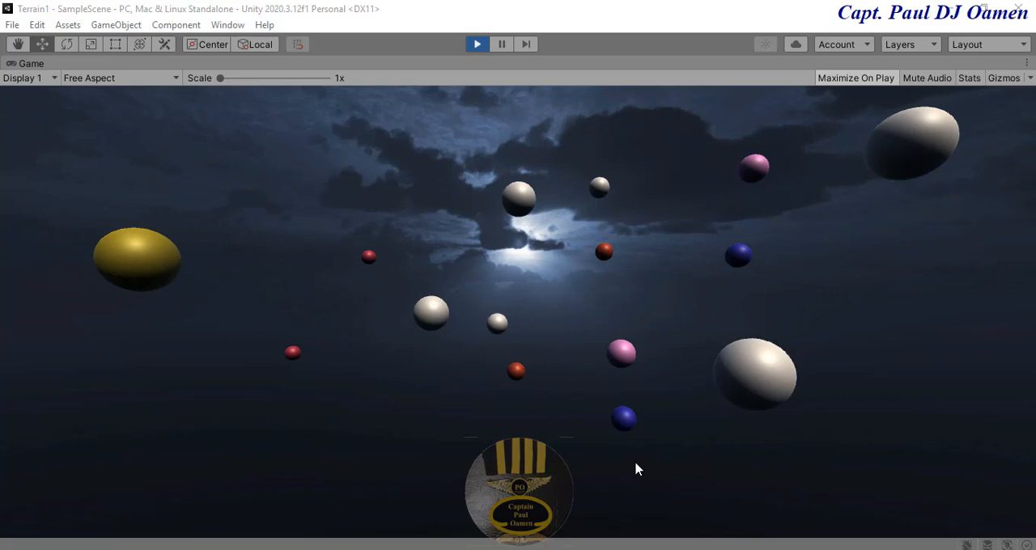
mouse_move(669, 479)
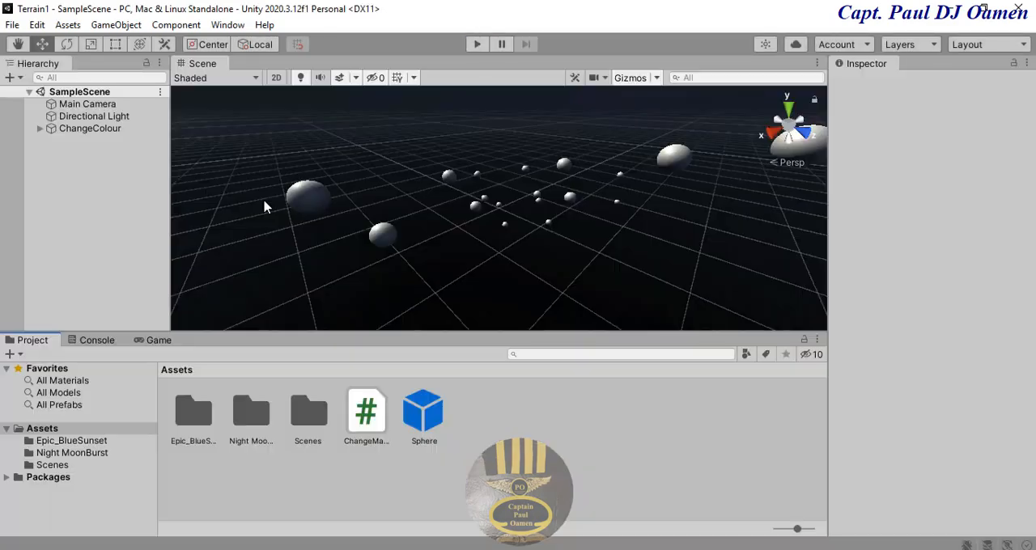
Step: Create a new scene from the Basic (Built-in) template via File > New Scene
click(13, 24)
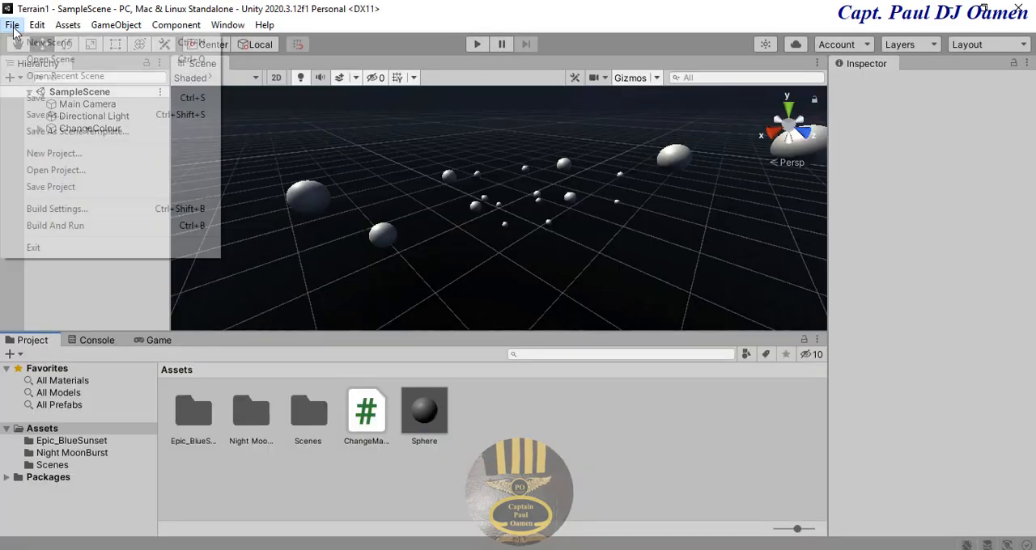
click(50, 43)
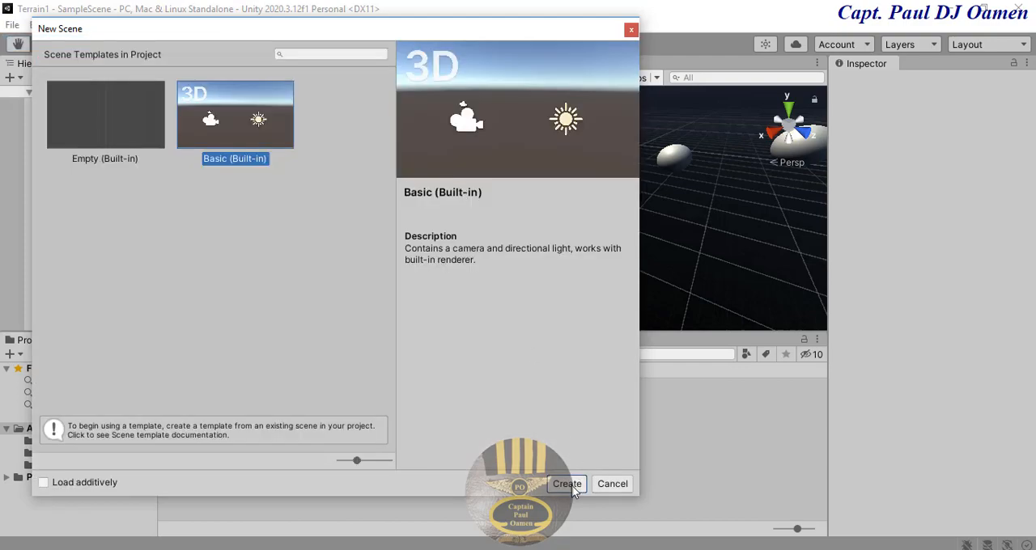
click(566, 482)
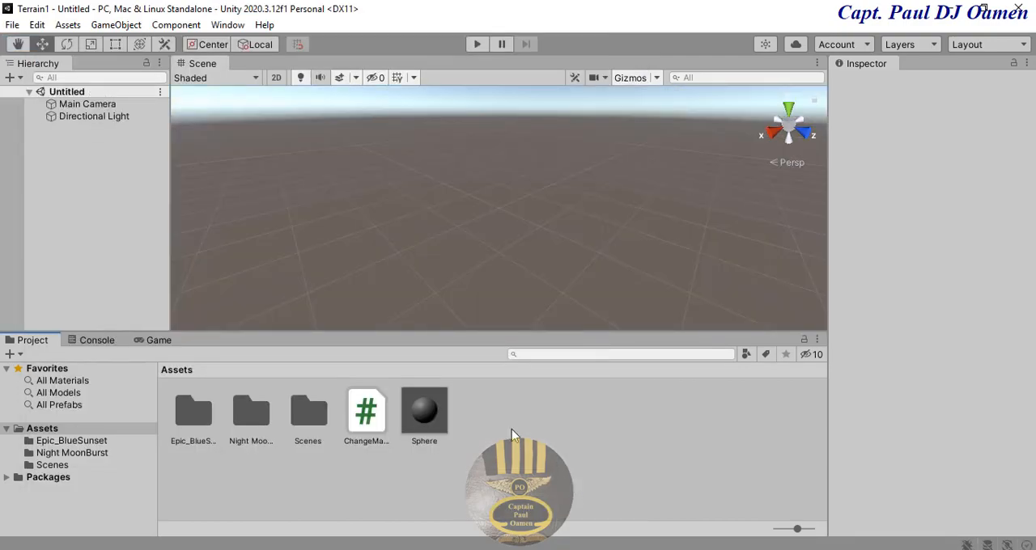
Step: Create a C# script named ChangeColour in Assets and open it for editing
right_click(510, 433)
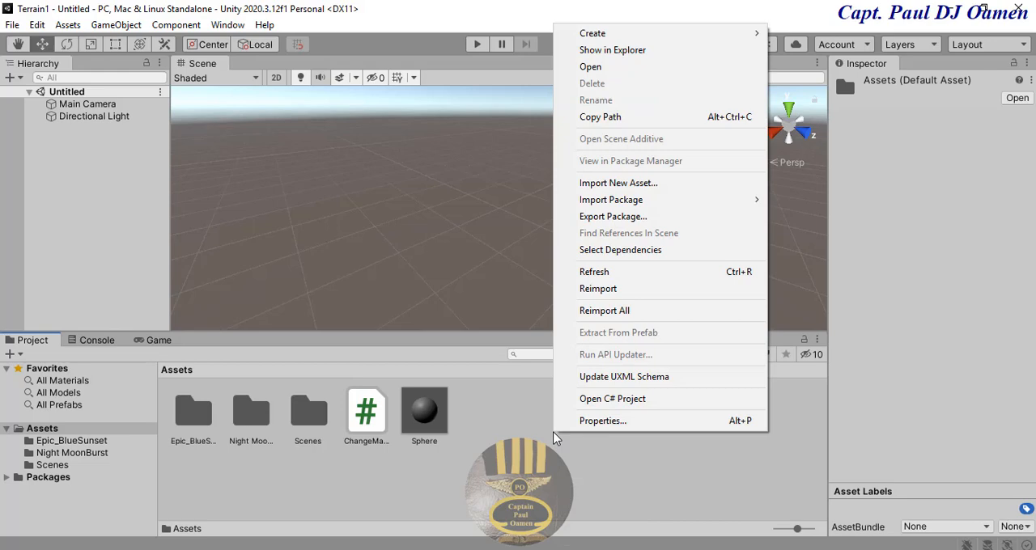
mouse_move(634, 66)
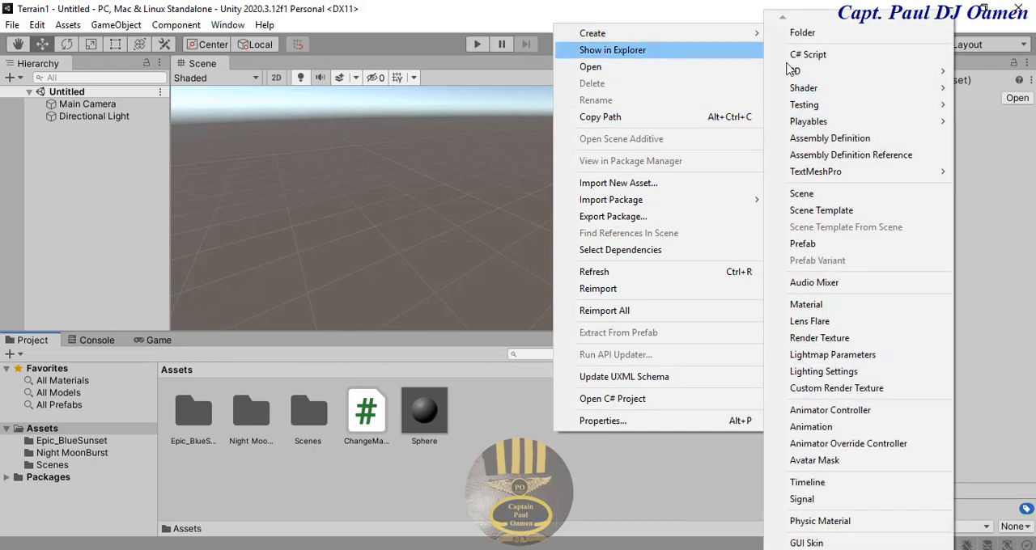
click(808, 55)
text(ChangeColour)
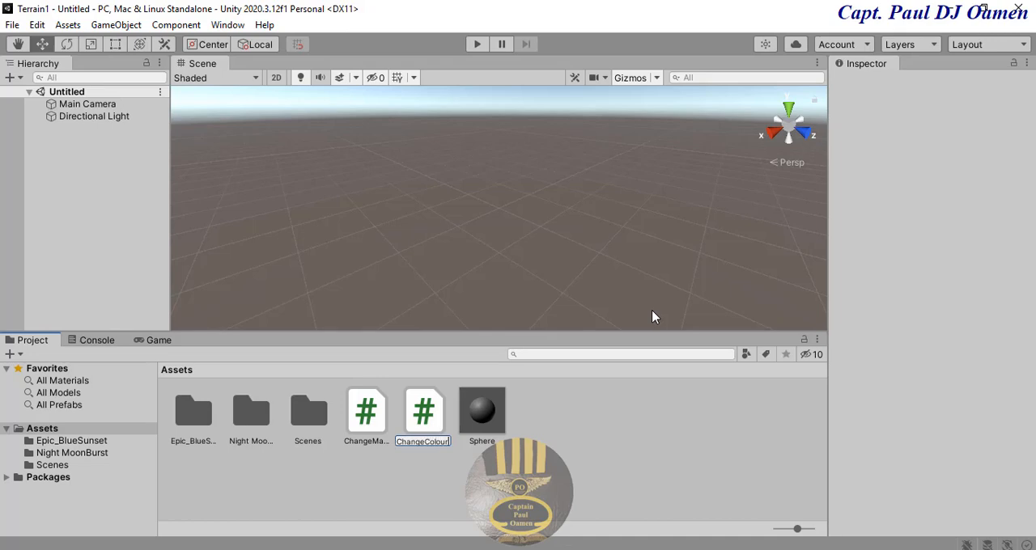
click(365, 411)
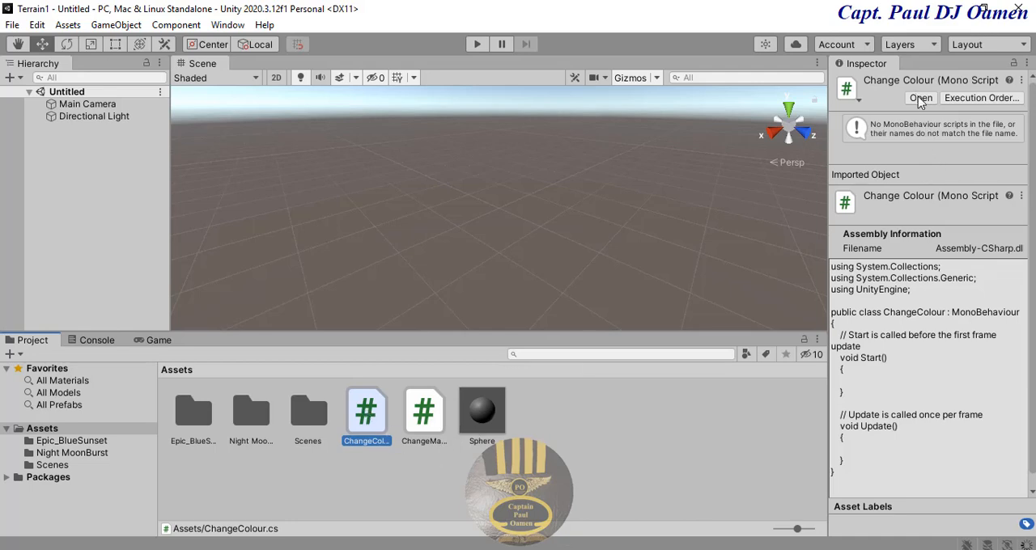
click(919, 97)
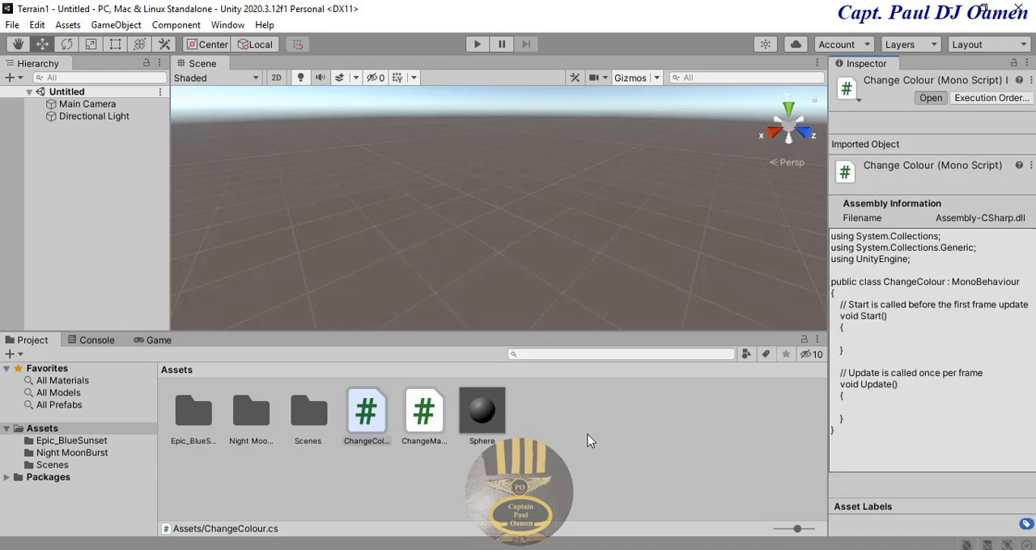
Step: Declare [SerializeField] Color fColour = Color.white; above Start in ChangeColour
double_click(366, 411)
text([)
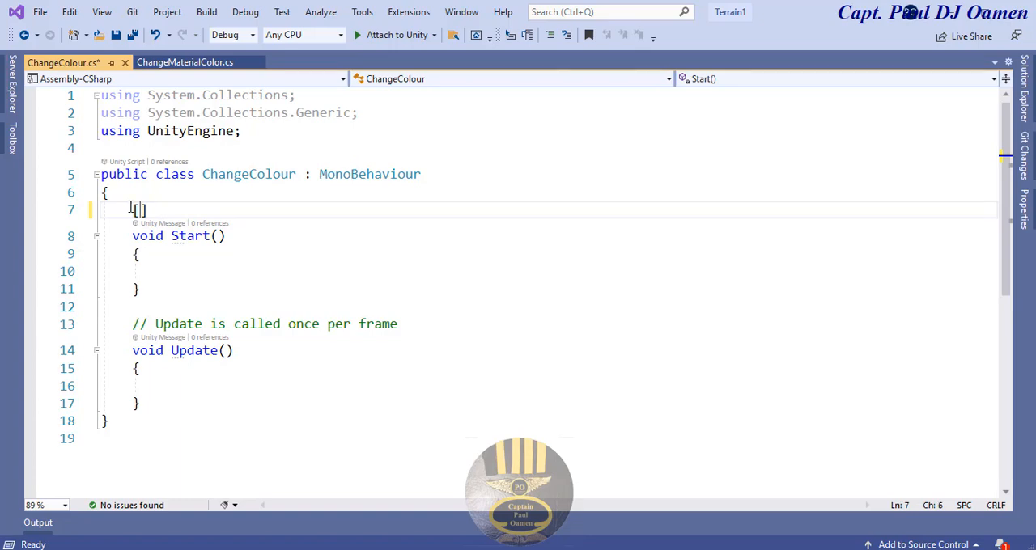
text(Se)
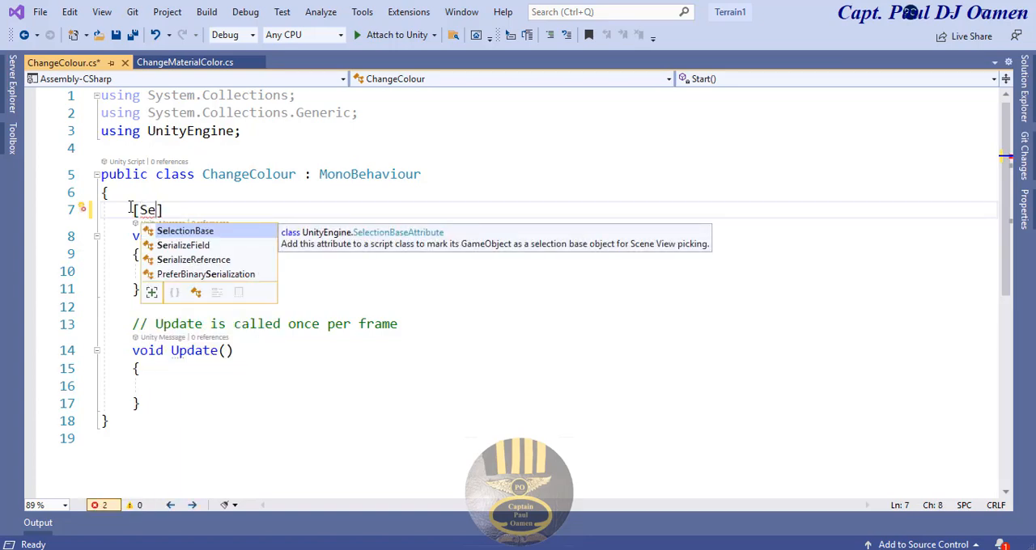
text(r)
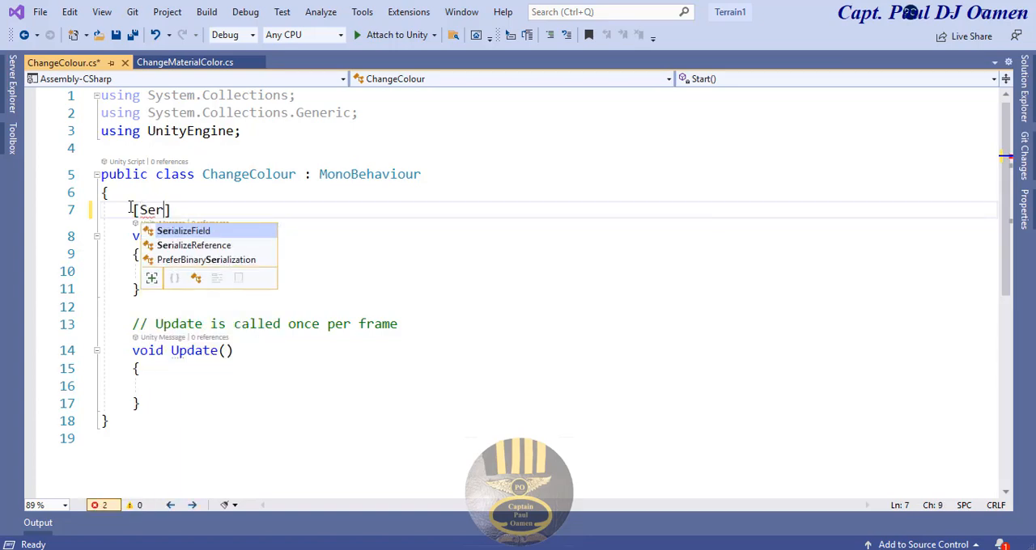
text(ializeField)
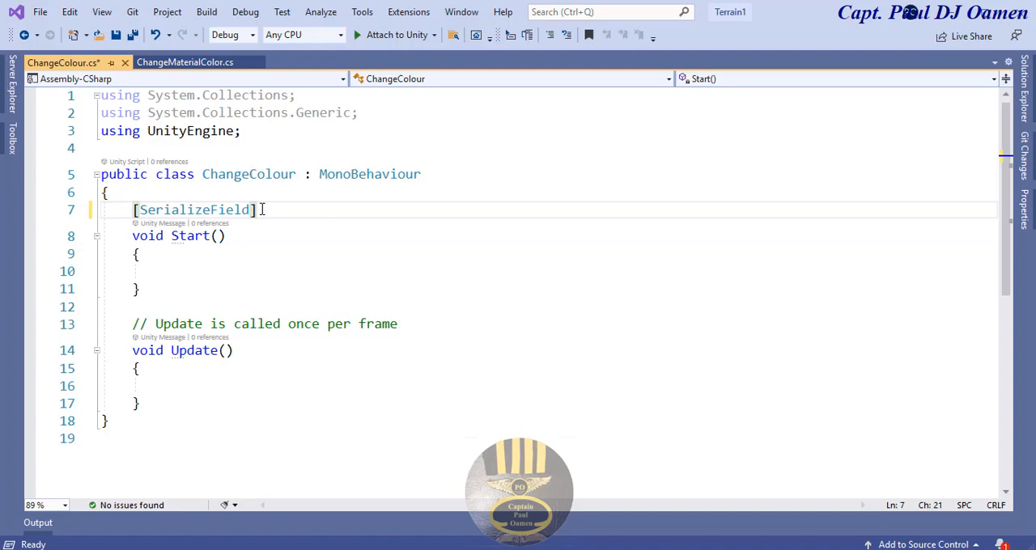
text([Col)
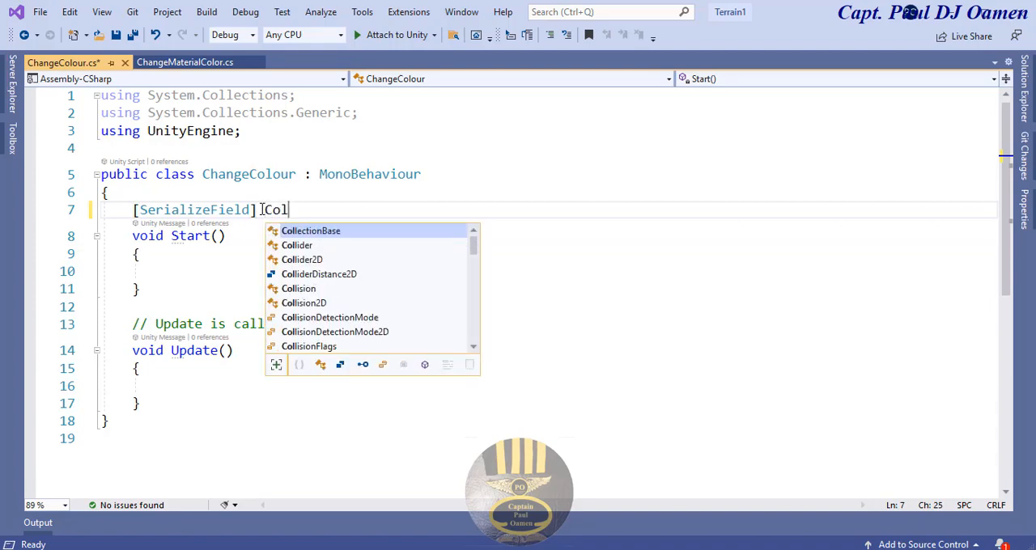
text(or)
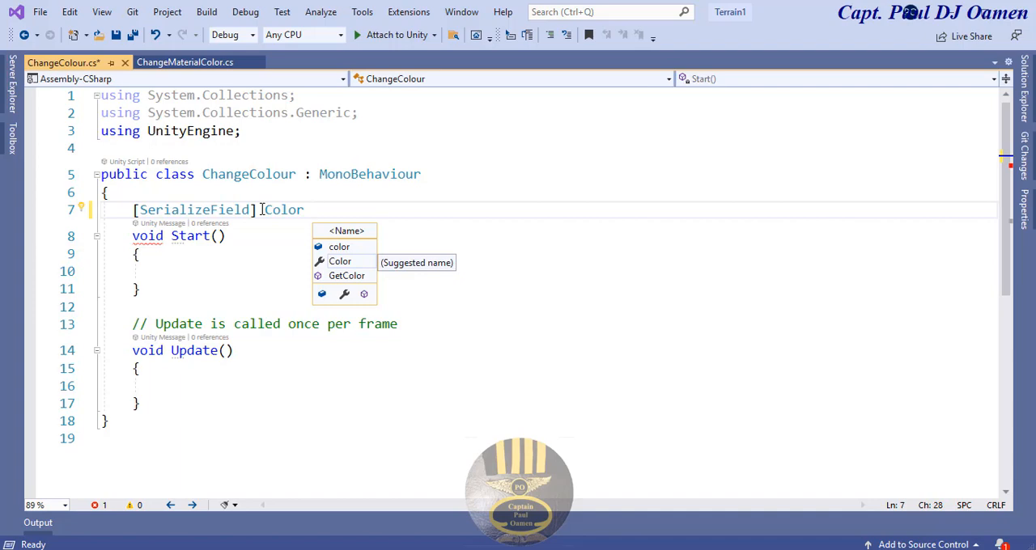
text(fCol)
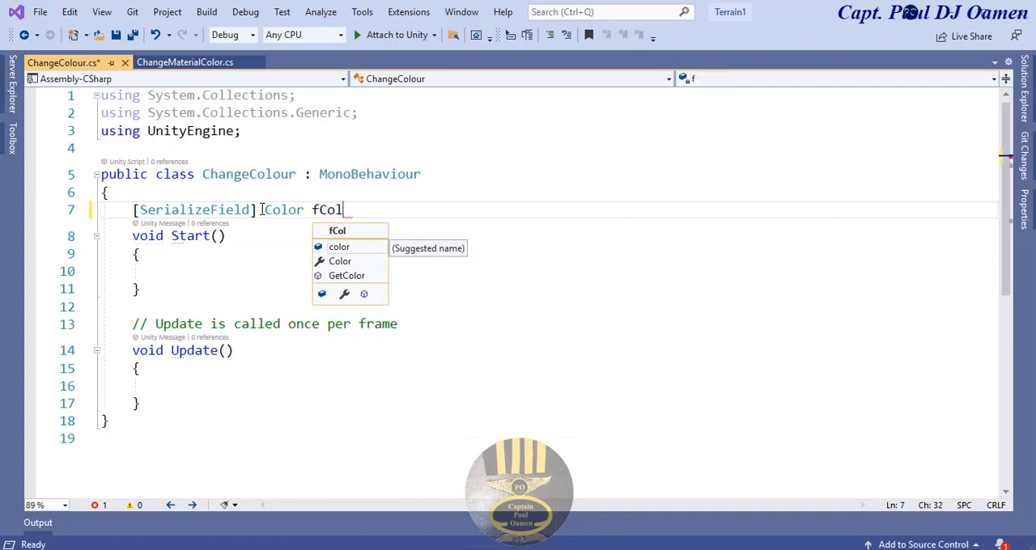
text(our)
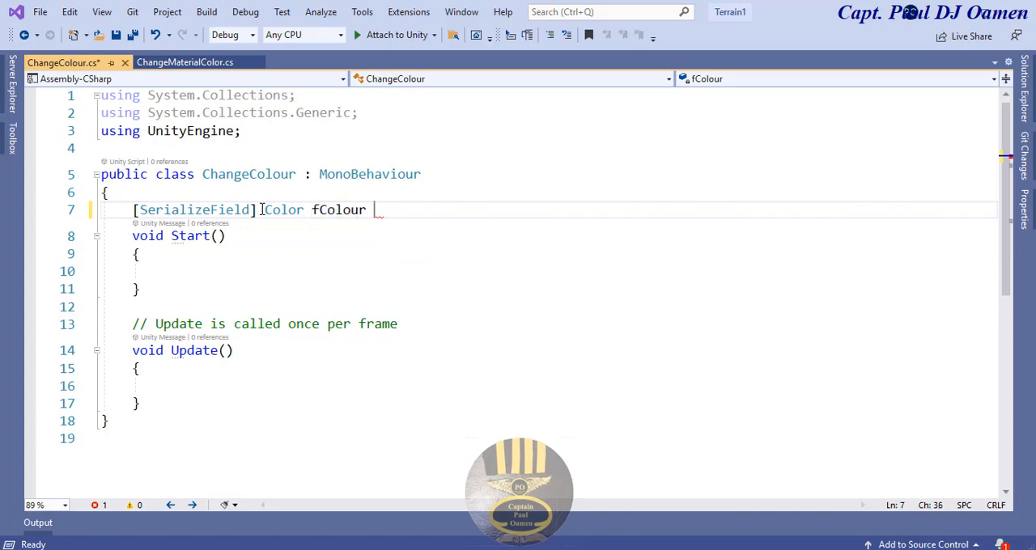
text(= Color)
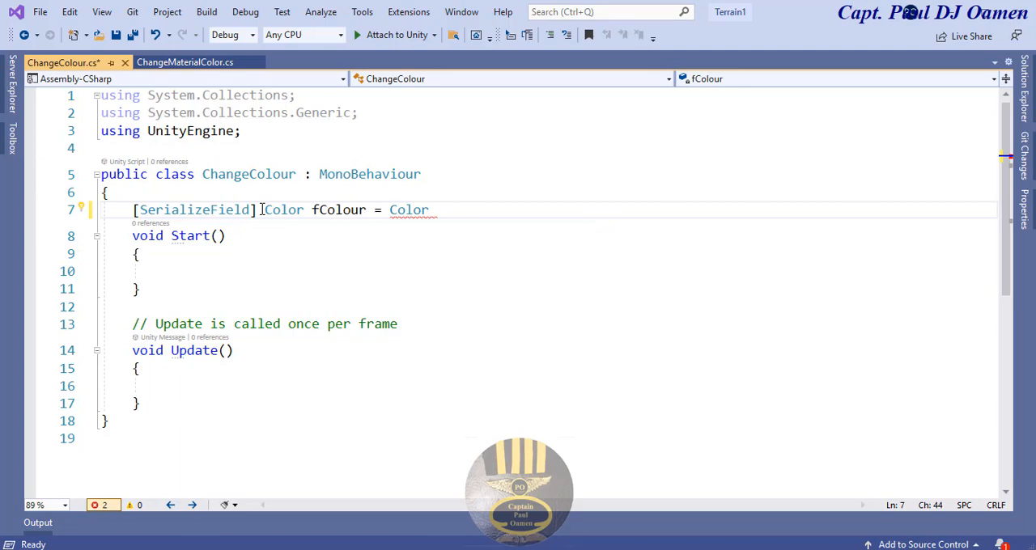
text(.Wh)
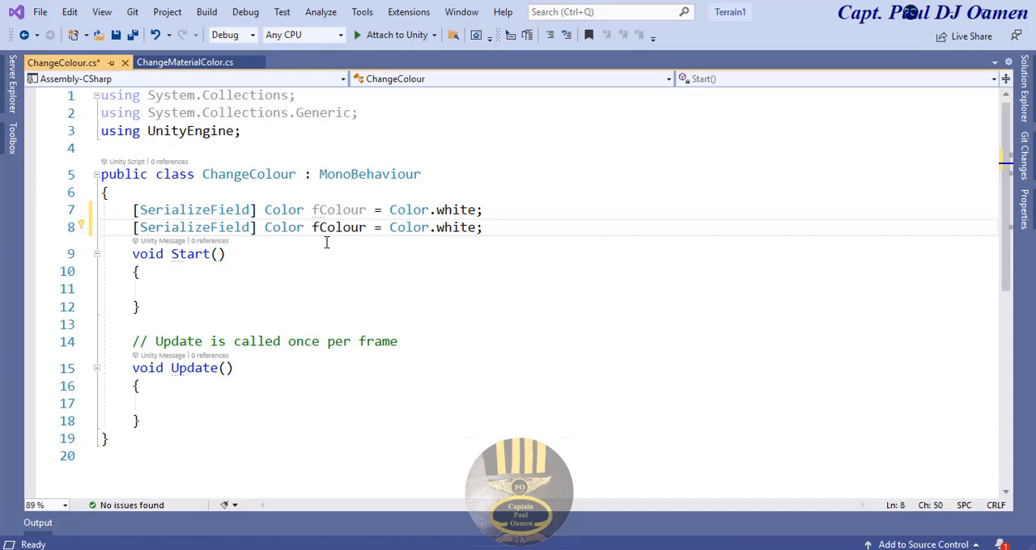
mouse_move(340, 227)
text(t)
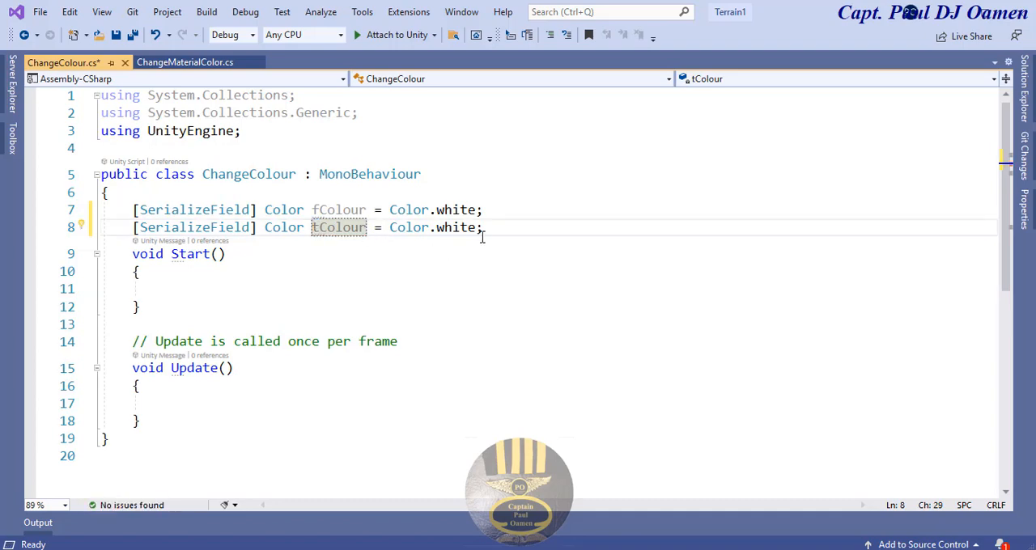
Step: Change the duplicated field's value from white to red for tColour
double_click(457, 227)
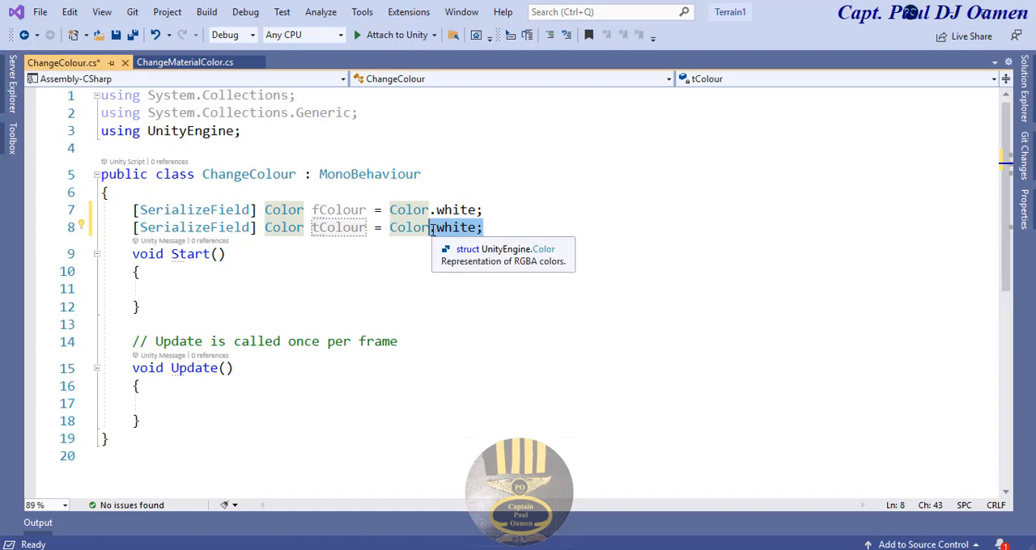
text(red)
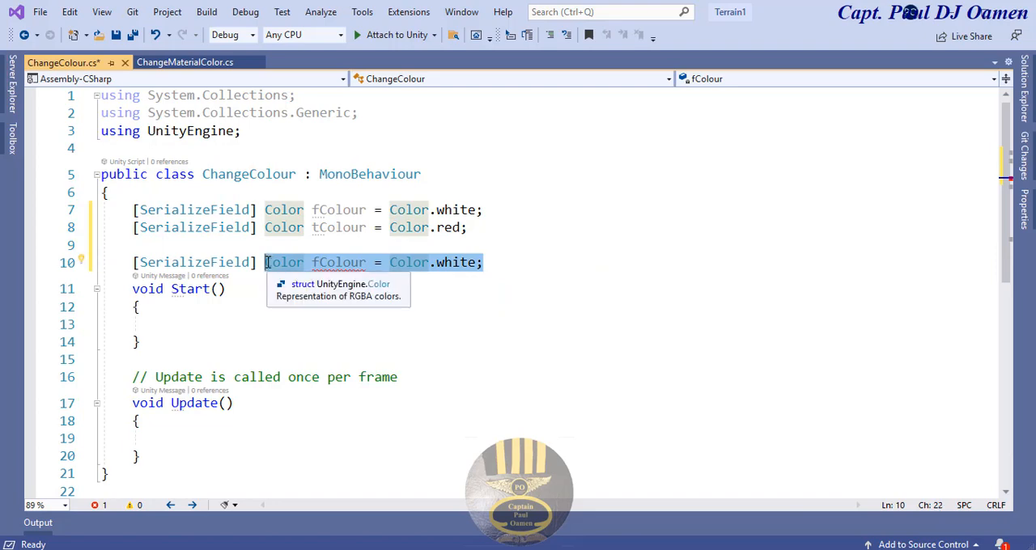
Step: Make the third field a serialized float speed = 1f; below the colour fields
text(float)
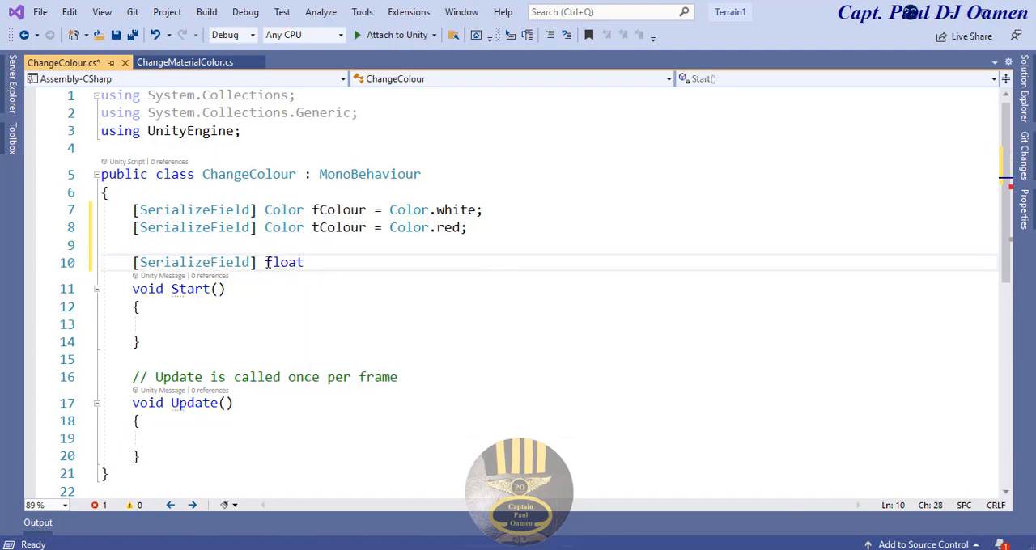
text(spee)
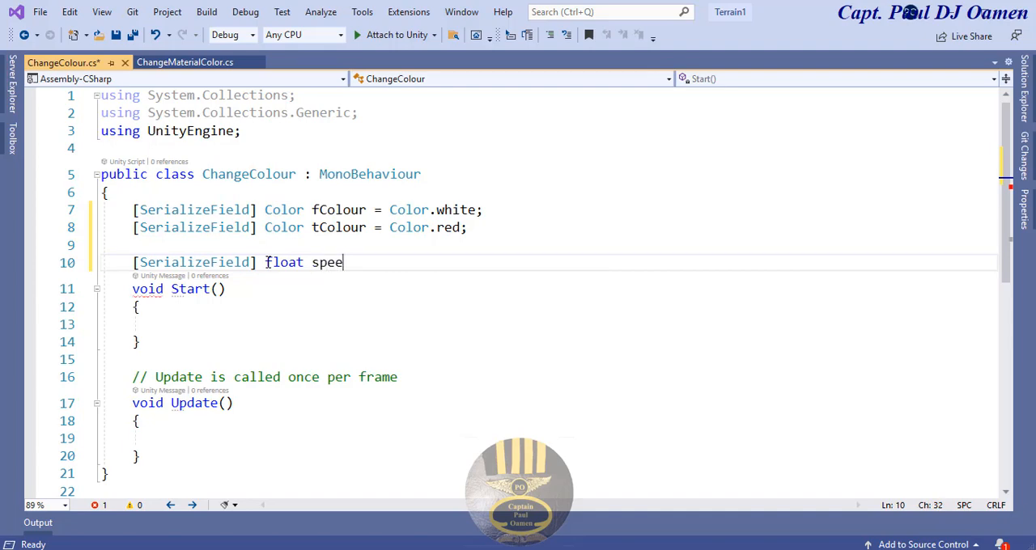
text(d =)
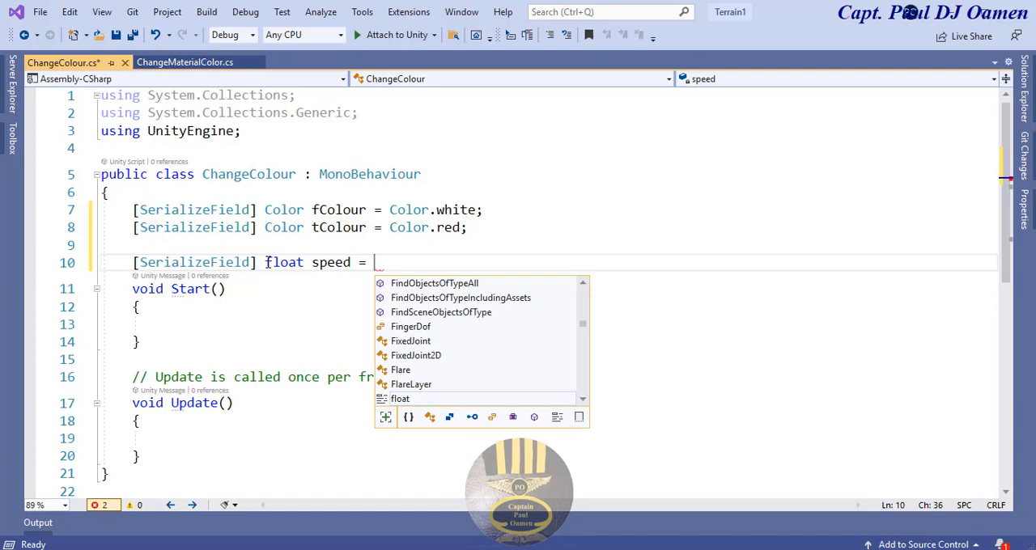
text(1f;)
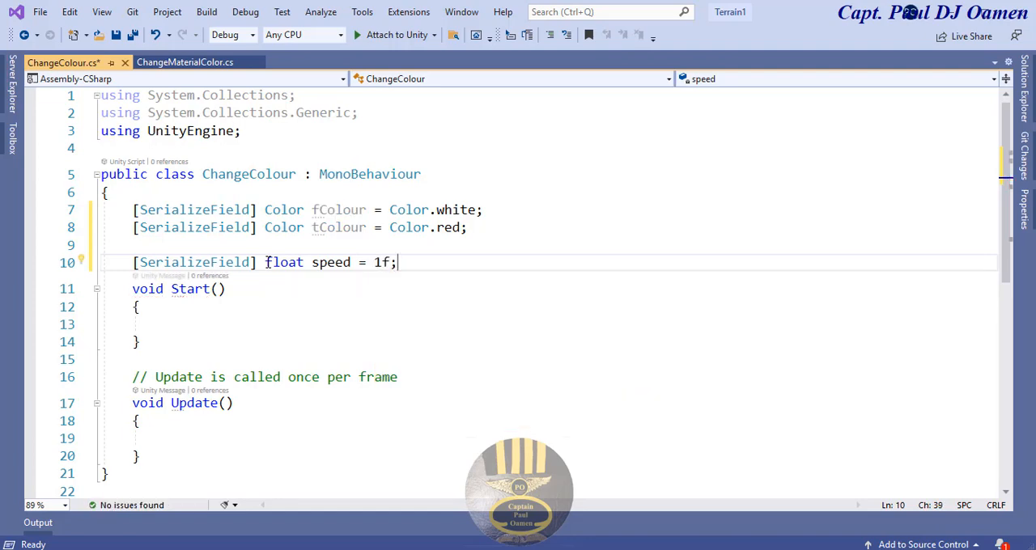
key(Return)
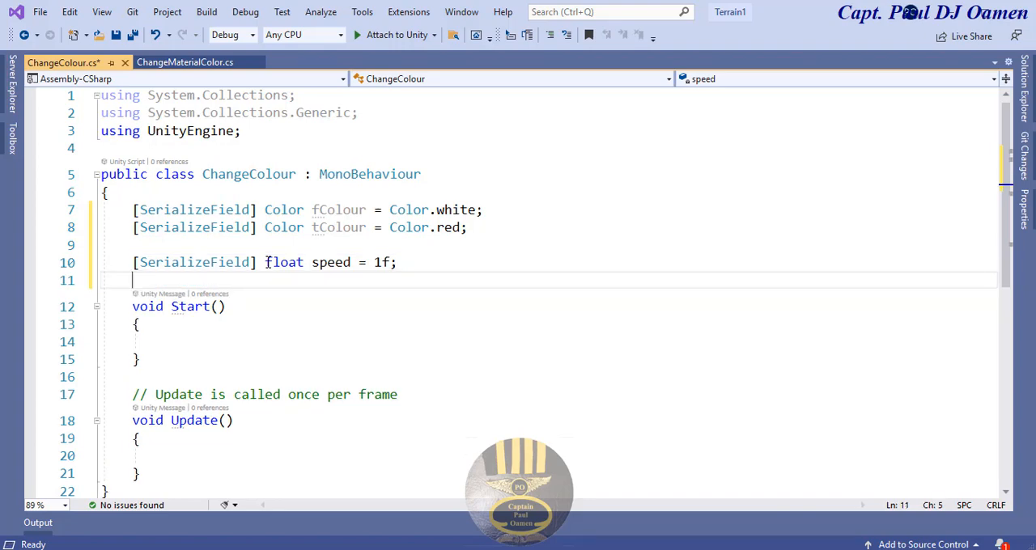
Step: Declare 'new Renderer rend;' just above the Start method
text(new)
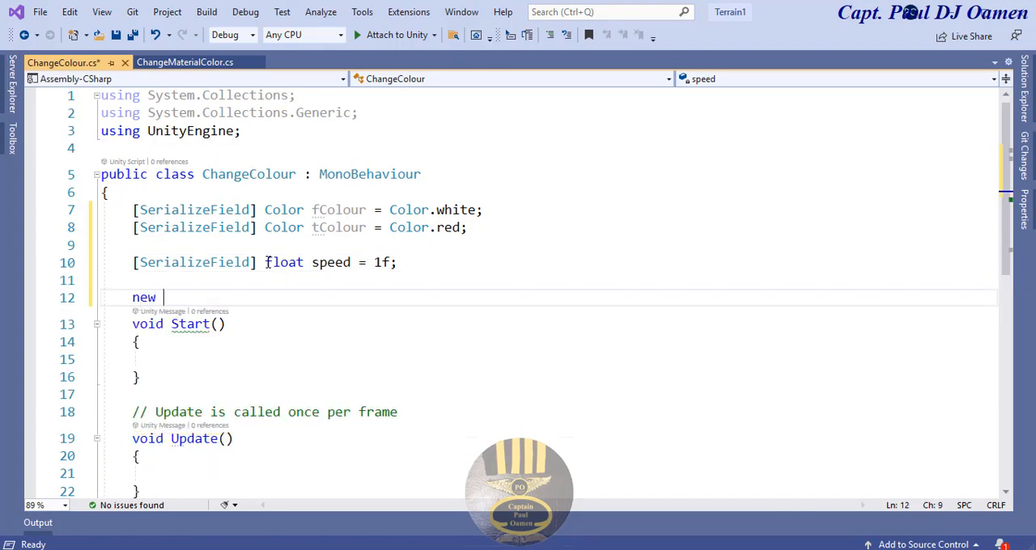
text(R)
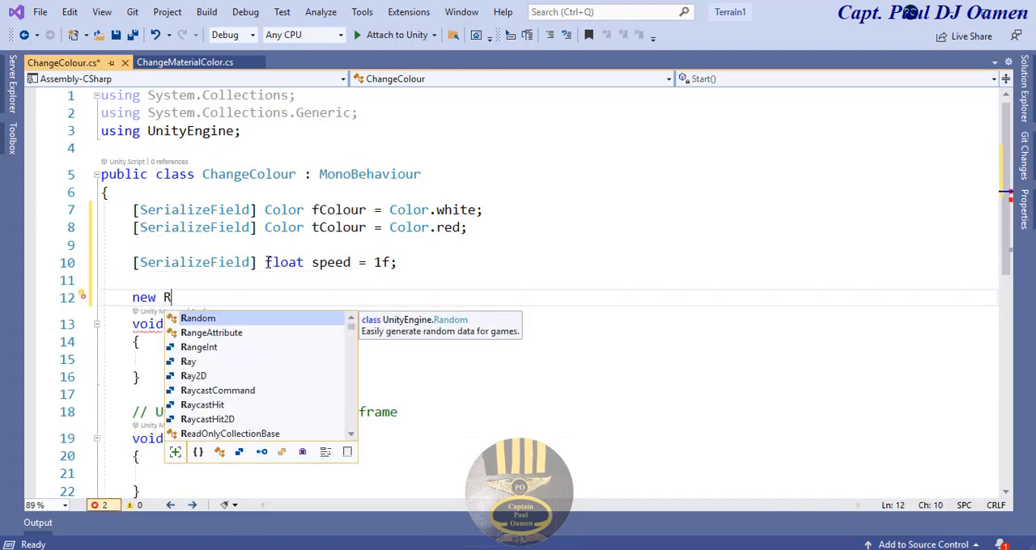
text(e)
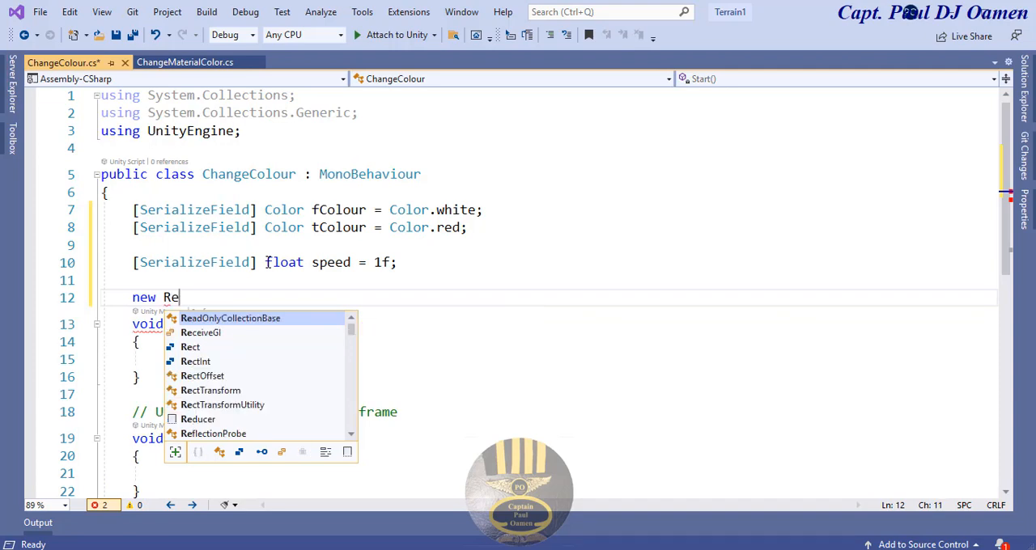
text(n)
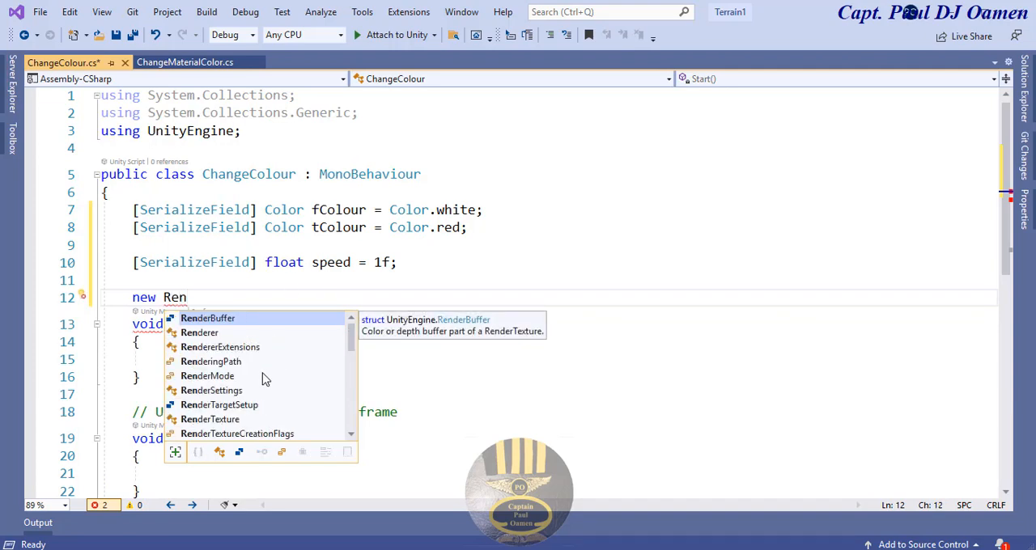
mouse_move(278, 403)
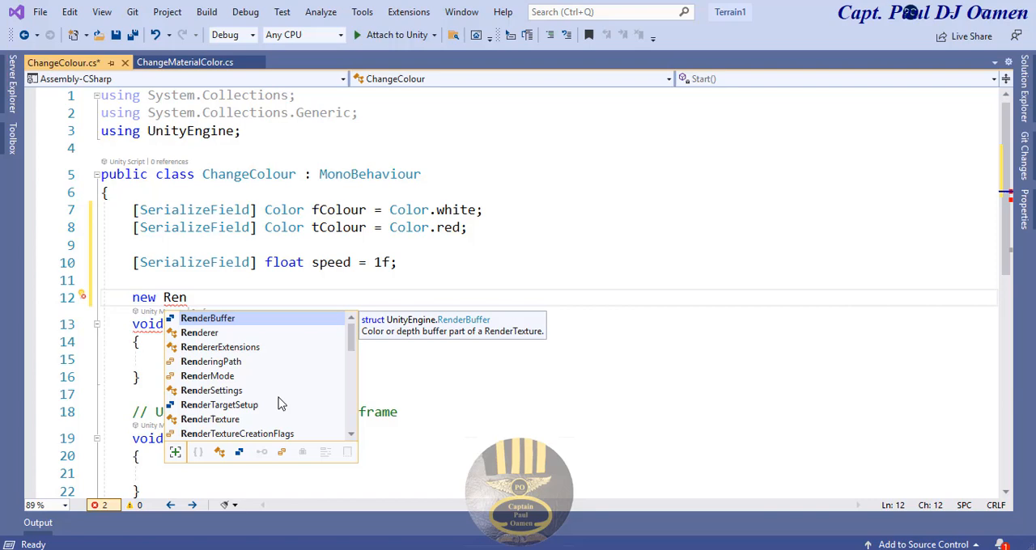
text(dere)
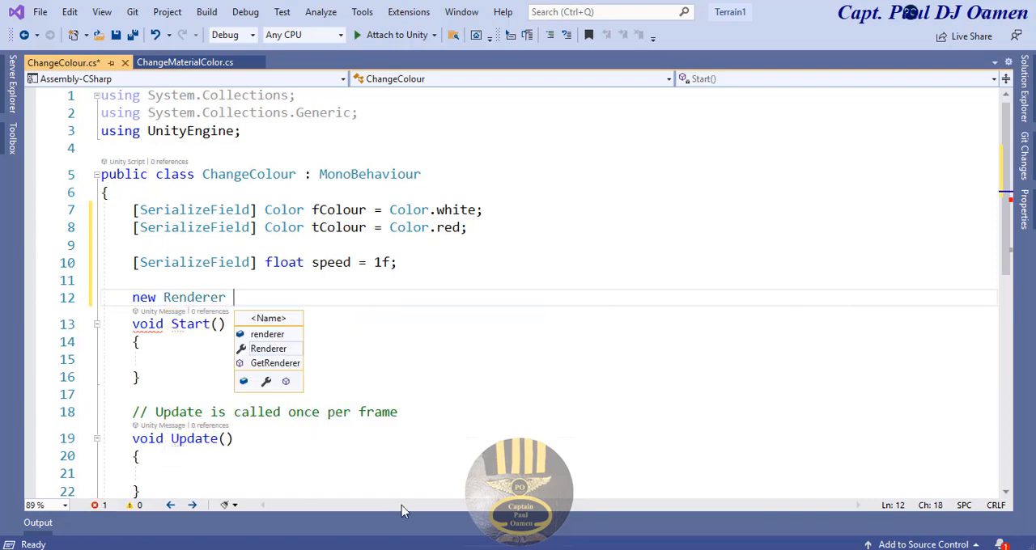
text(re)
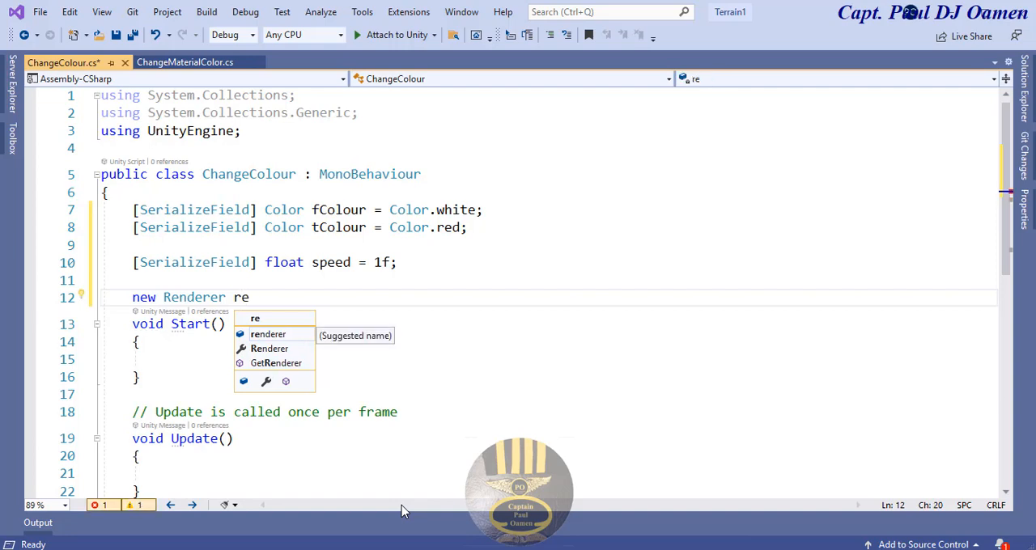
text(hd)
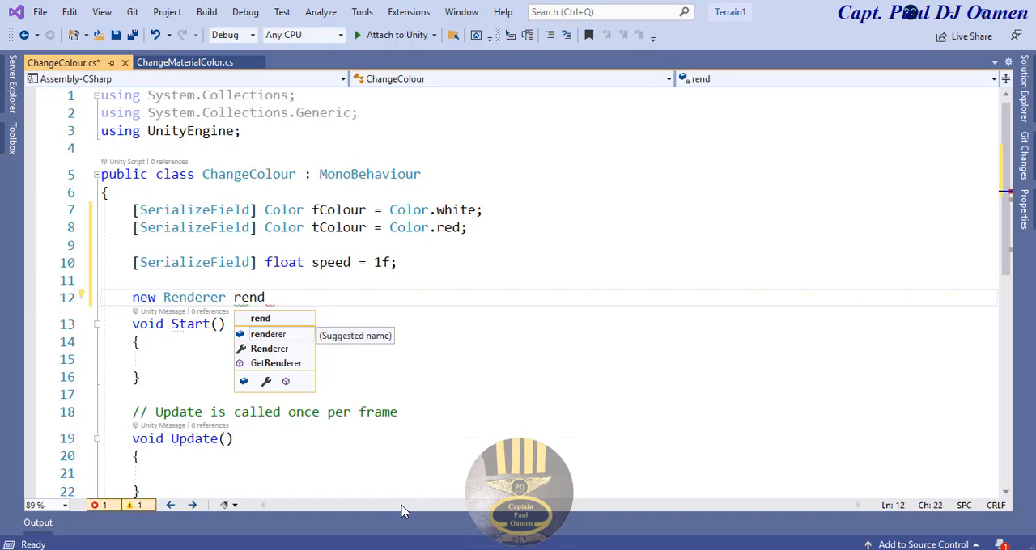
text(;)
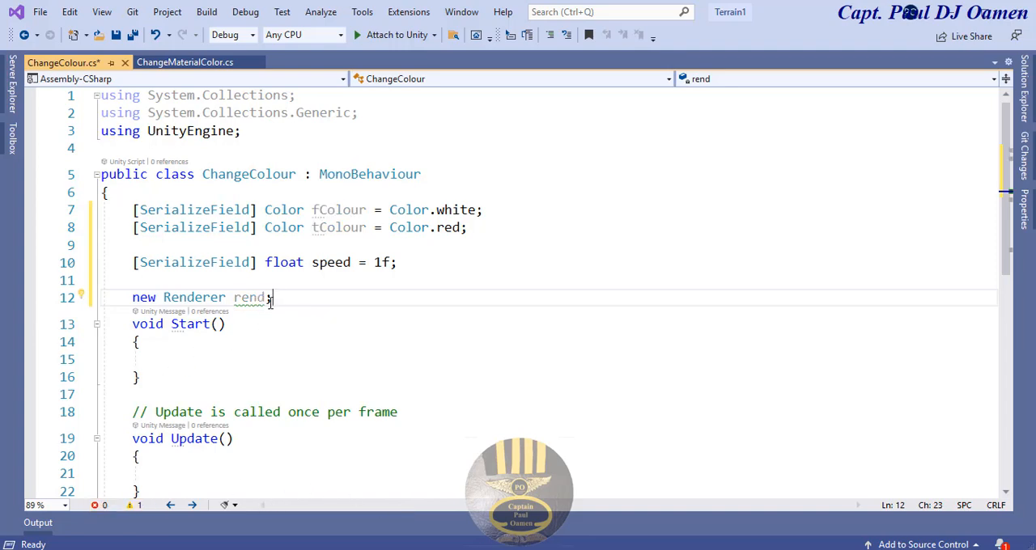
double_click(249, 298)
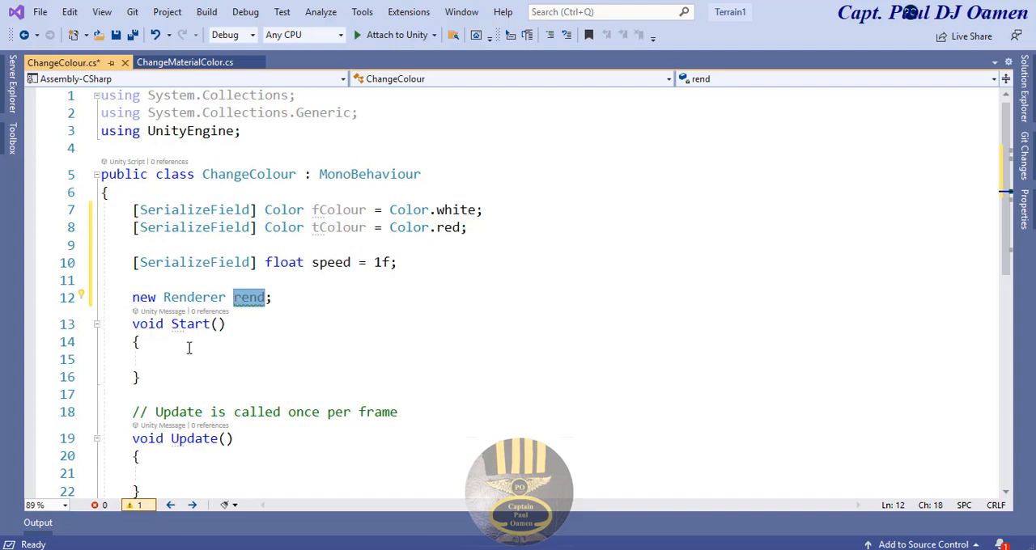
Step: Assign rend = GetComponent<Renderer>(); inside Start
text(rend =)
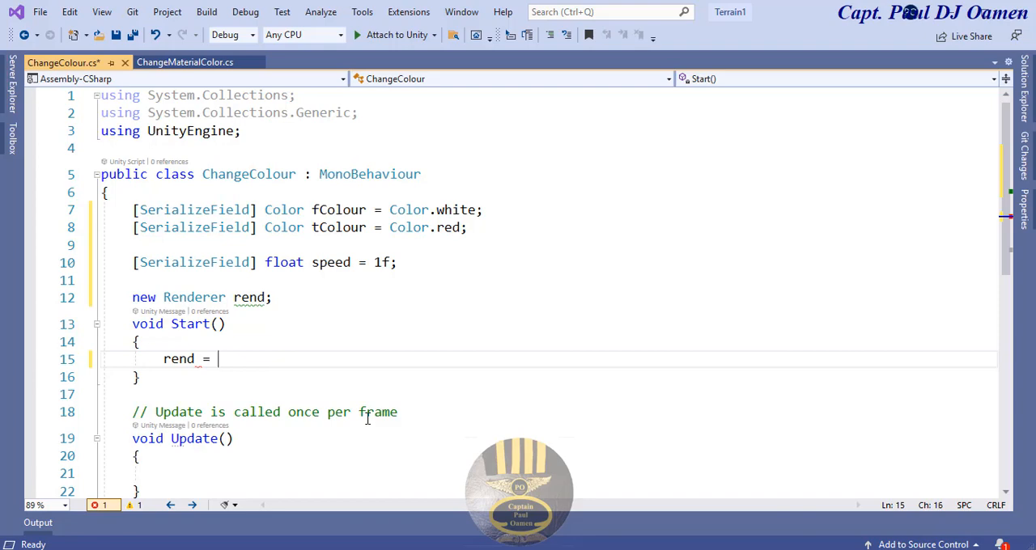
text(GetComponent)
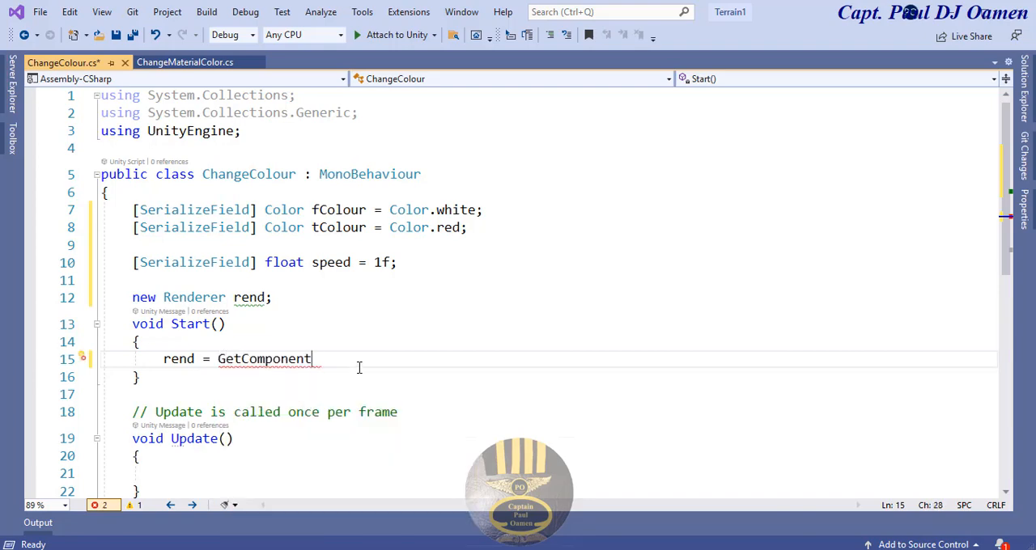
text(<>)
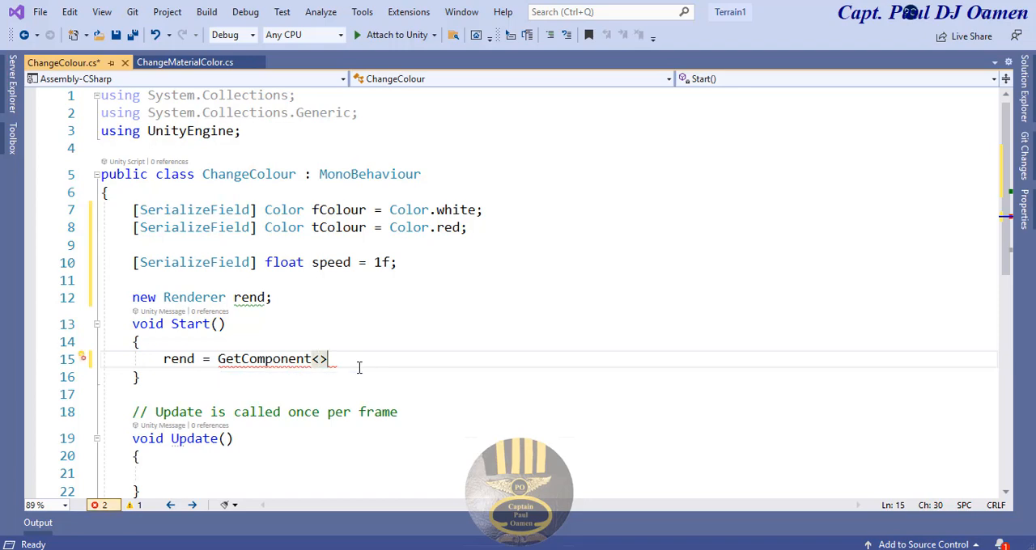
text(();)
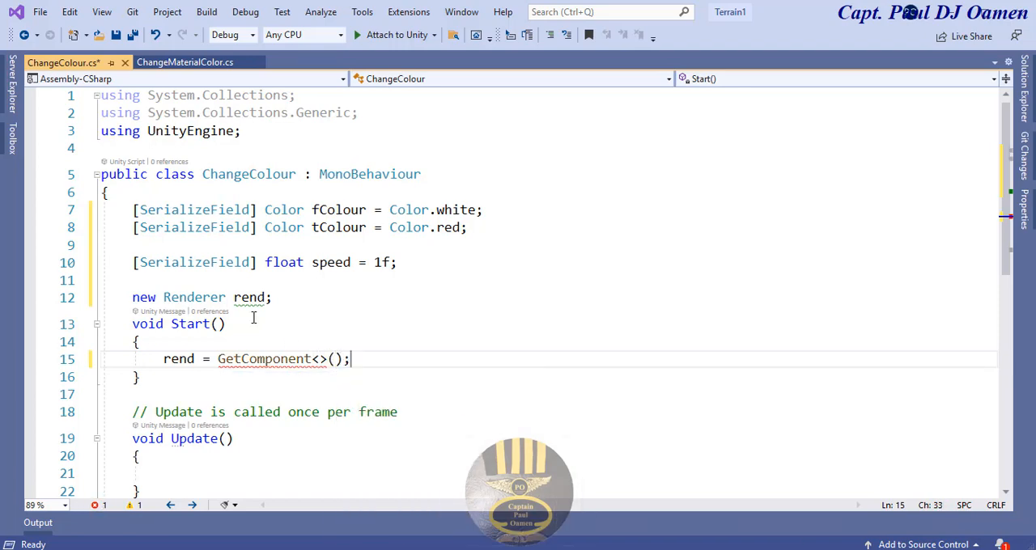
double_click(195, 298)
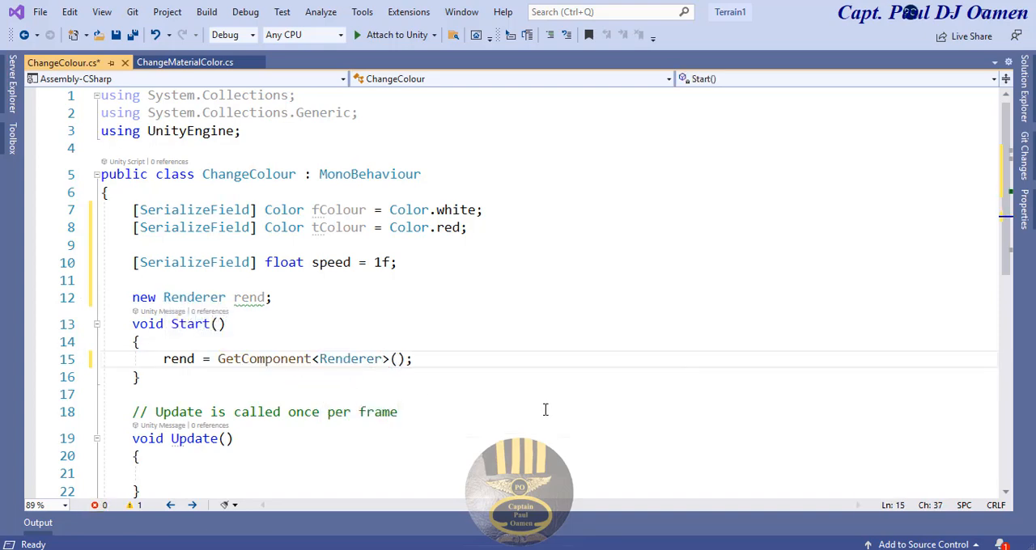
scroll(down, 3)
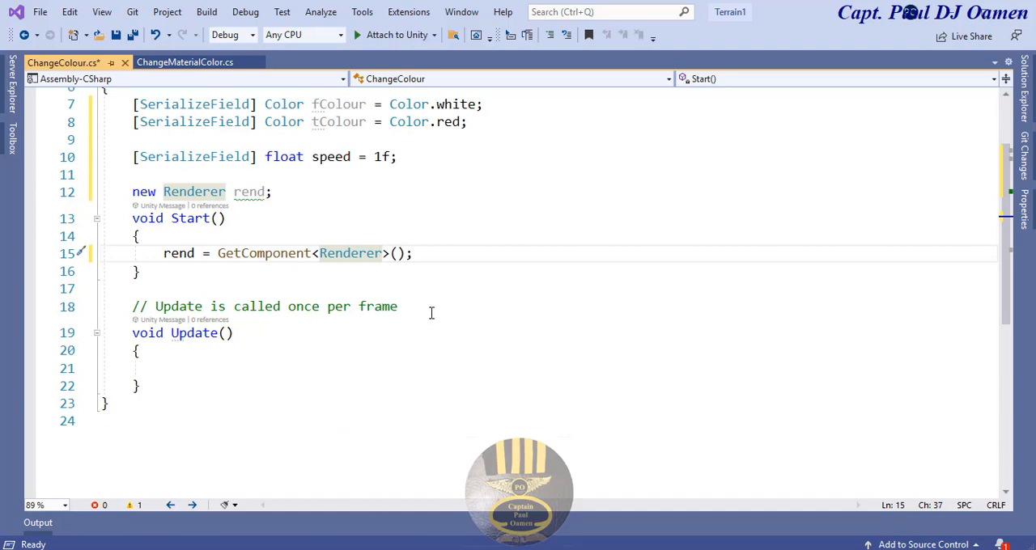
Step: Remove the once-per-frame comment and mark Update as private
triple_click(259, 306)
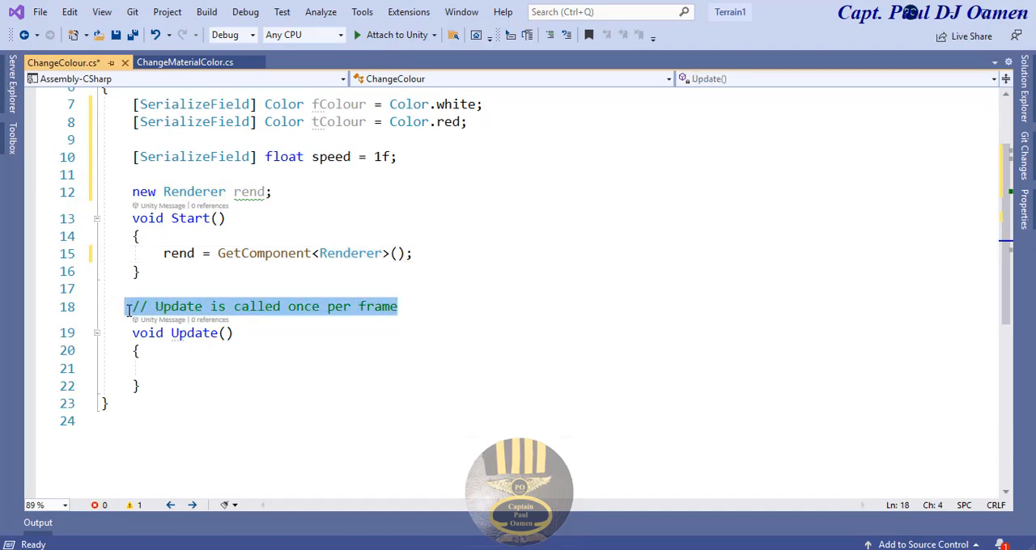
key(Delete)
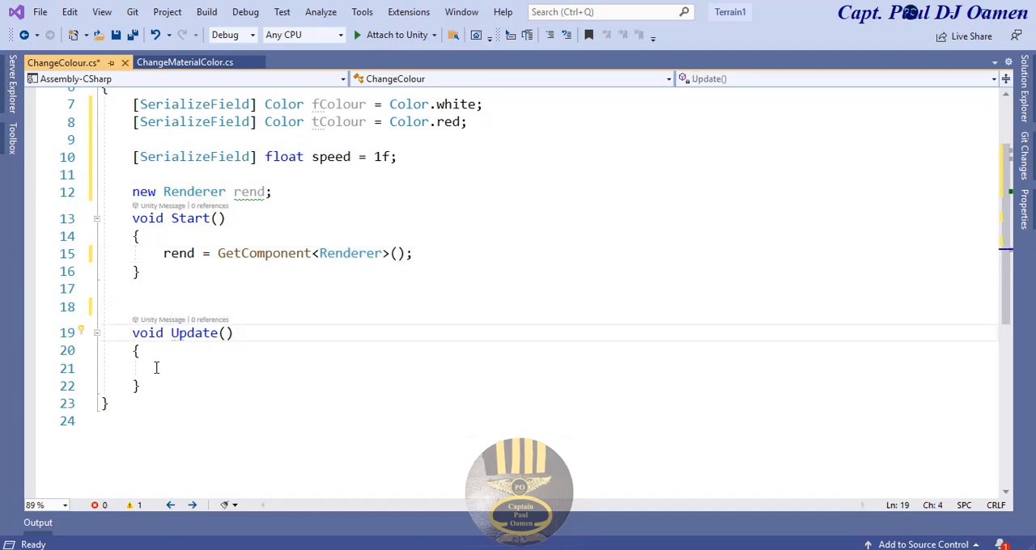
text(private)
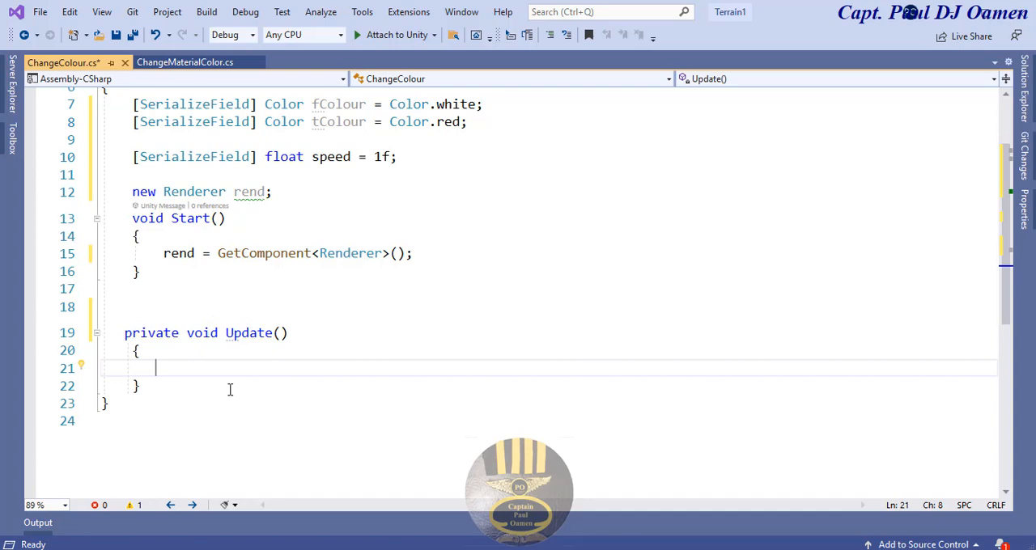
mouse_move(181, 366)
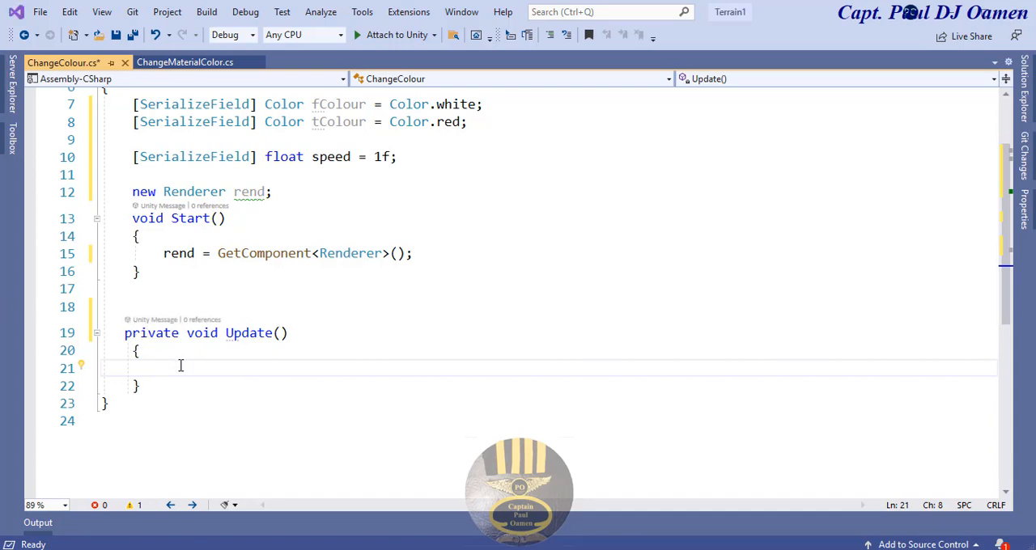
mouse_move(227, 385)
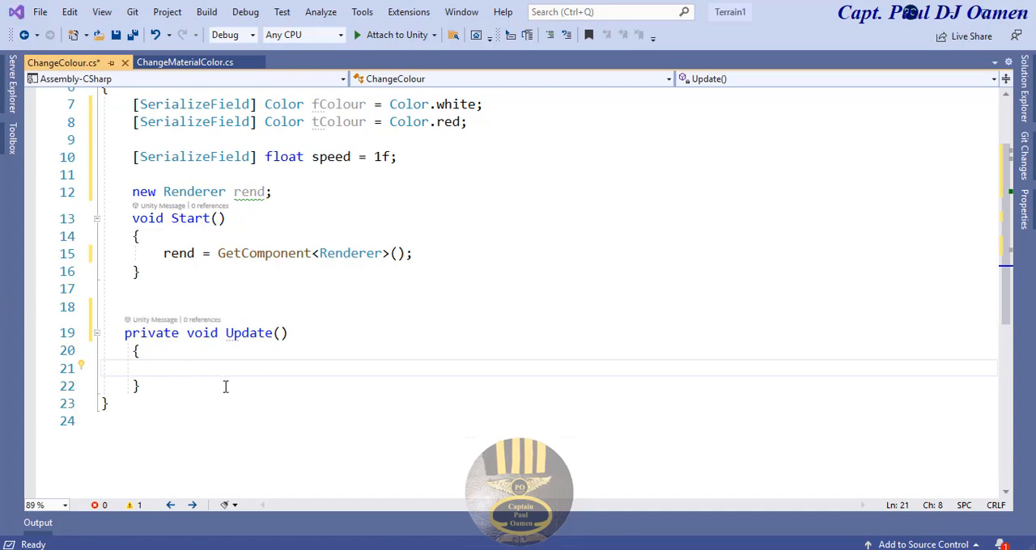
Step: Compute float t = Mathf.Sin(Time.time * speed); as Update's first line
text(floa)
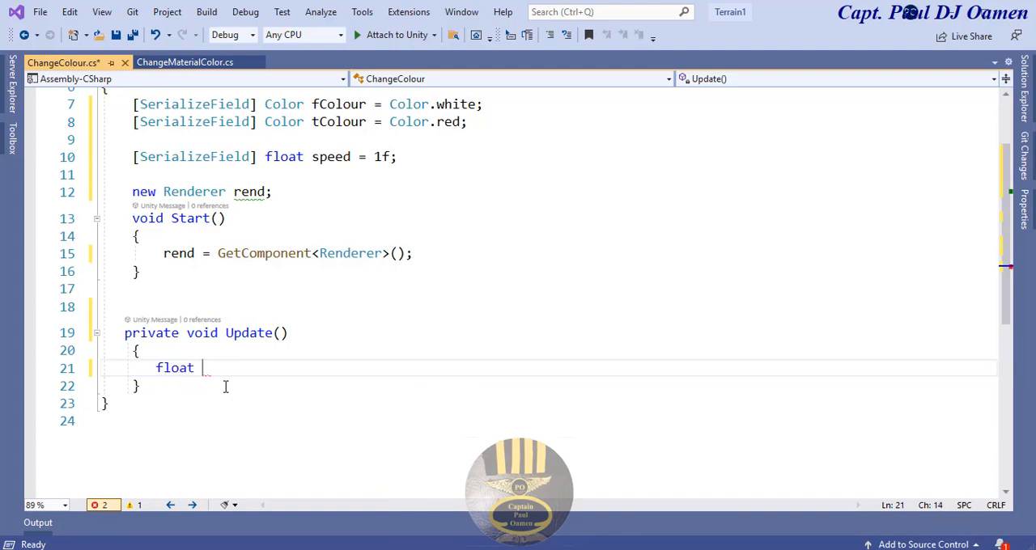
text(t =)
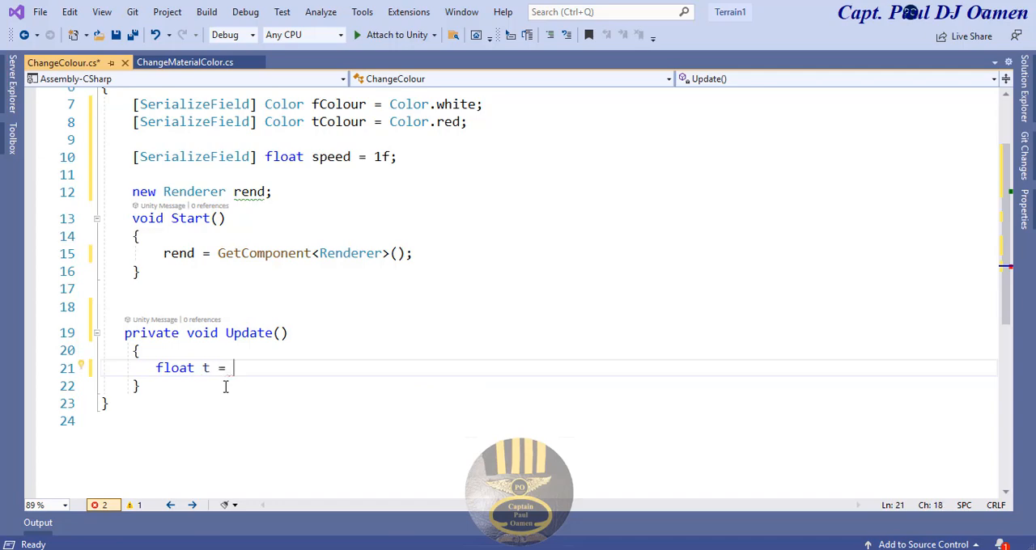
text(Mathf)
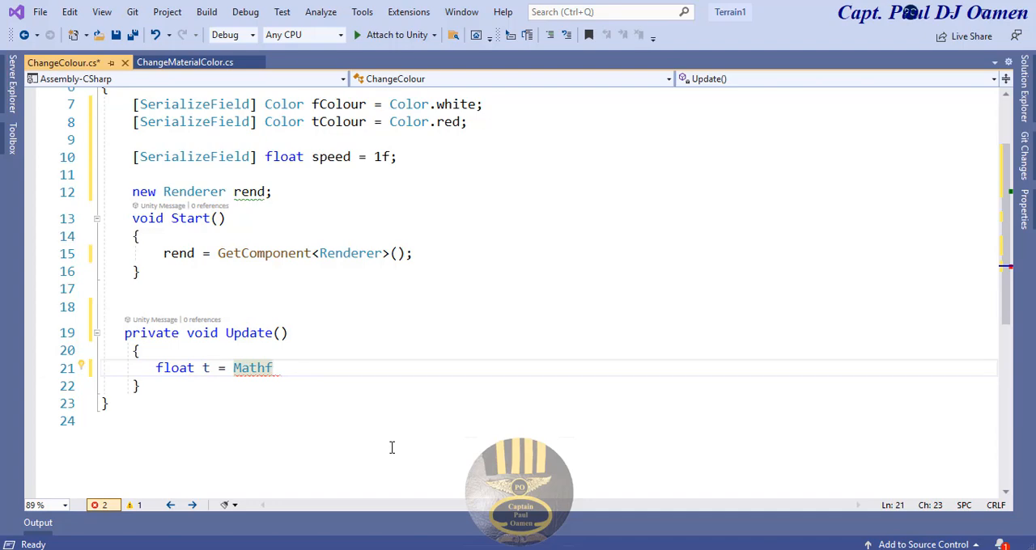
text(.Sin)
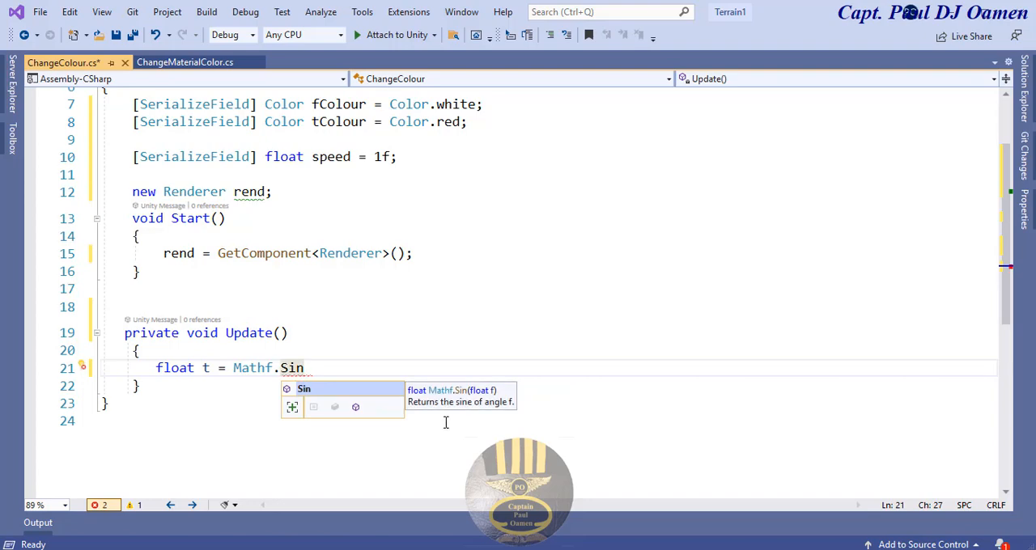
text((Time.time)
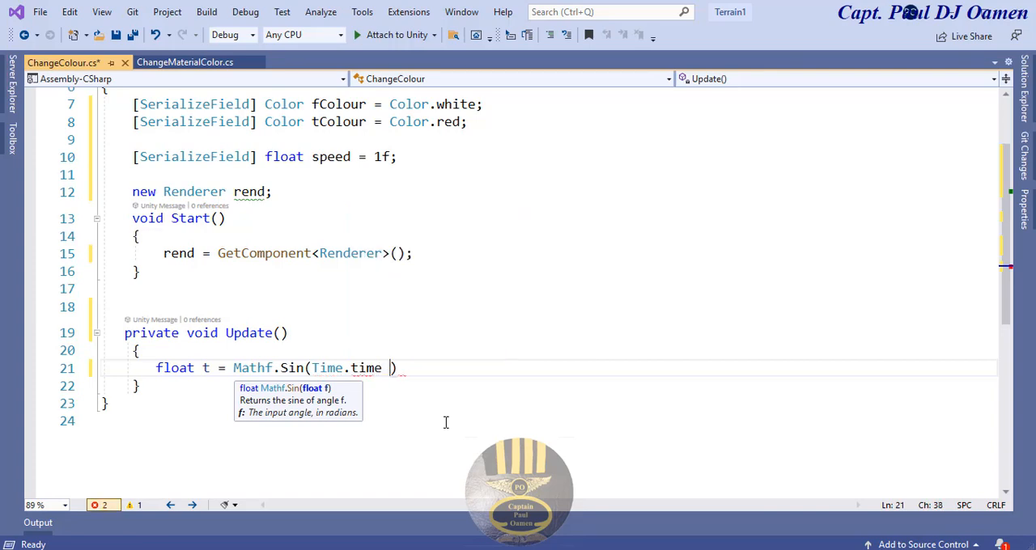
text(*)
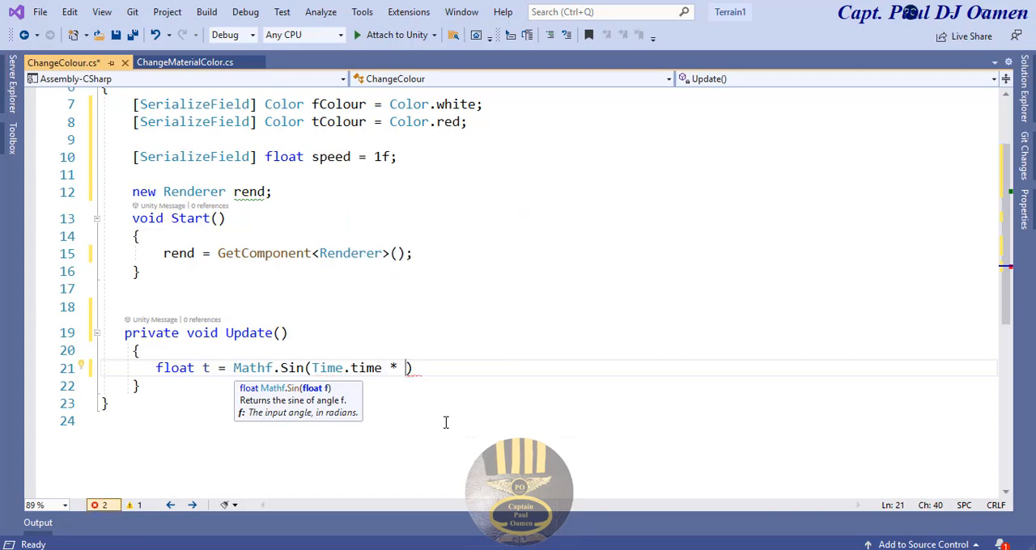
text(speed)
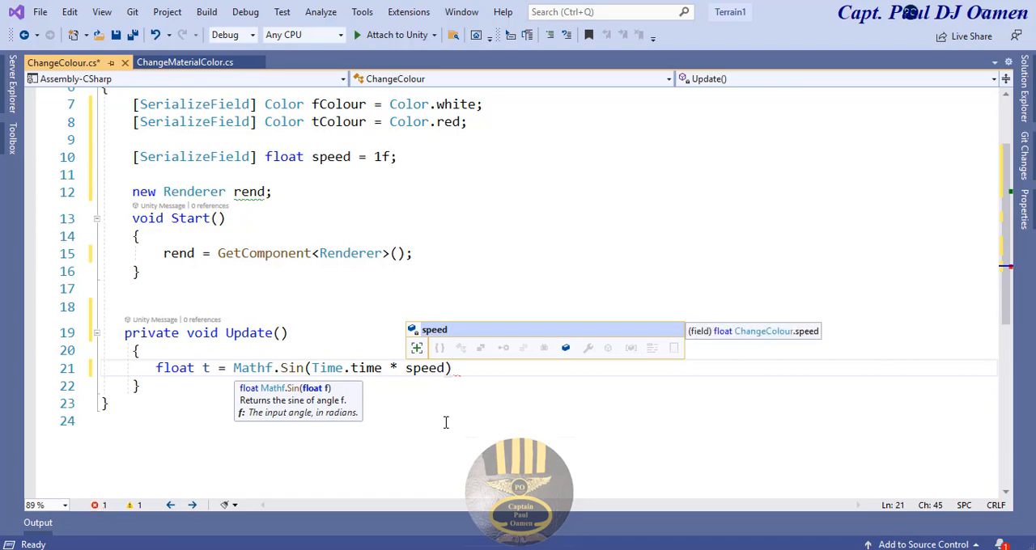
text();)
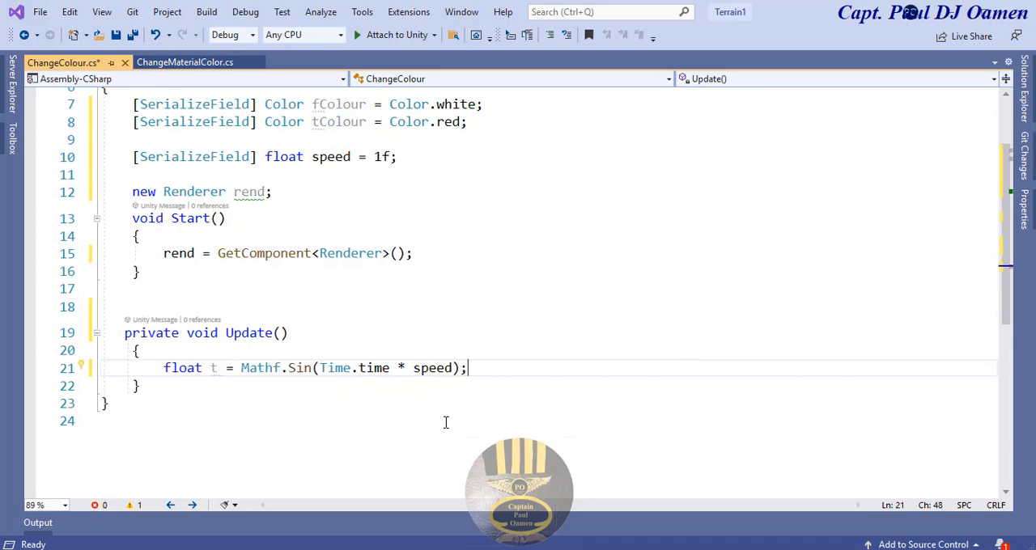
Step: Add the t adjustment lines (t += 1; t /= 2;) below the sine calculation
text(t +)
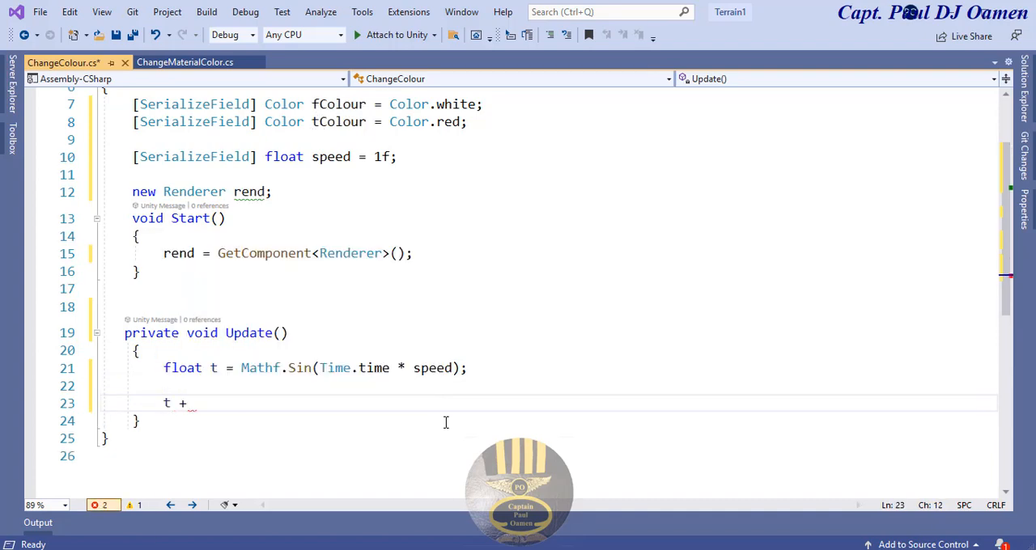
text(= 1;)
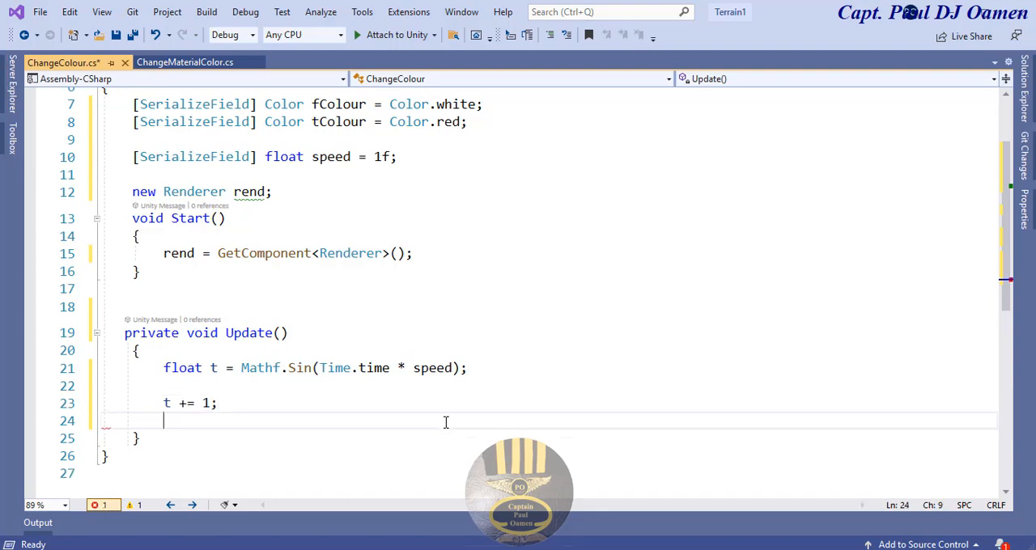
text(t /= 2;)
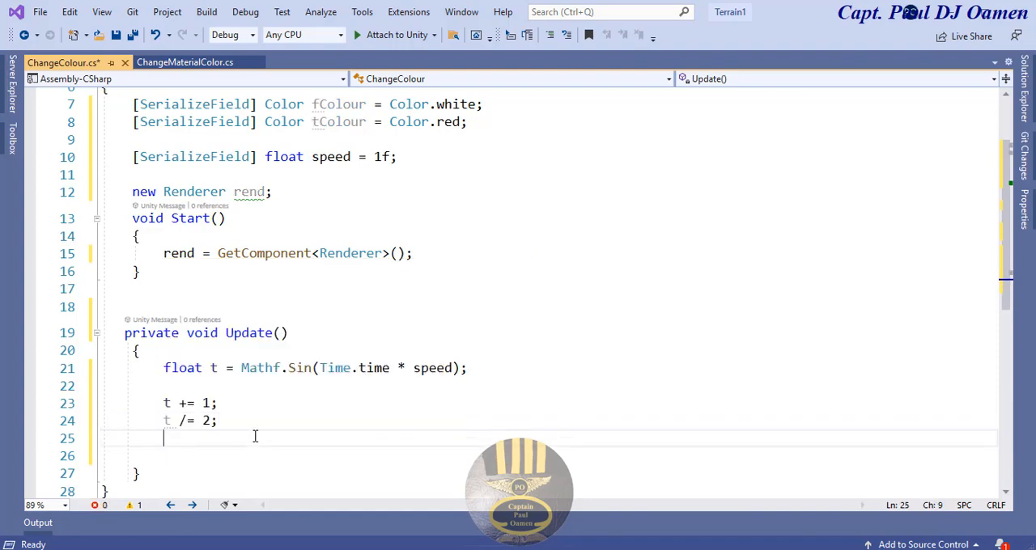
key(Return)
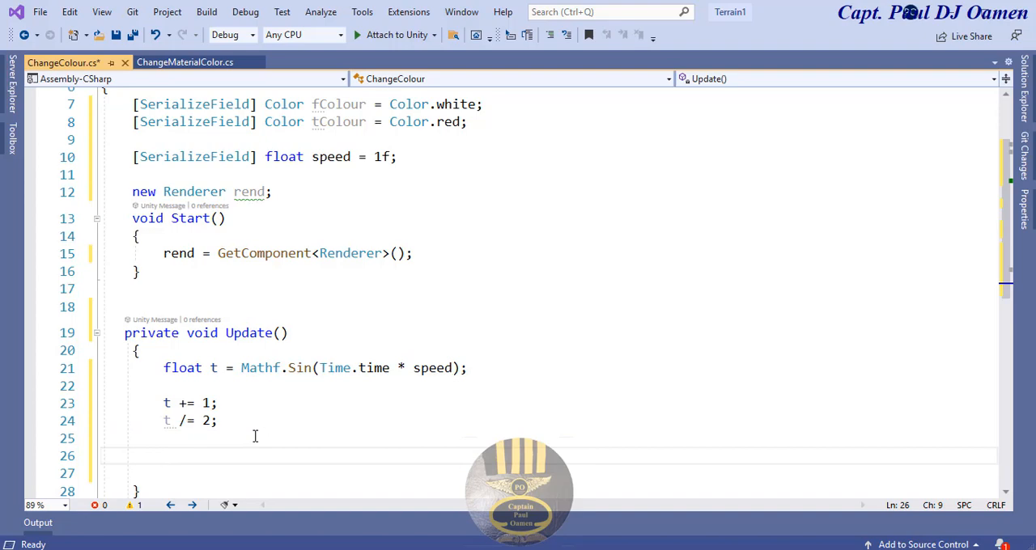
Step: Write var newColour = Color.Lerp(fColour, tColour, t); to blend the two colours
text(var)
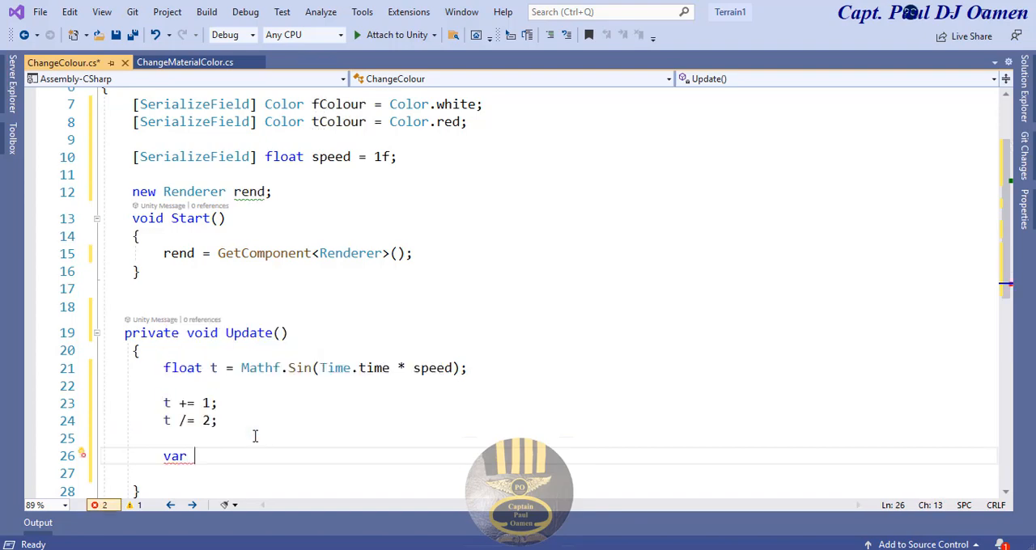
text(n)
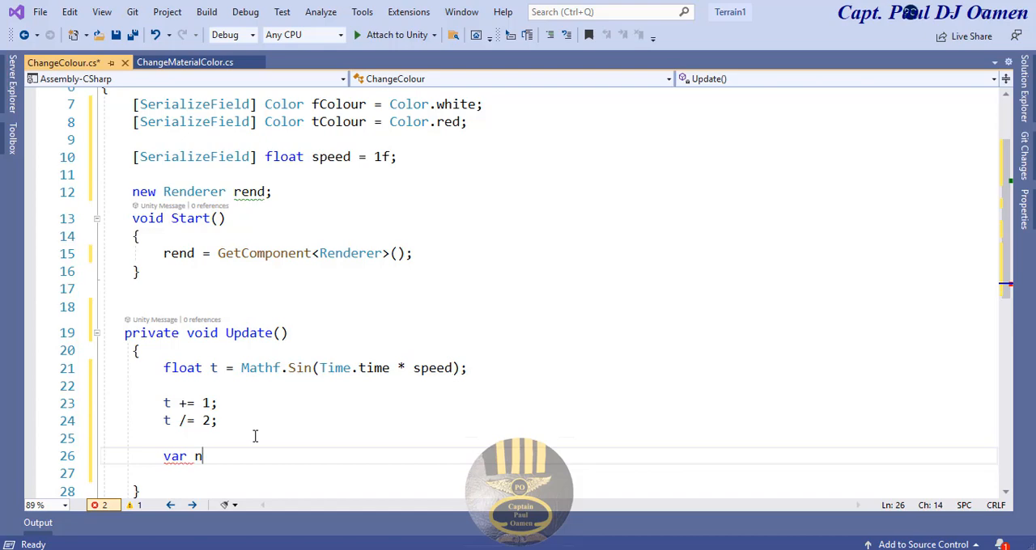
text(ewColour)
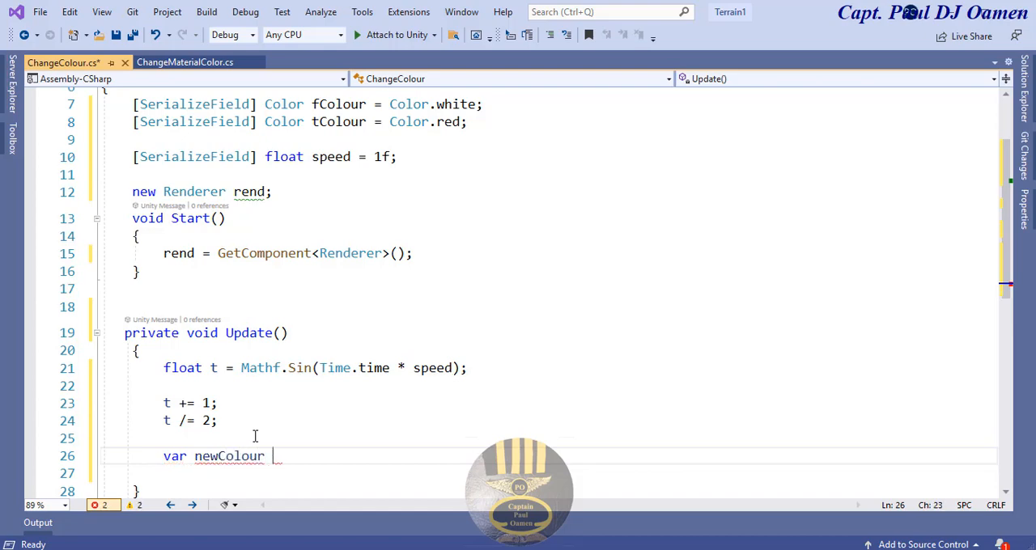
text(= Col)
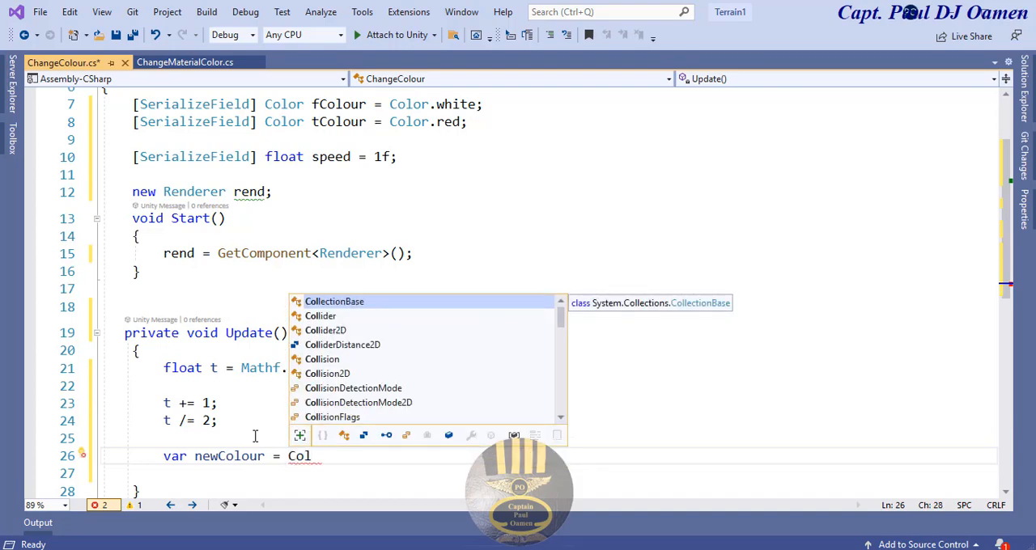
text(o)
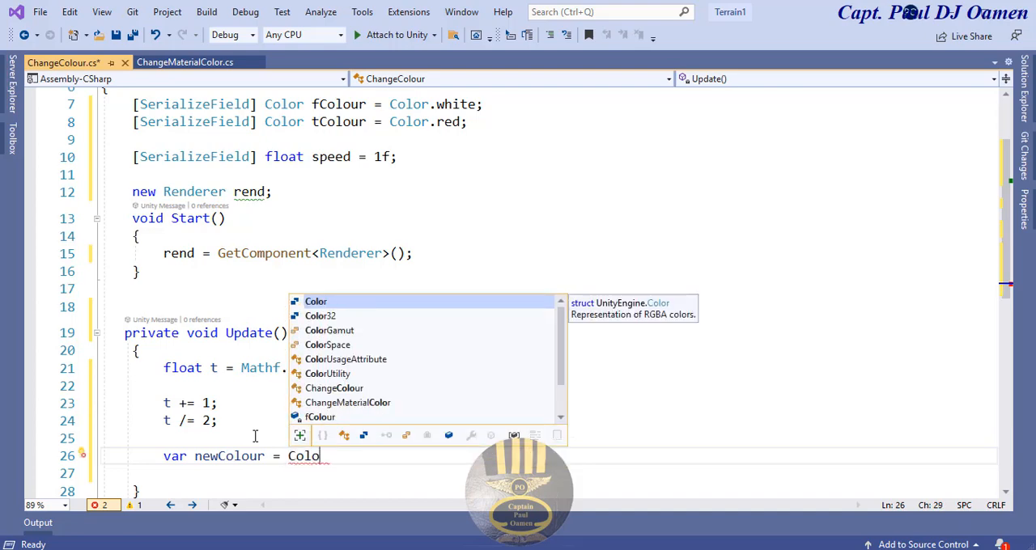
text(e)
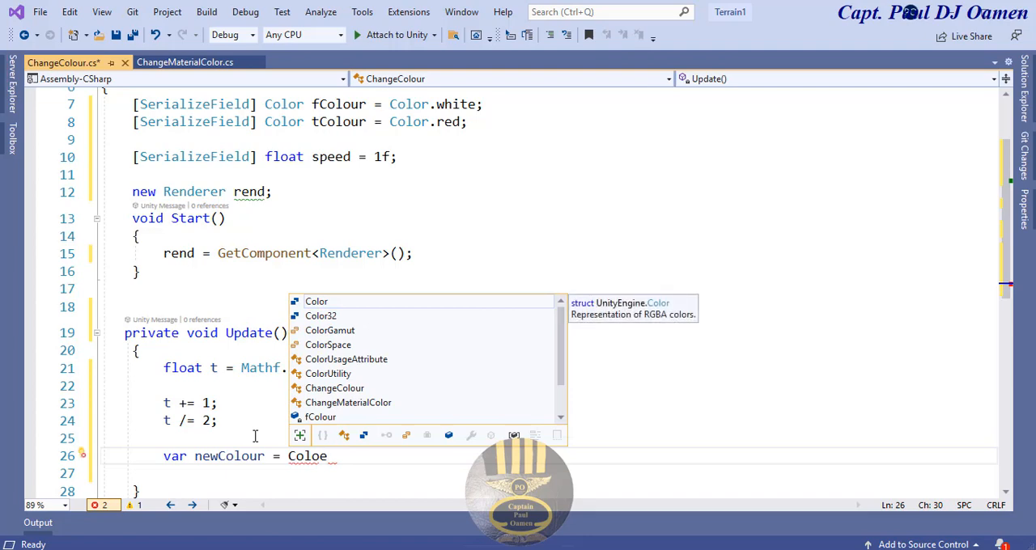
text(.L)
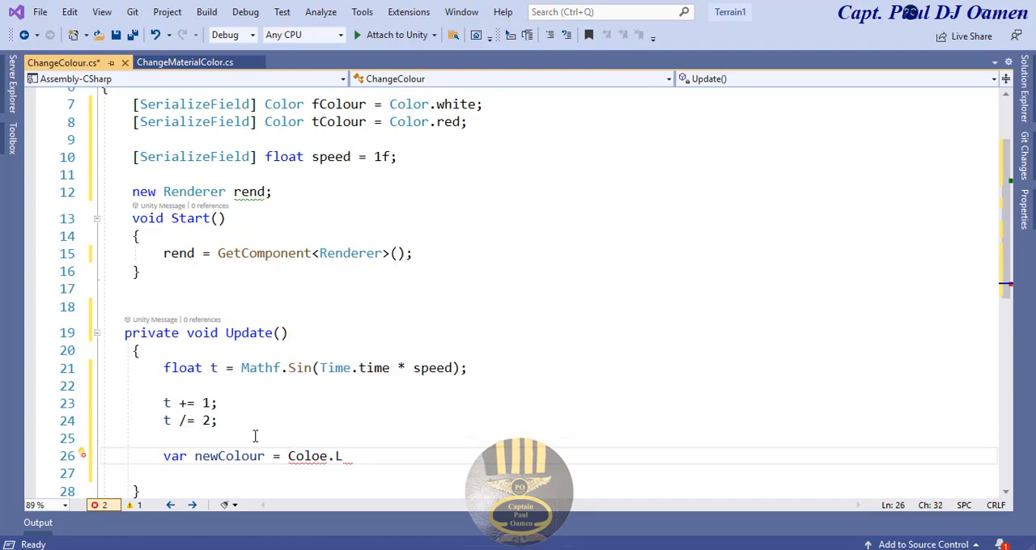
key(Backspace)
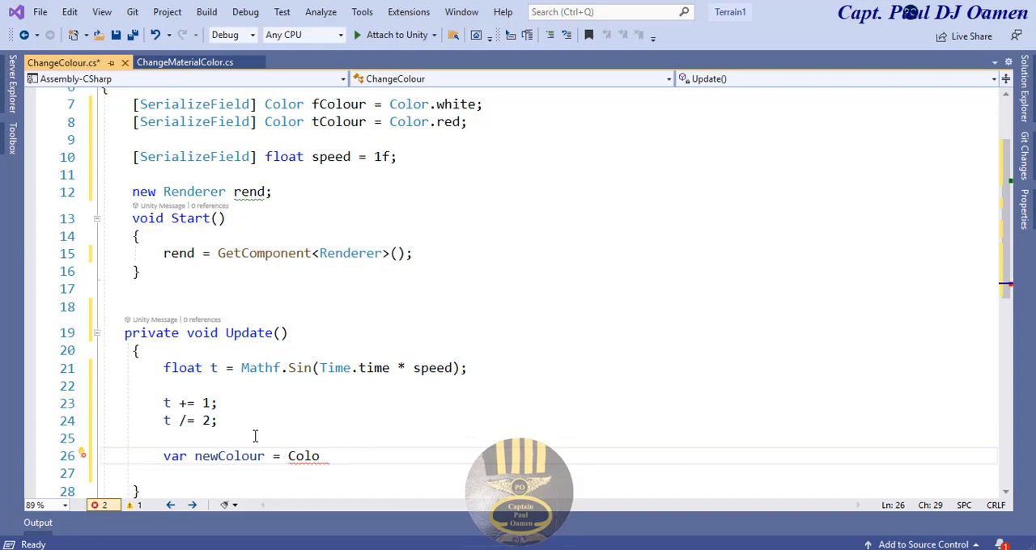
text(r.L)
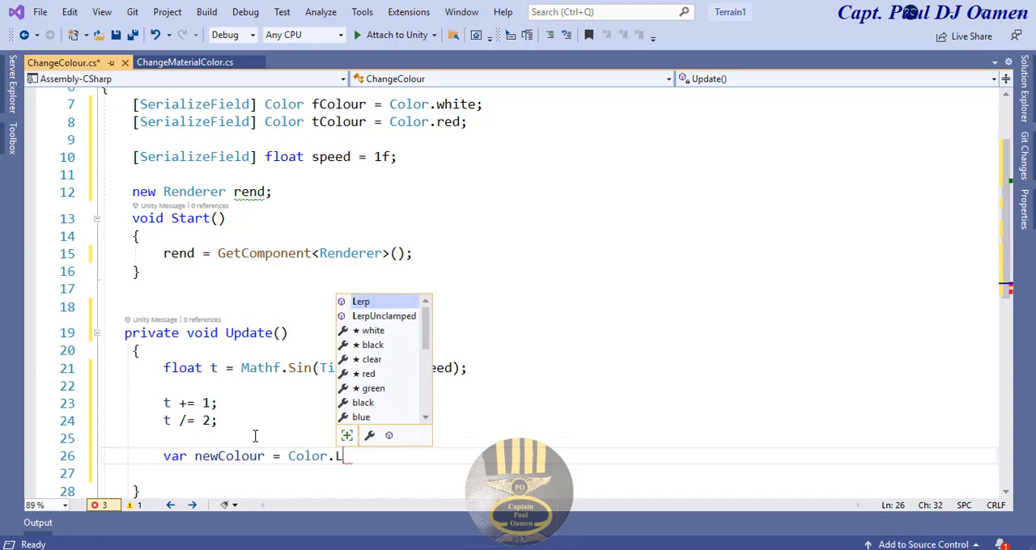
mouse_move(359, 301)
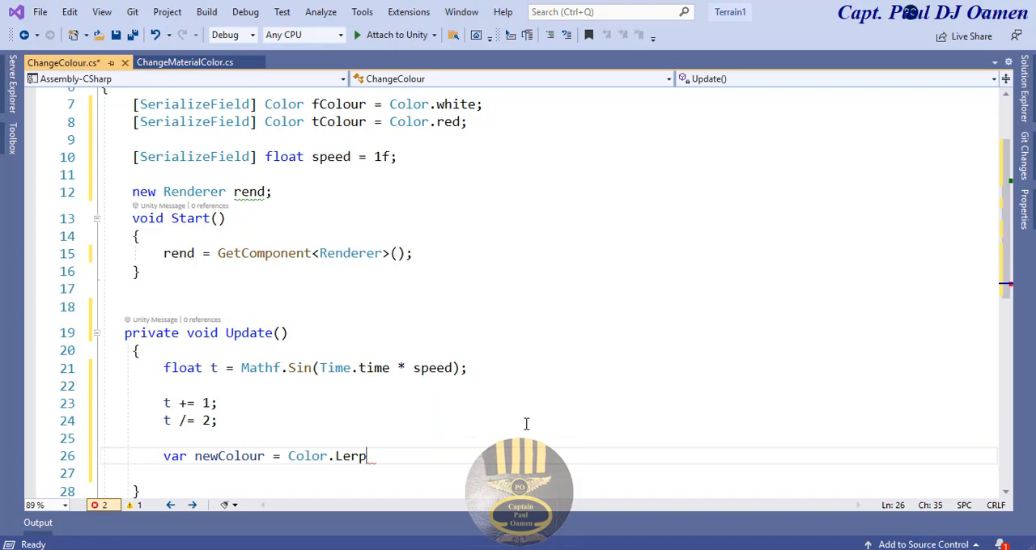
text(()
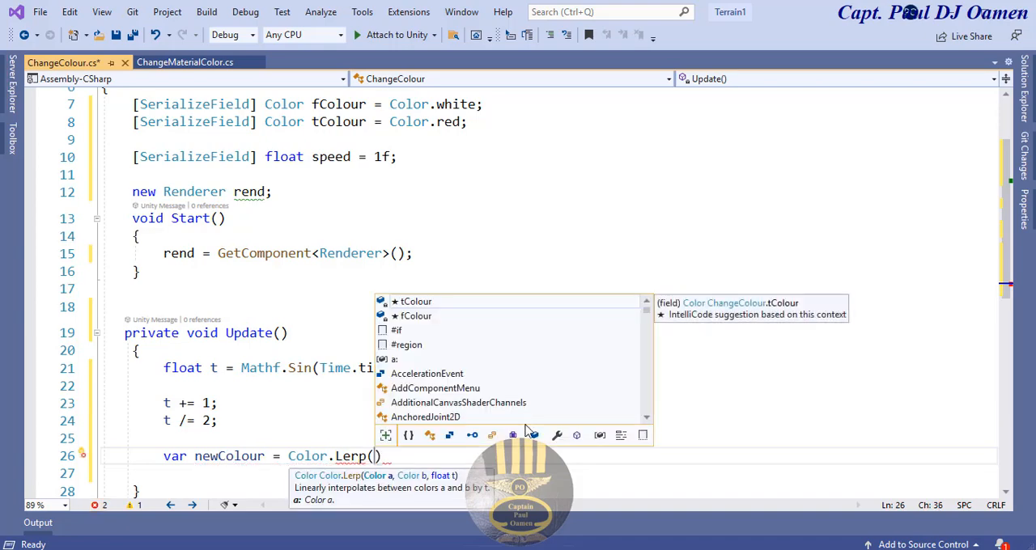
text(fColour)
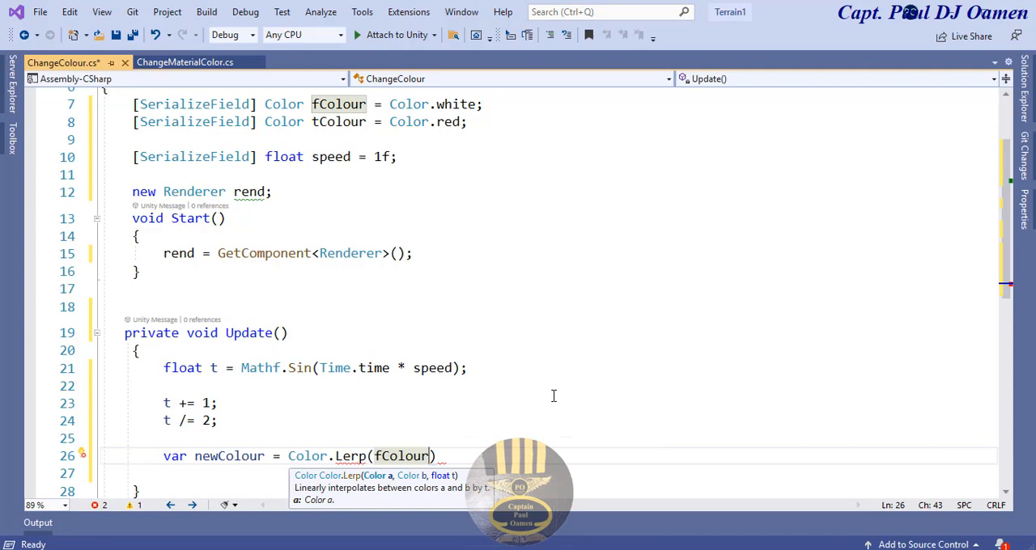
text(, tColour,)
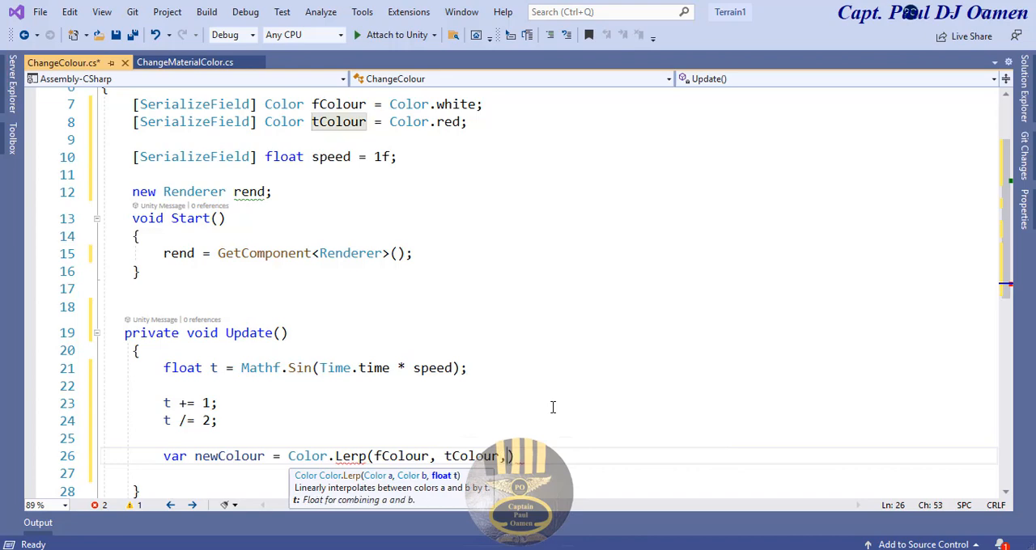
text(t)
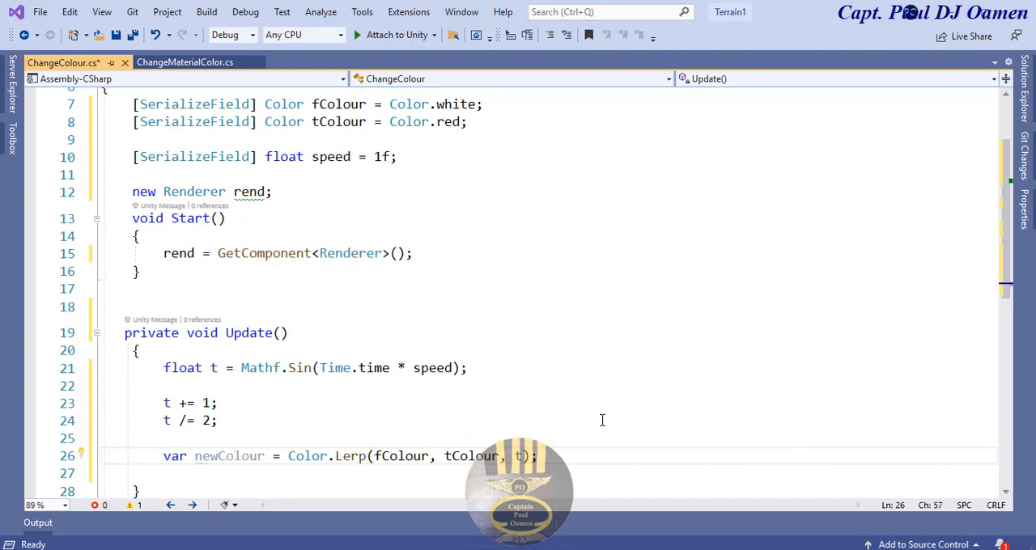
Step: End Update with rend.material.color = newColour; to apply the blended colour
scroll(down, 3)
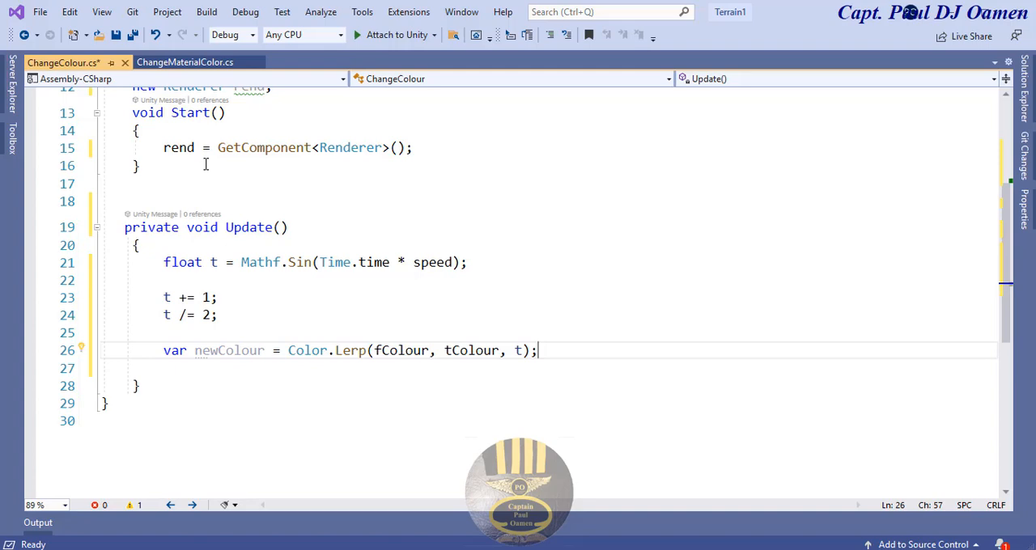
double_click(178, 148)
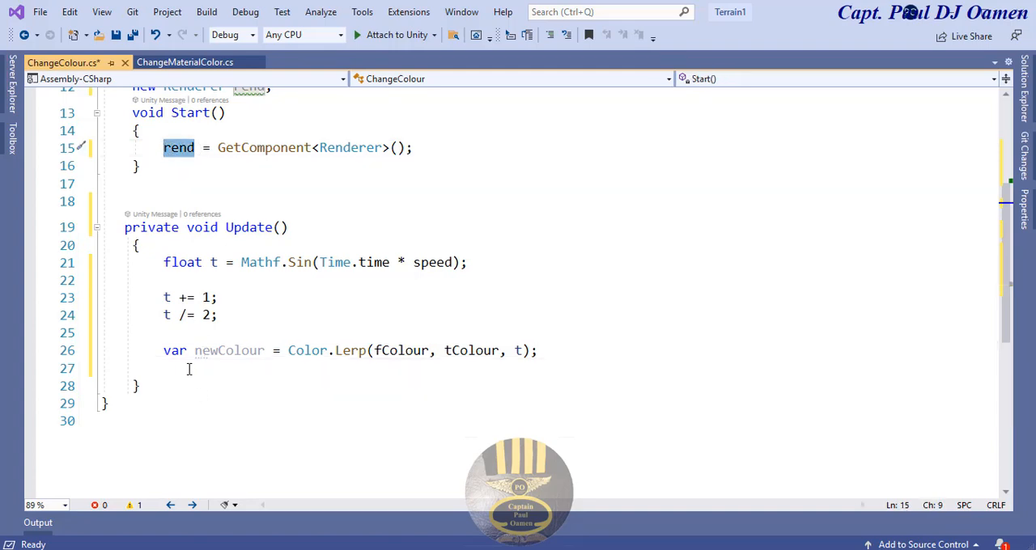
text(rend)
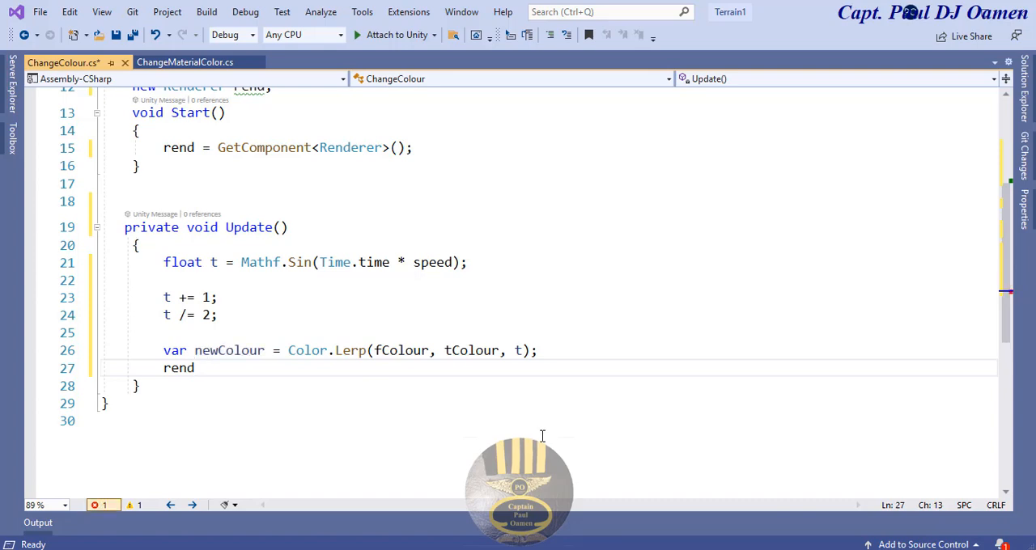
text(.material)
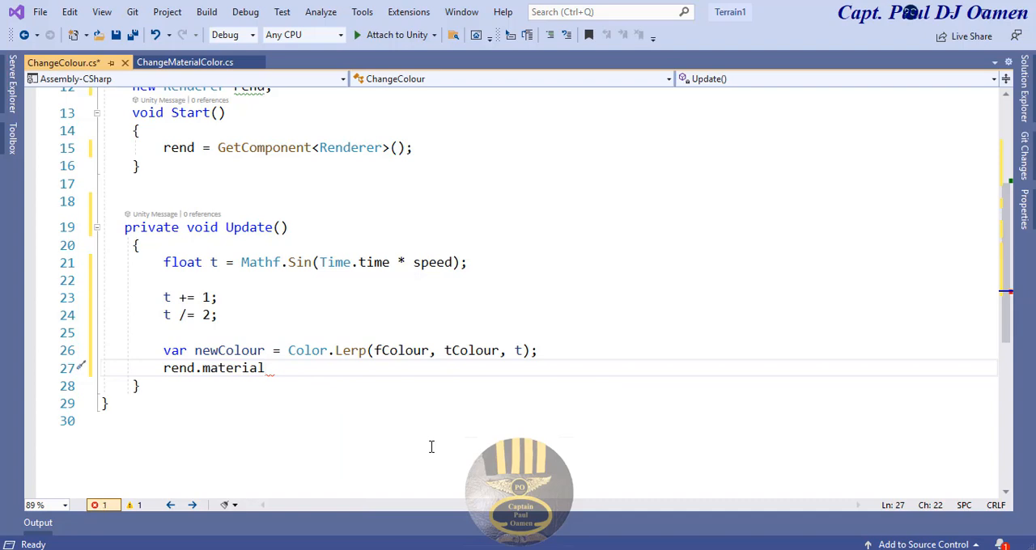
text(.)
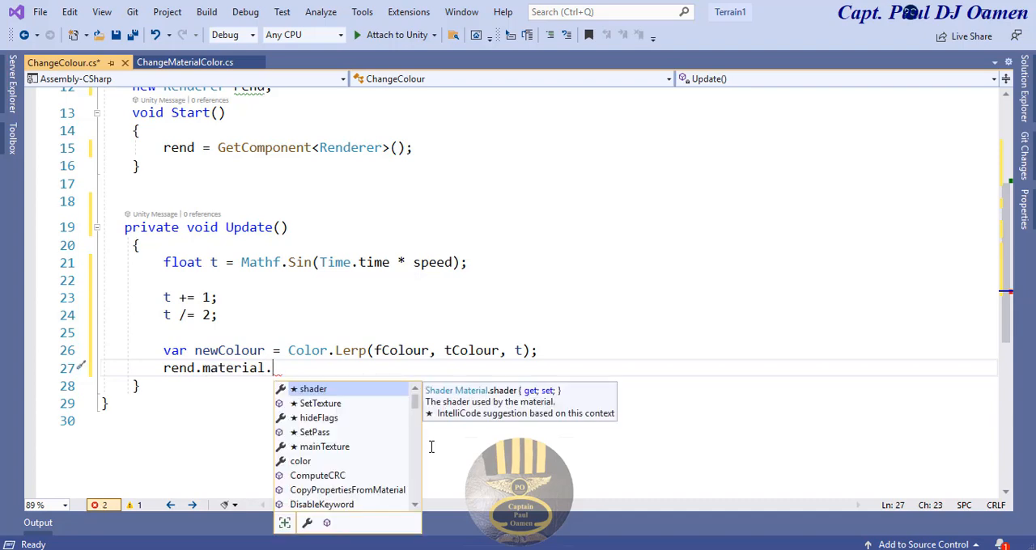
text(color)
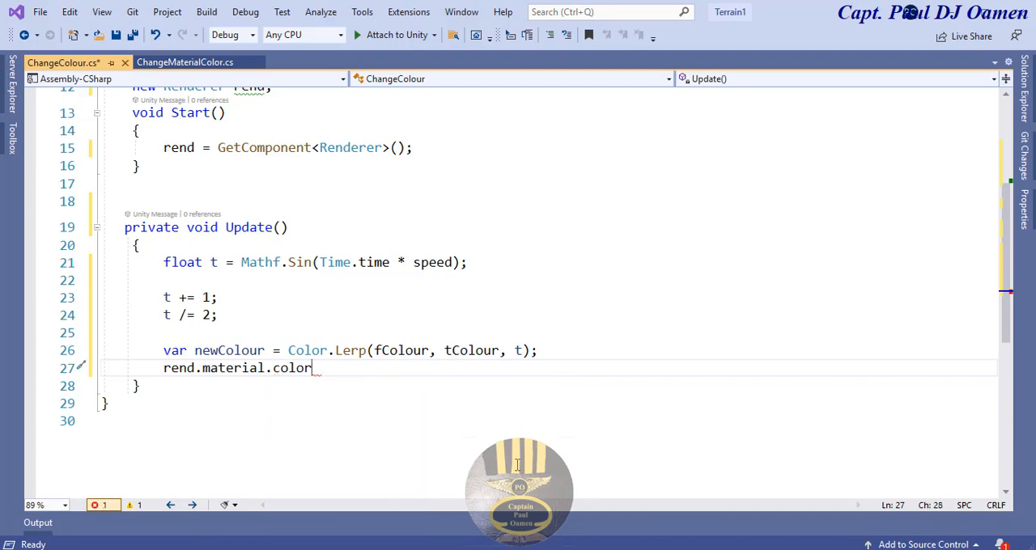
text(= ne)
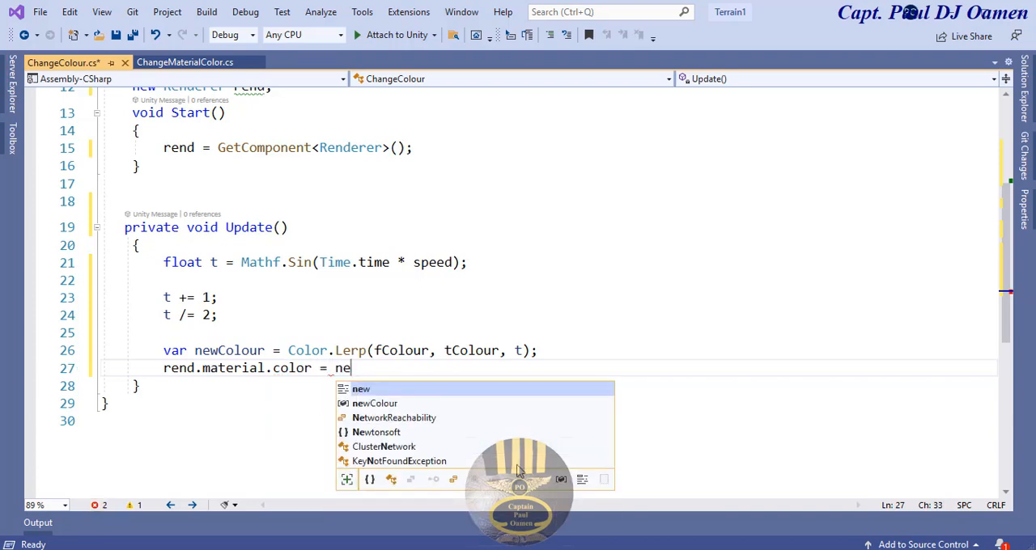
text(wColour)
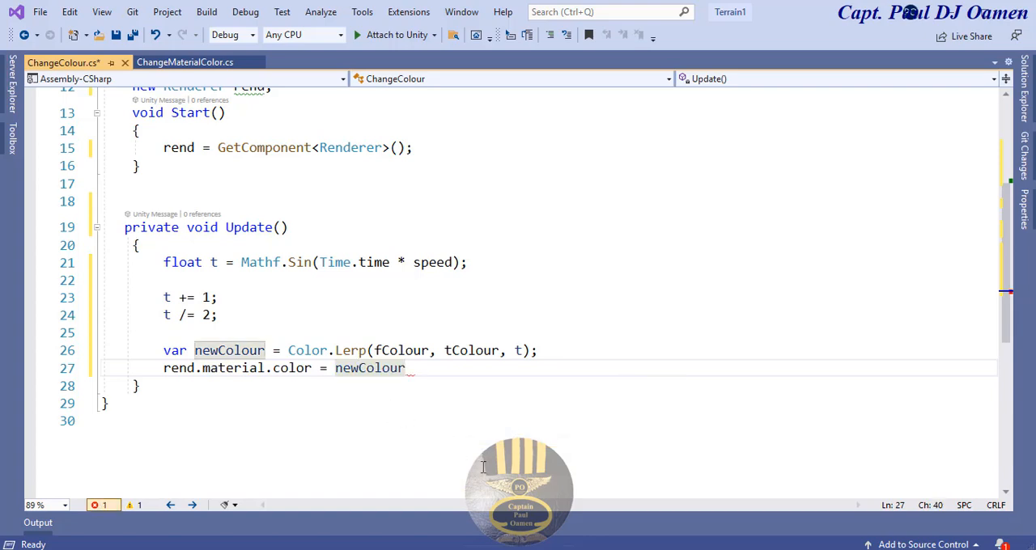
text(;)
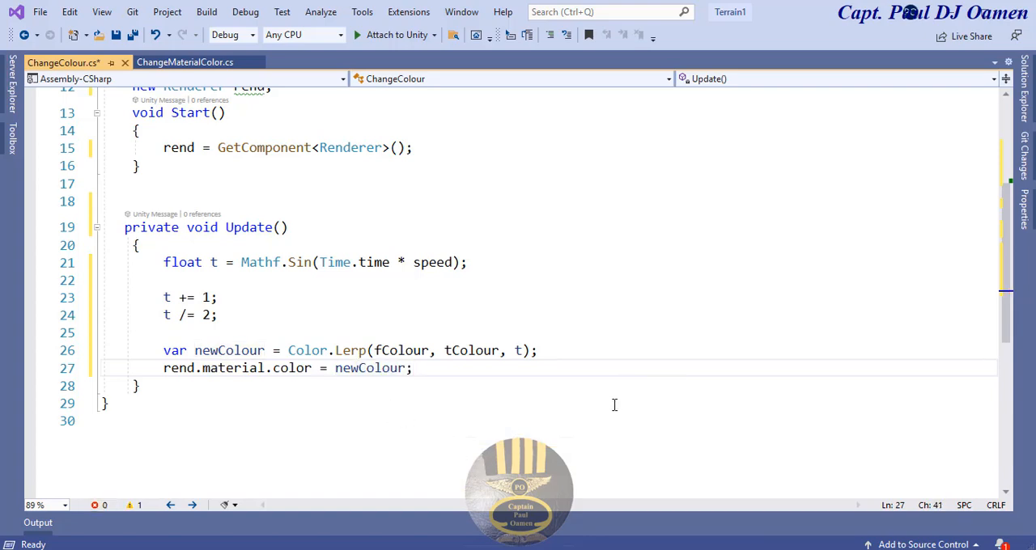
Step: Review ChangeColour.cs from the top and save it with the halving line reading t /= 2f
scroll(up, 3)
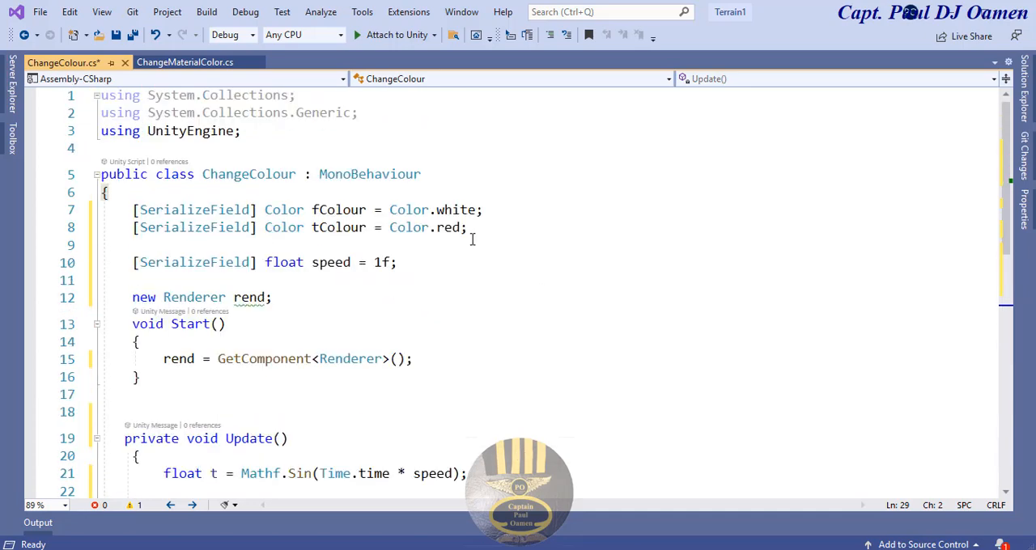
click(115, 36)
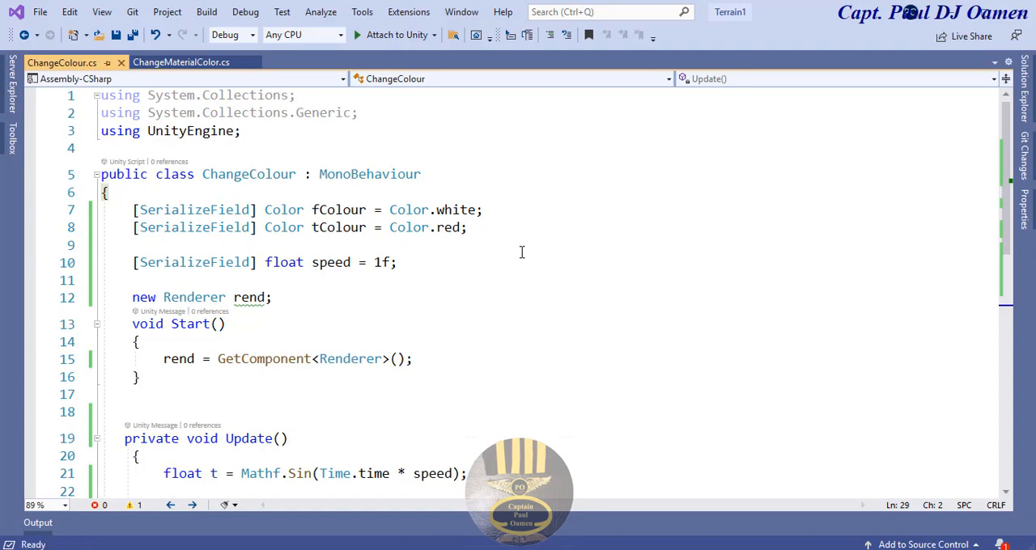
scroll(down, 3)
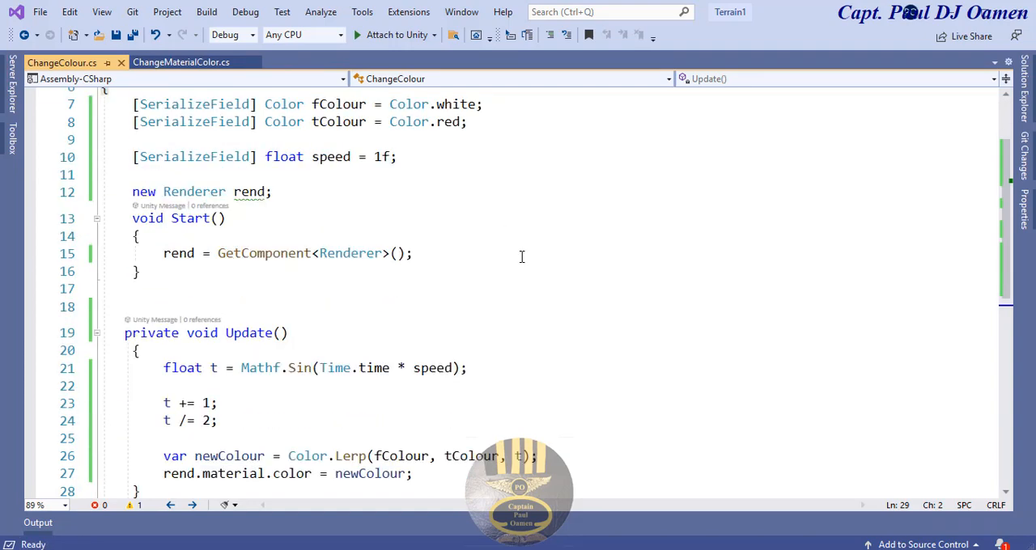
scroll(down, 3)
text(f)
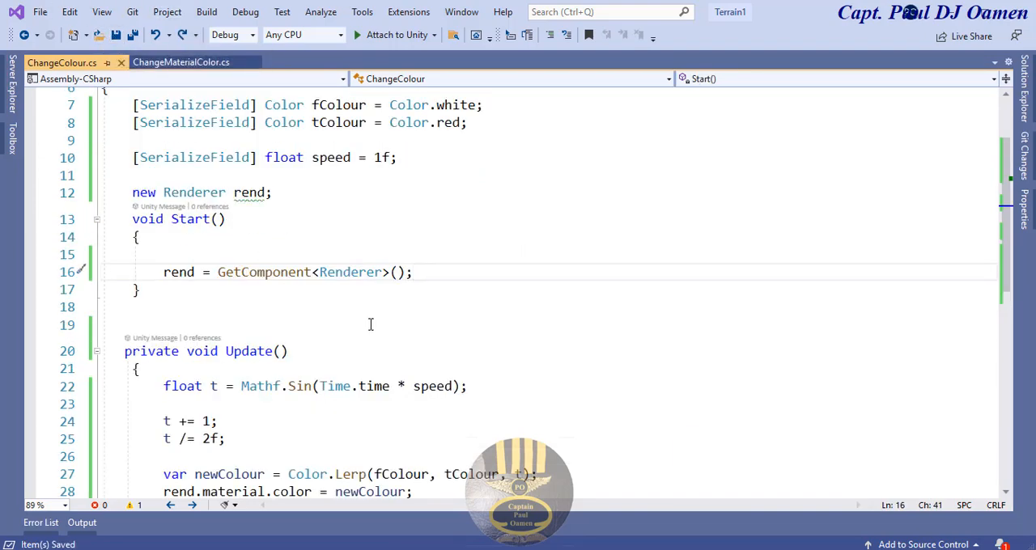
mouse_move(130, 505)
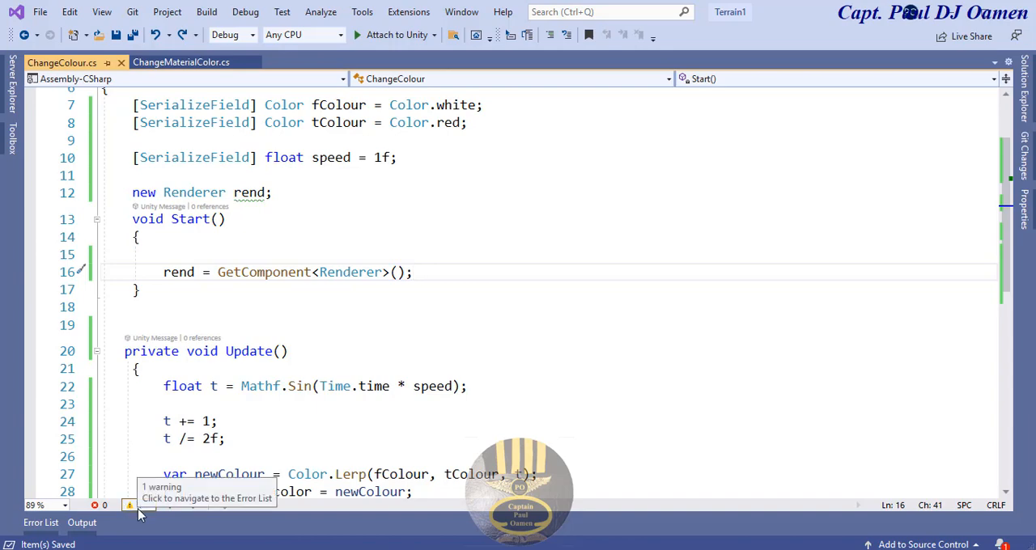
click(130, 505)
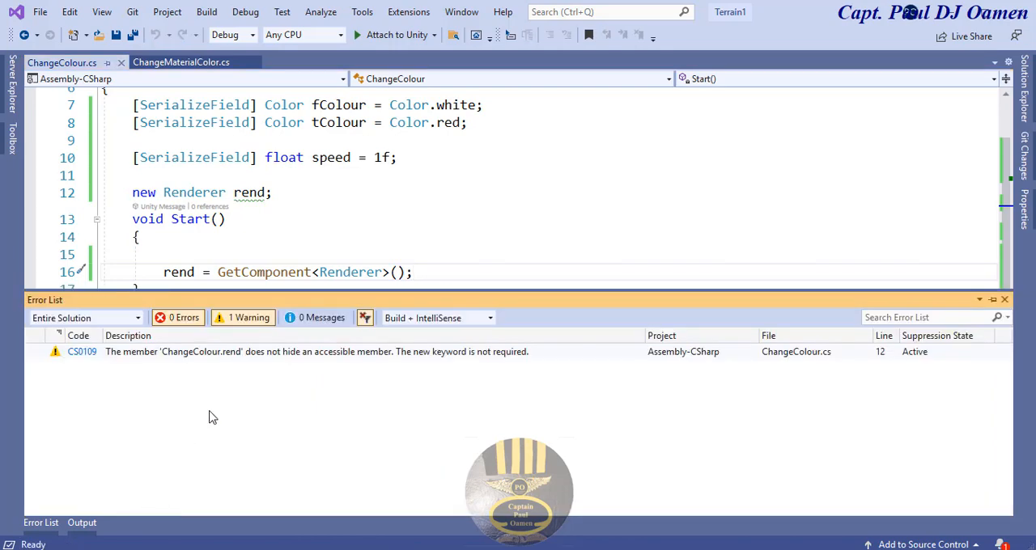
mouse_move(369, 370)
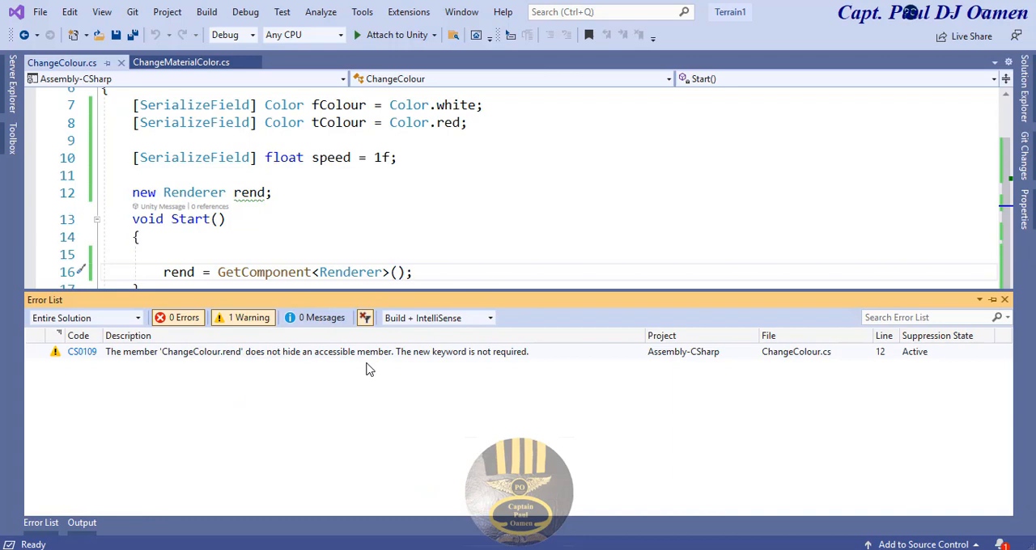
mouse_move(429, 370)
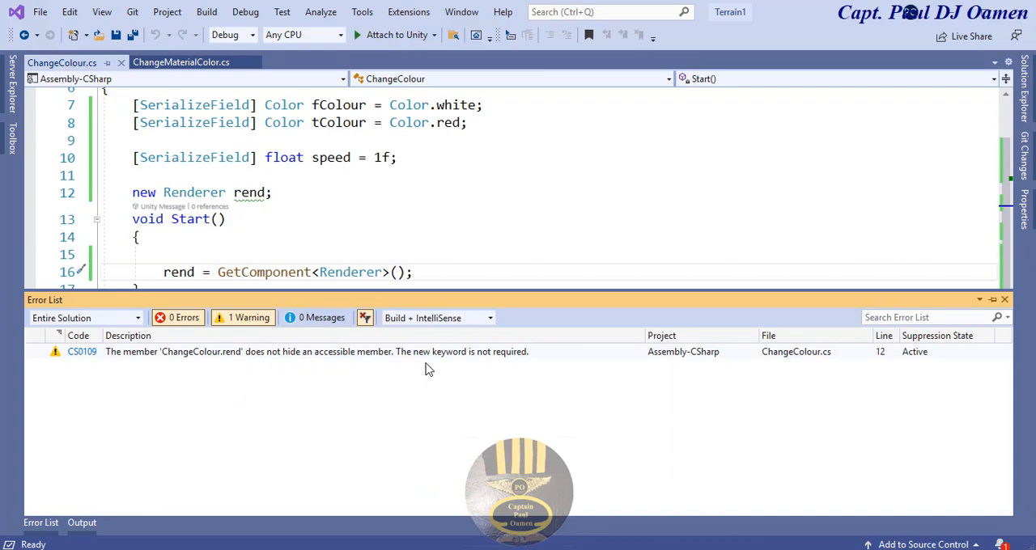
mouse_move(993, 301)
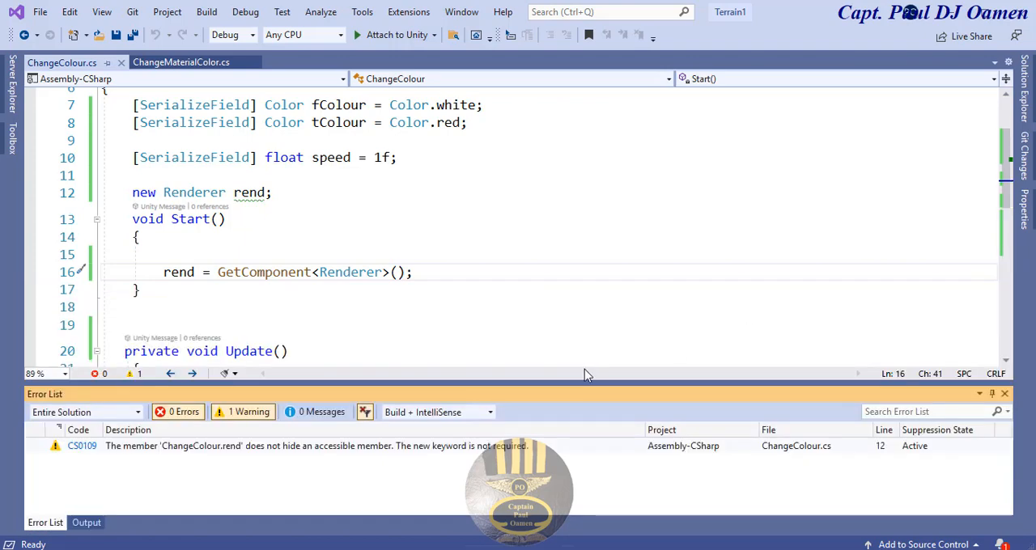
mouse_move(994, 395)
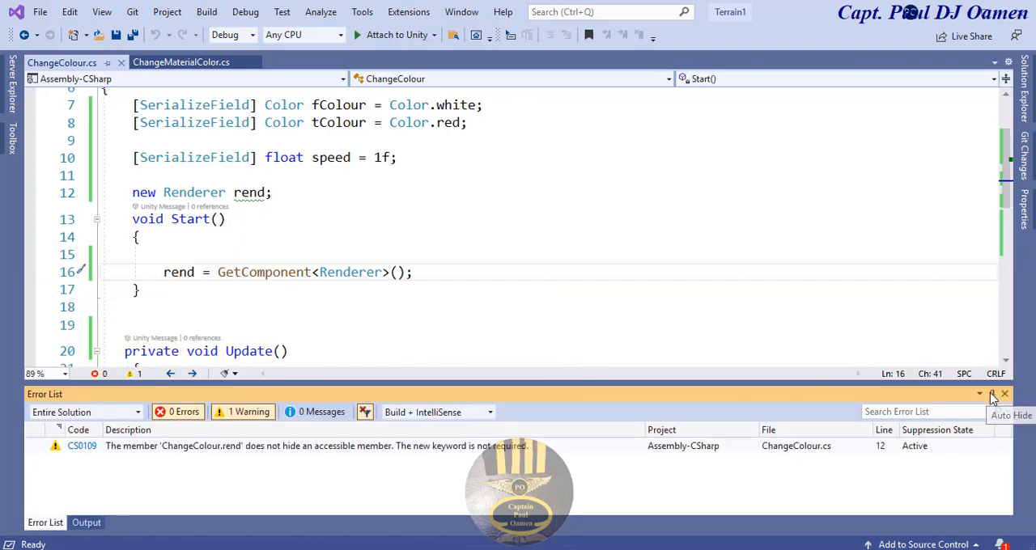
click(1004, 395)
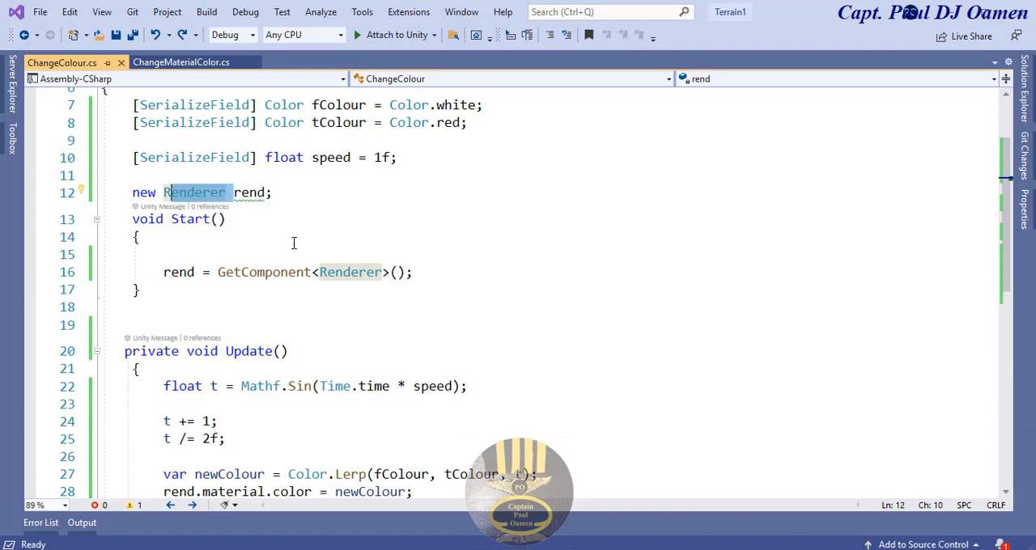
mouse_move(251, 193)
text(erer)
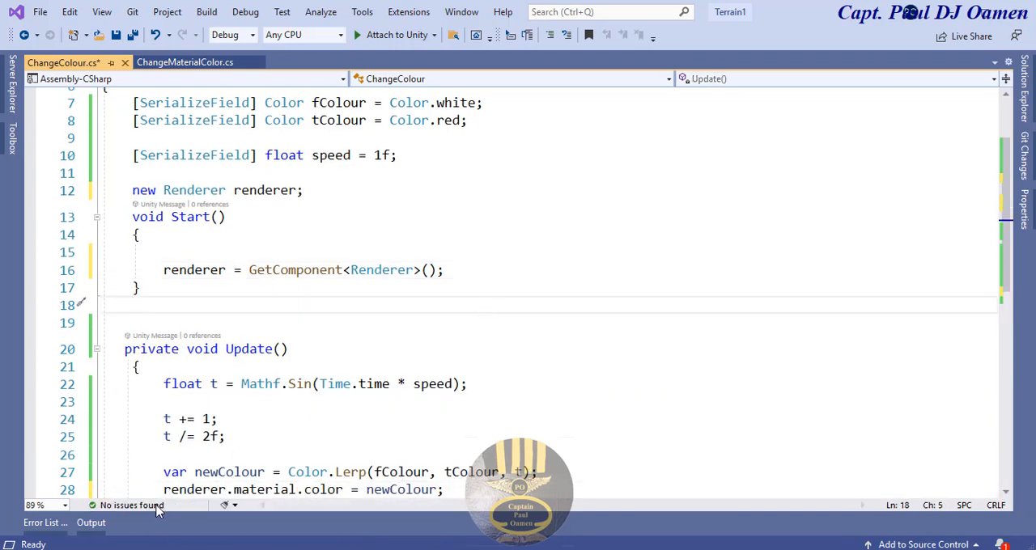
Step: Save ChangeColour.cs with Start fetching the Renderer and Update lerping between the two colours
scroll(down, 3)
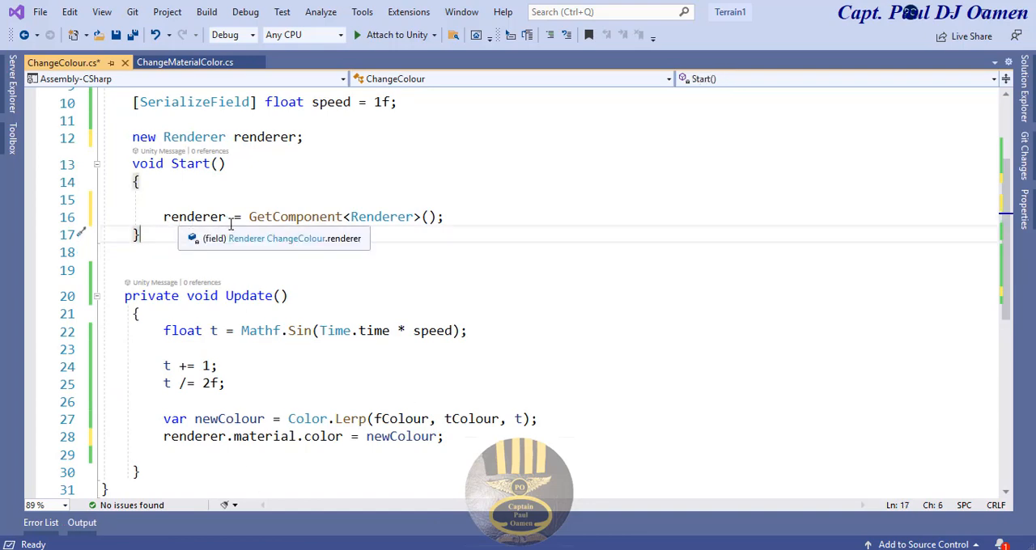
scroll(up, 3)
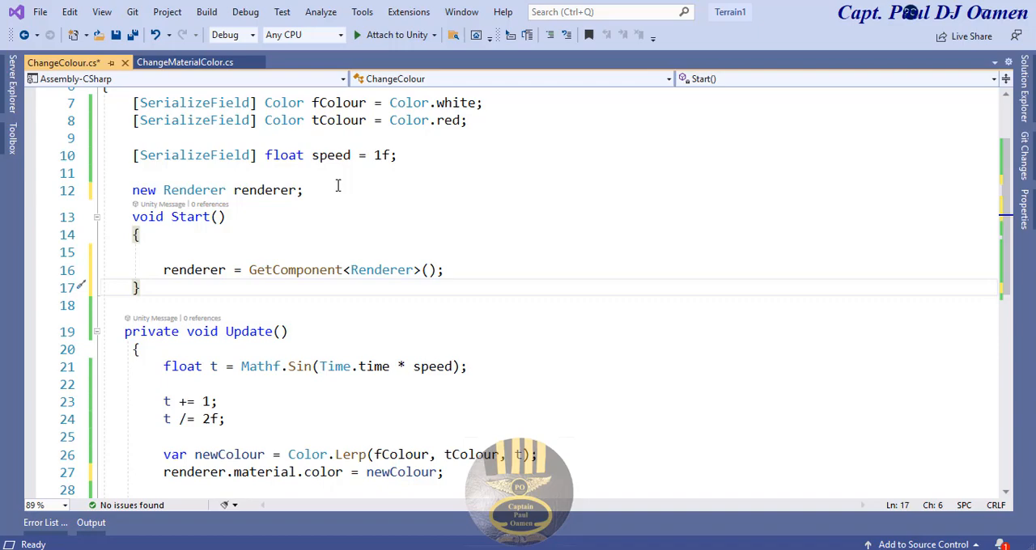
key(ctrl+s)
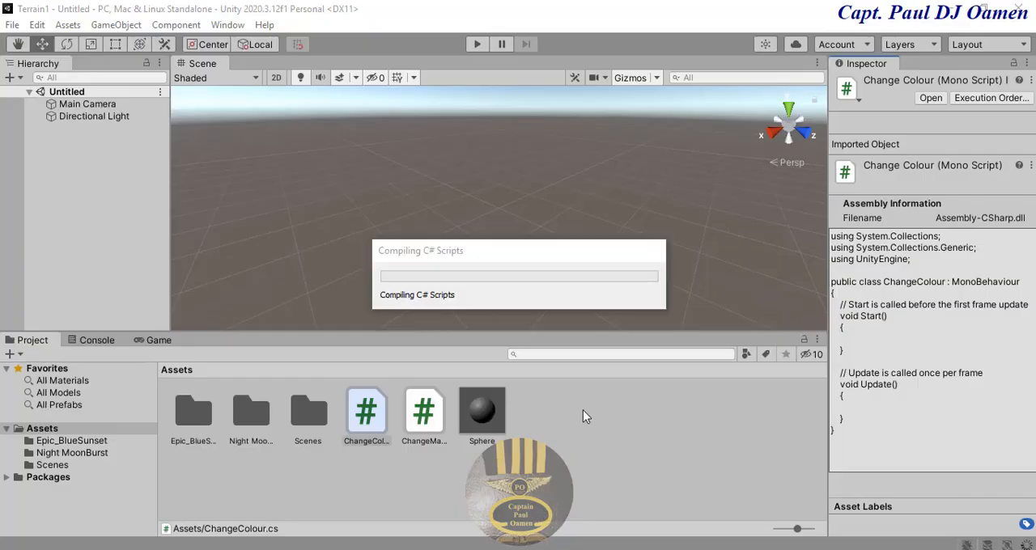
mouse_move(615, 436)
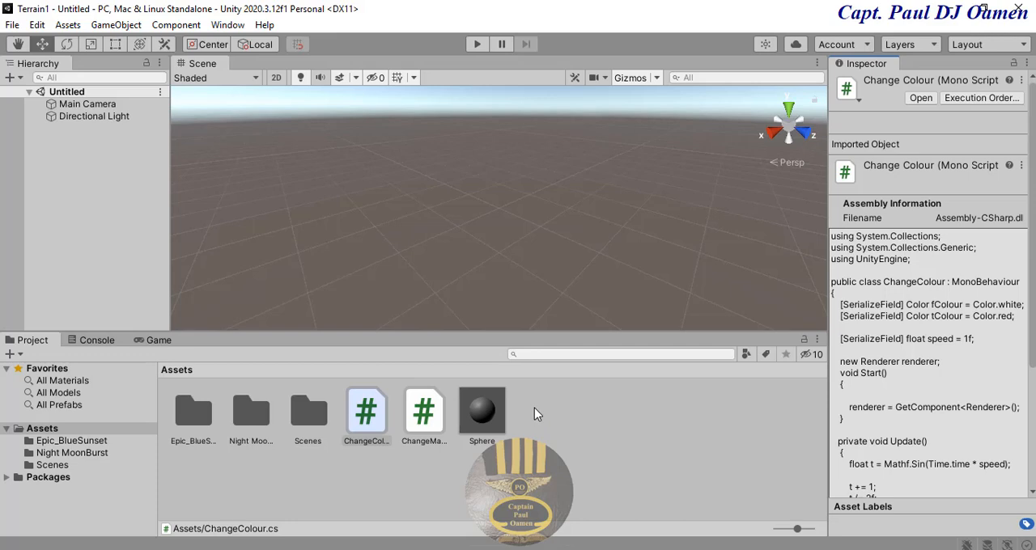
mouse_move(20, 71)
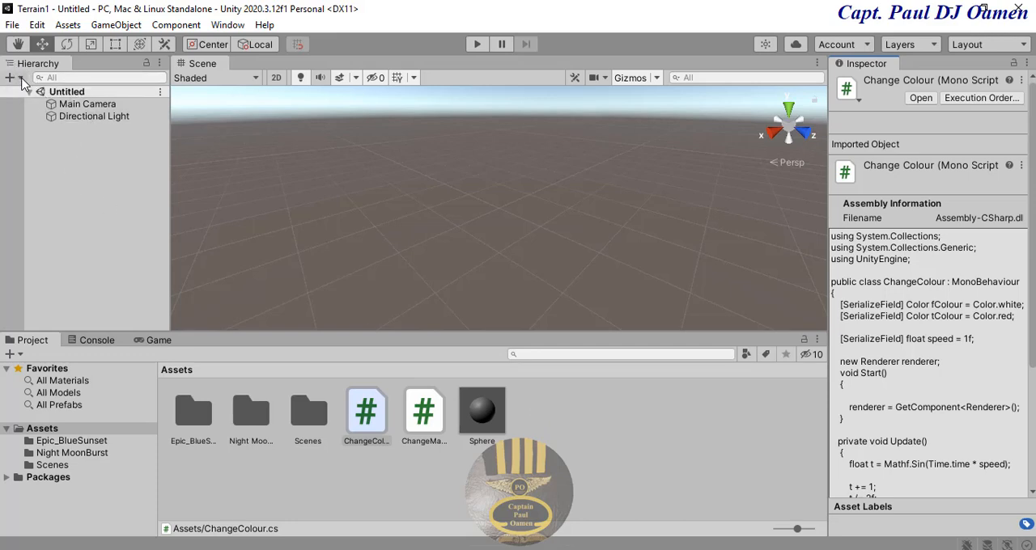
Step: Add a new Sphere object to the scene from the Hierarchy's + menu
click(13, 77)
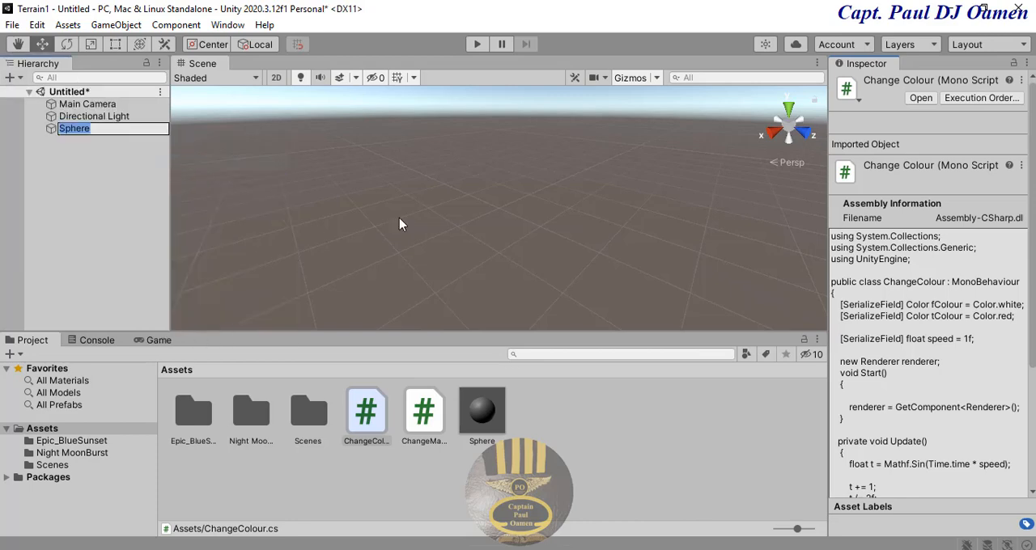
click(74, 128)
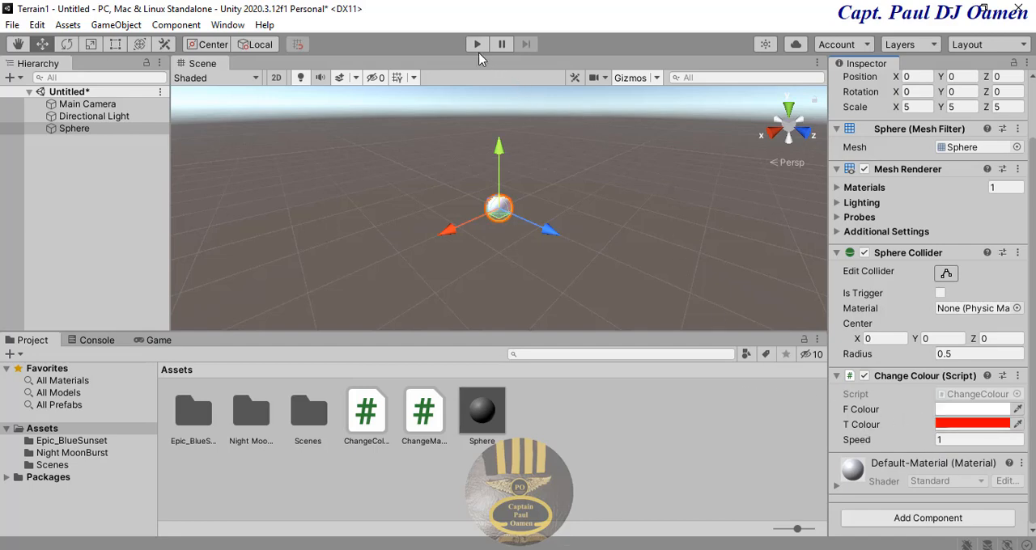
click(476, 44)
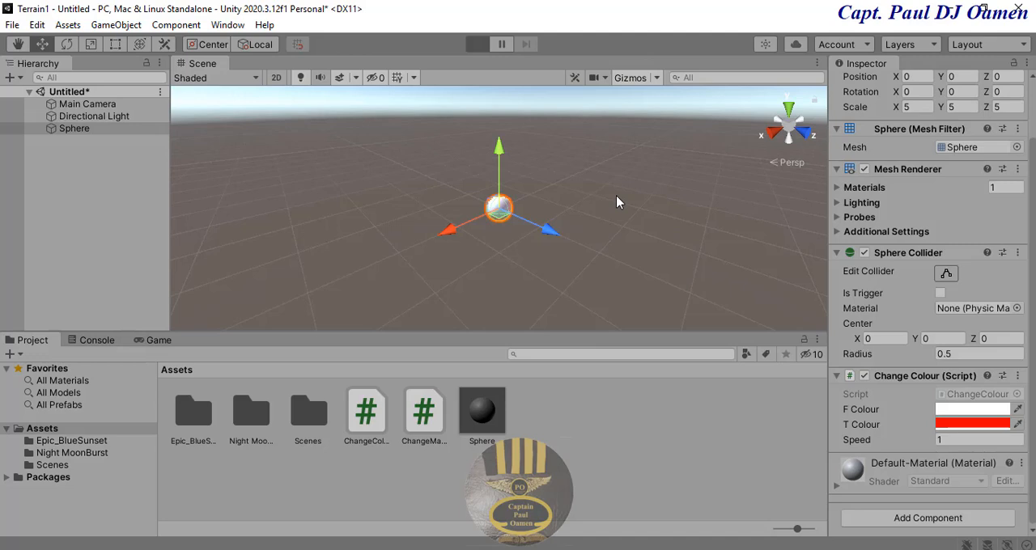
mouse_move(612, 250)
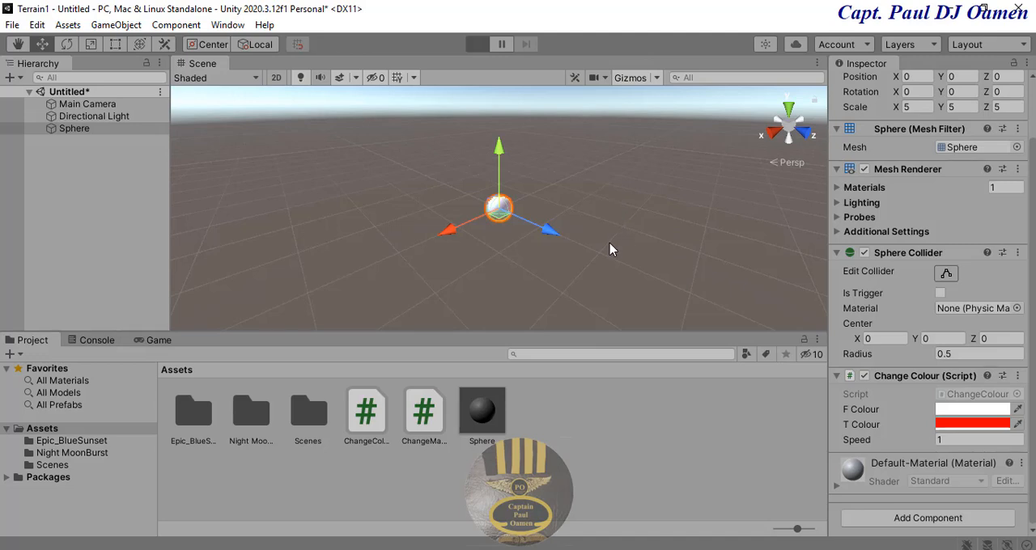
click(476, 44)
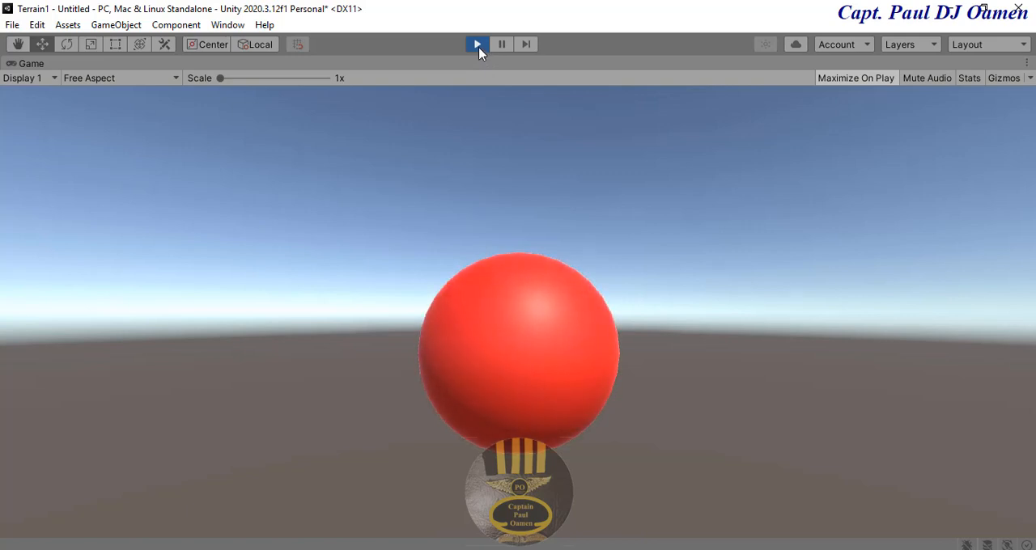
click(476, 44)
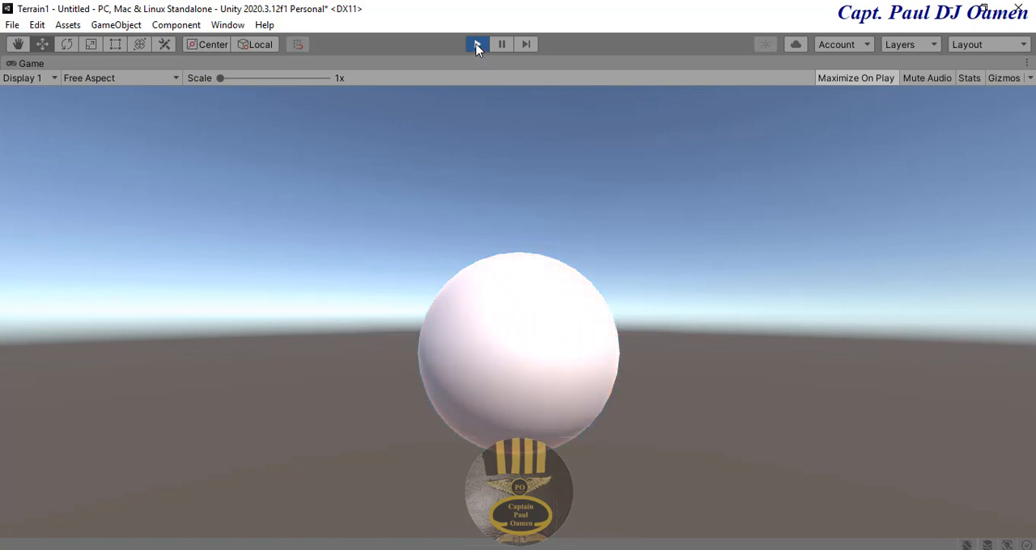
click(476, 44)
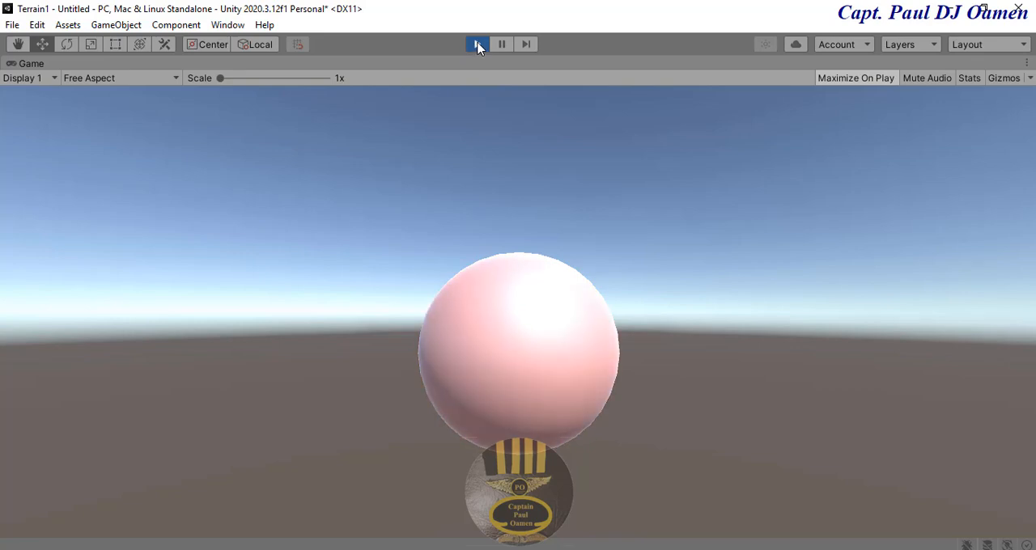
click(476, 44)
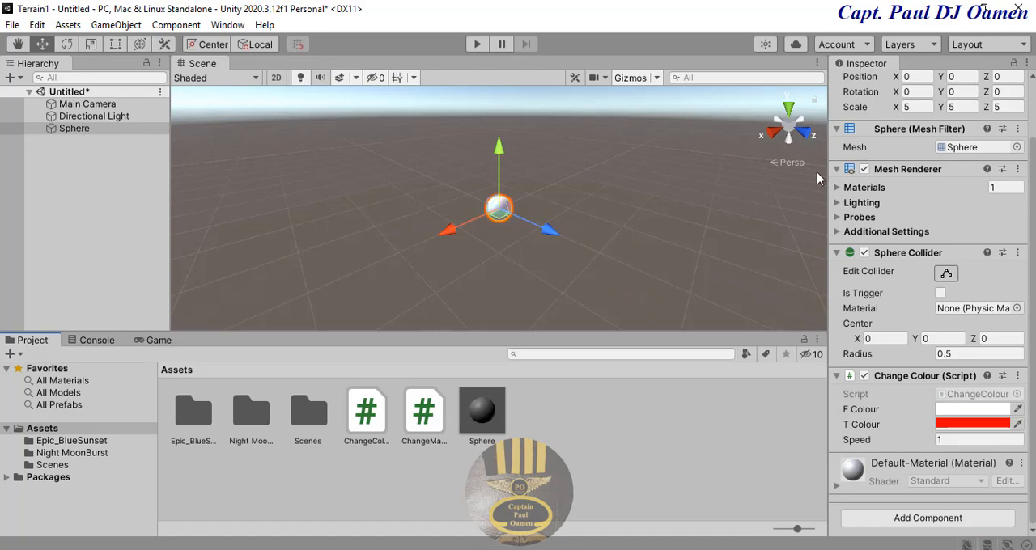
Step: Rename the sphere to Player in the Inspector name field
right_click(75, 128)
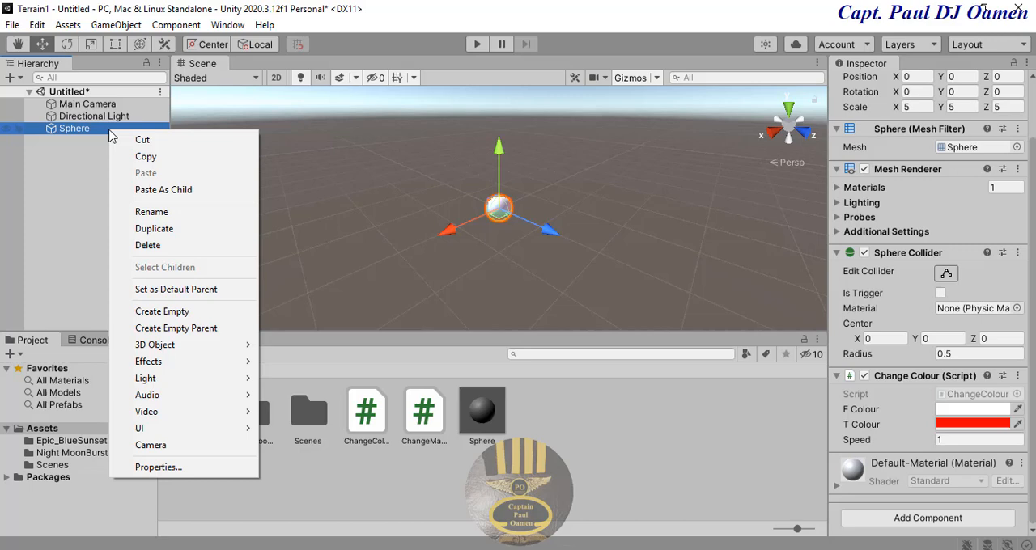
mouse_move(172, 229)
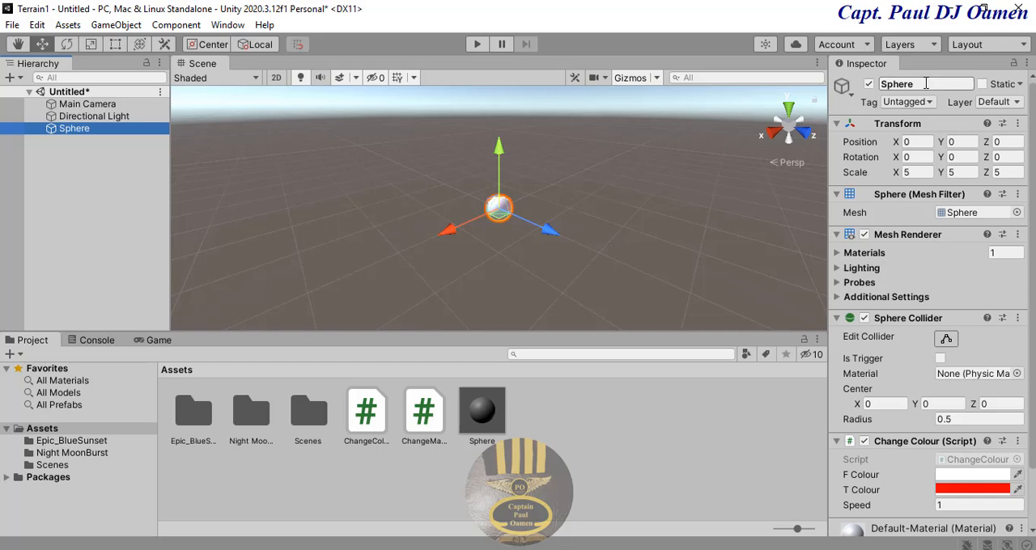
double_click(926, 83)
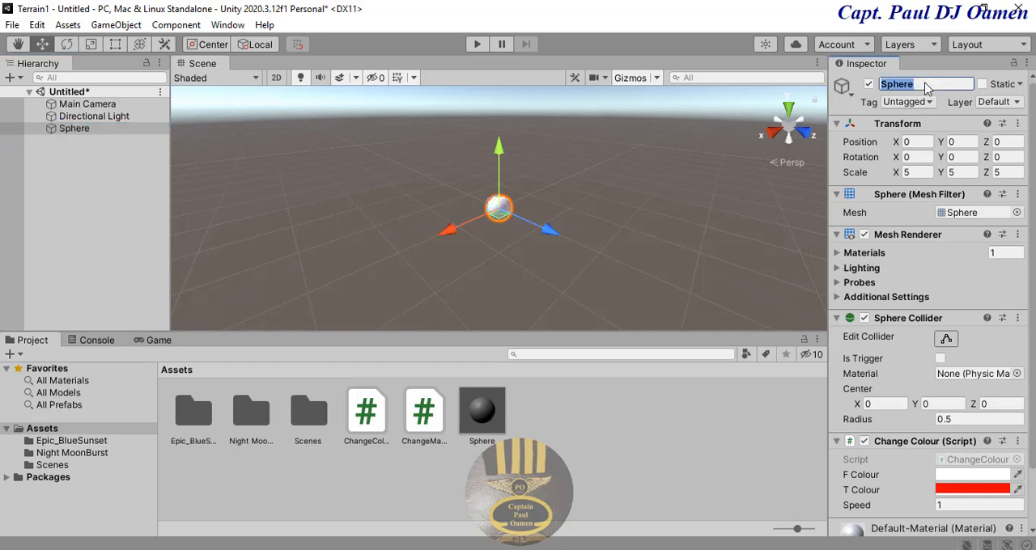
text(Pl)
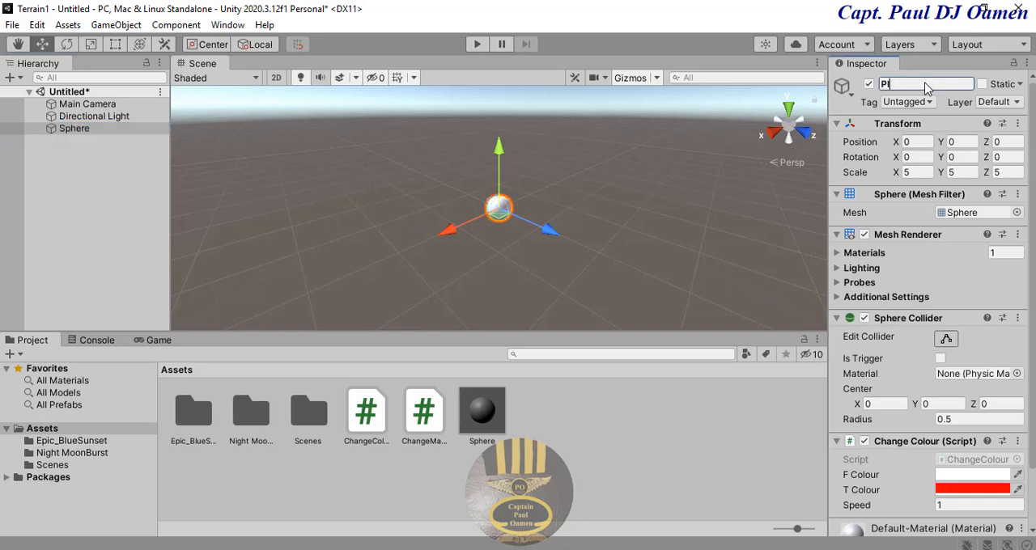
text(ayer)
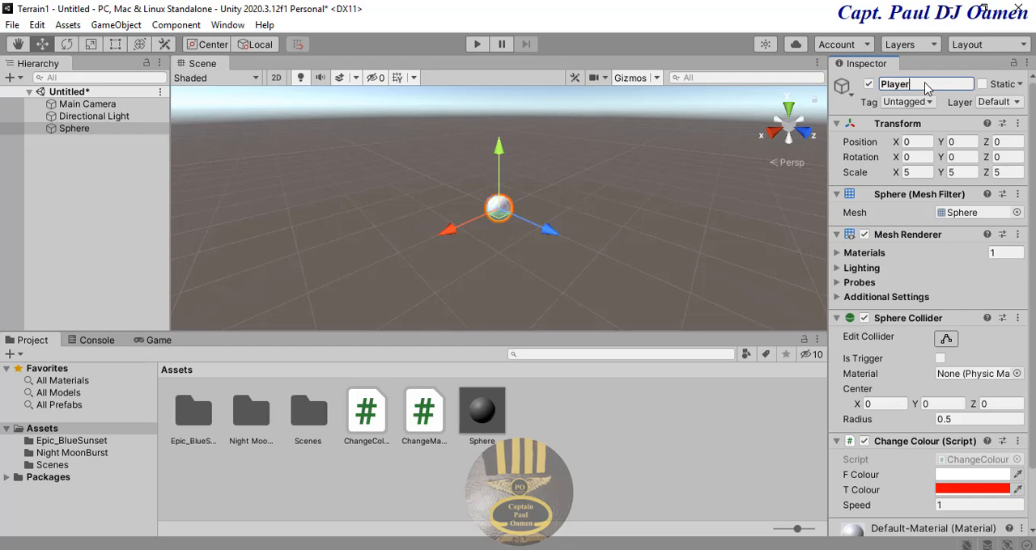
key(Return)
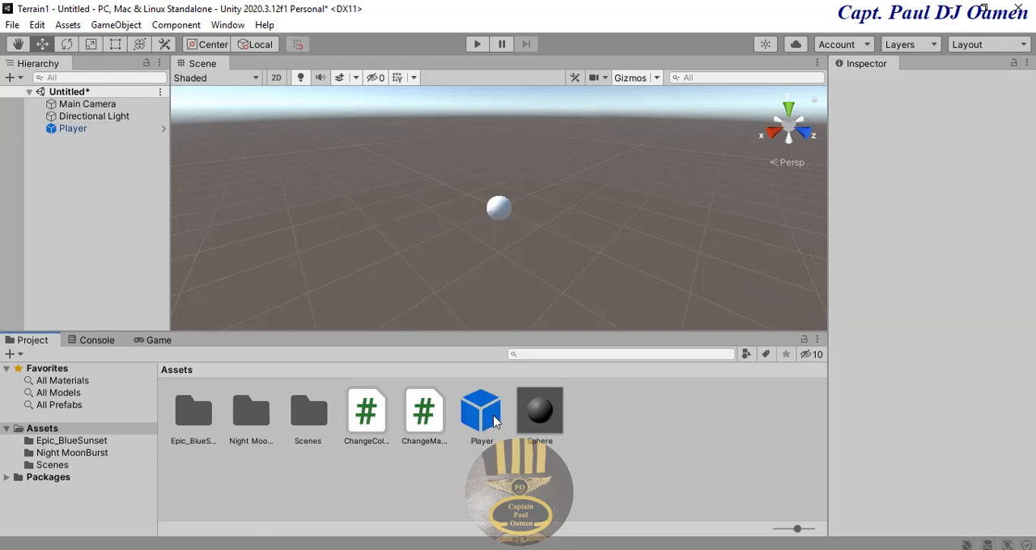
Step: Place another Player prefab in the scene and show the Game view beneath it
drag(539, 411, 683, 220)
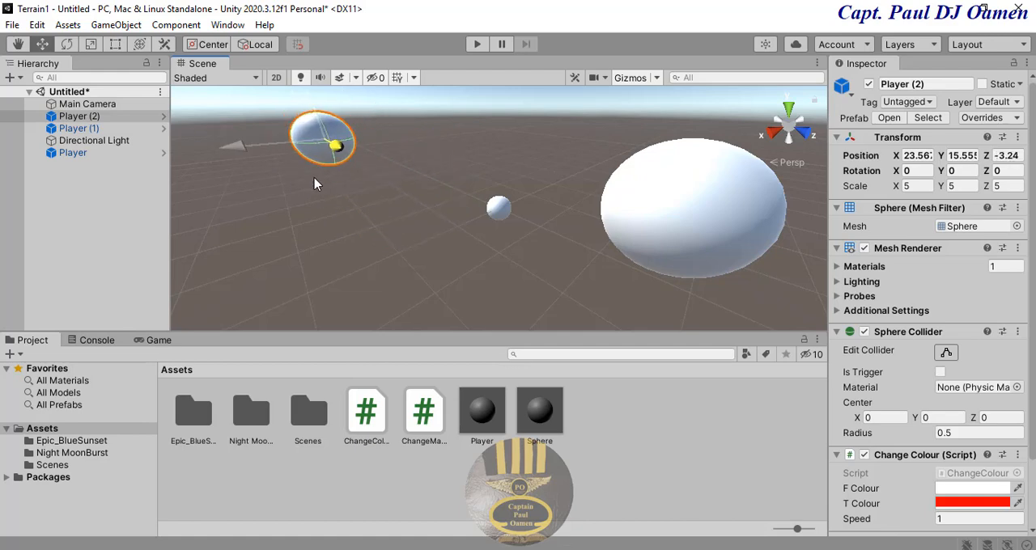
click(159, 340)
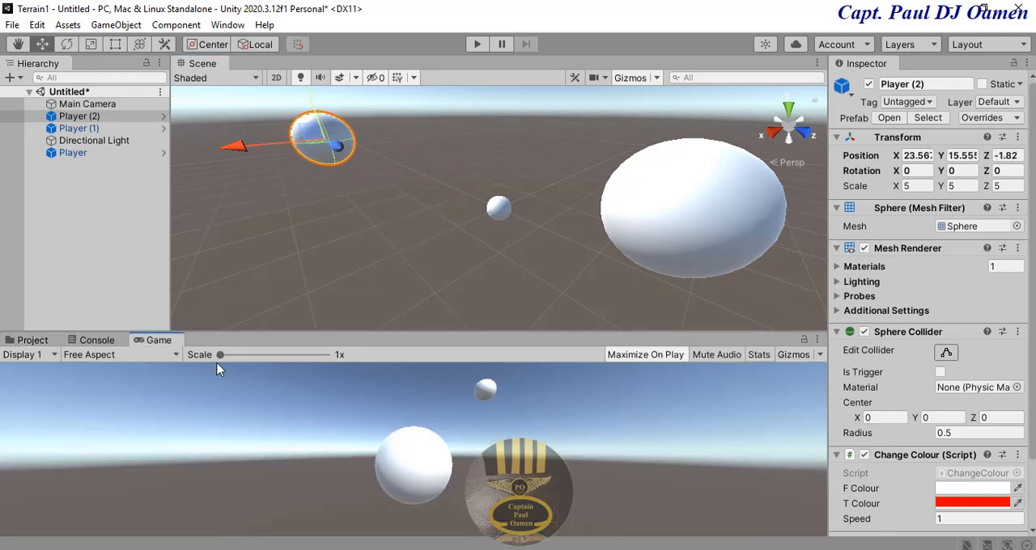
mouse_move(653, 220)
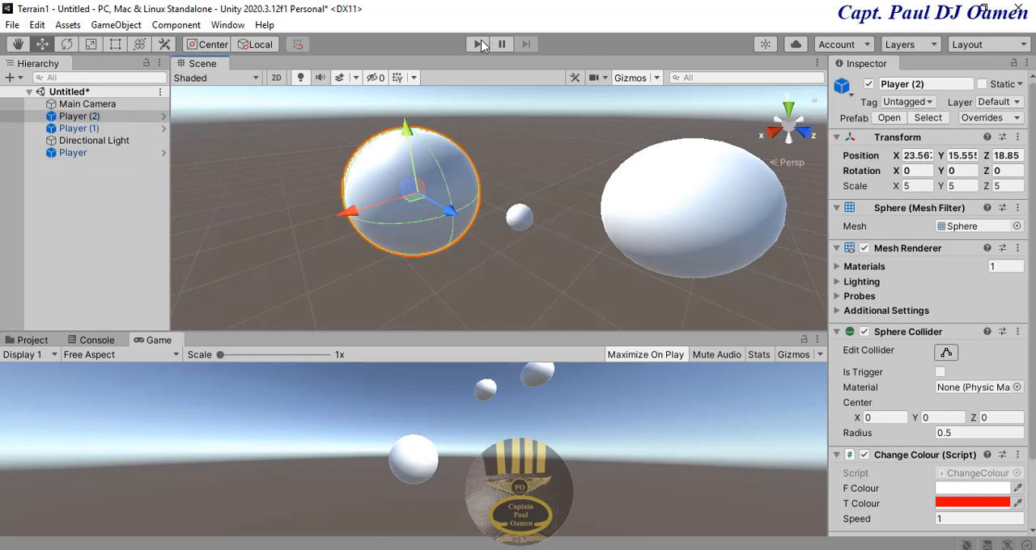
click(475, 44)
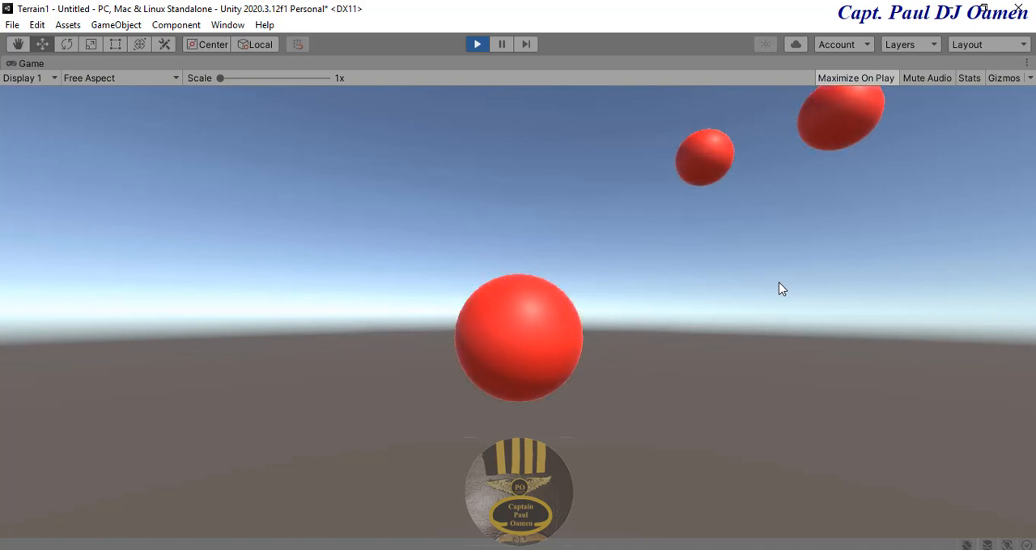
click(476, 44)
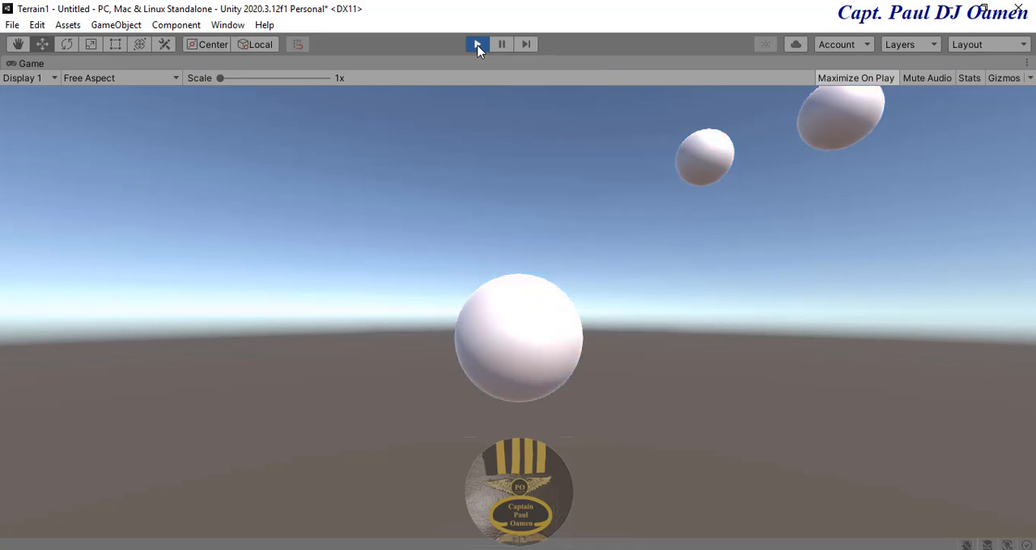
click(476, 44)
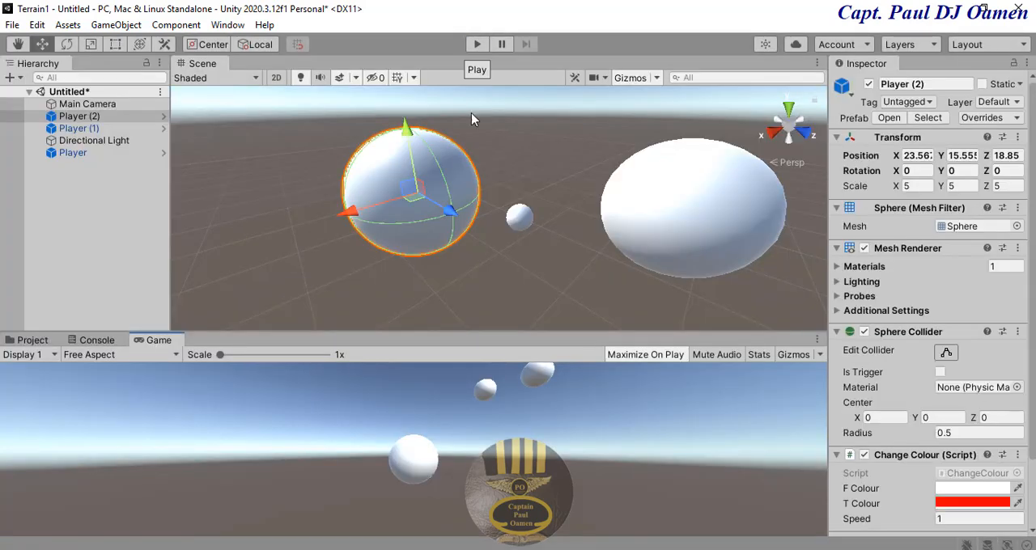
mouse_move(427, 262)
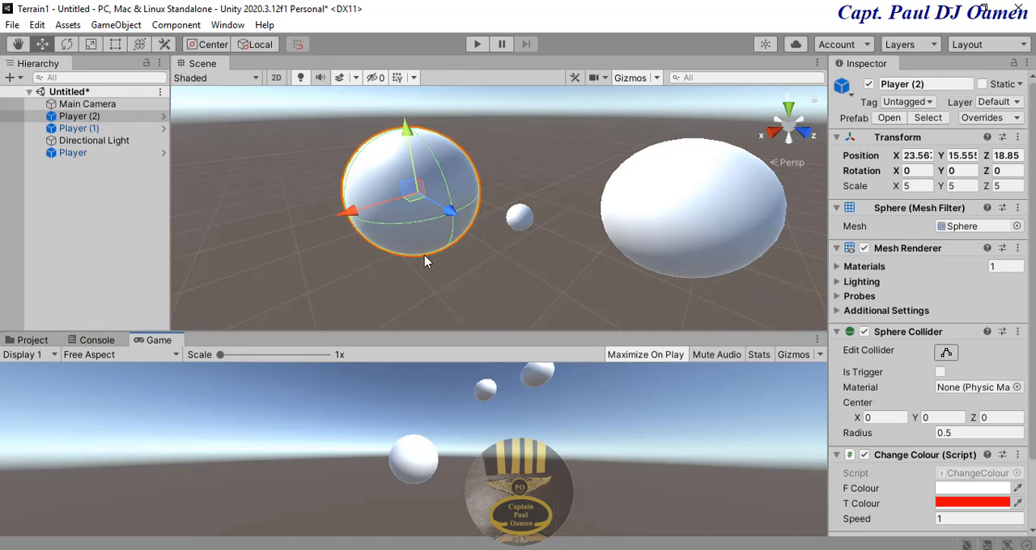
Step: Show the project's Night MoonBurst skybox assets and bring up the Lighting settings
click(32, 340)
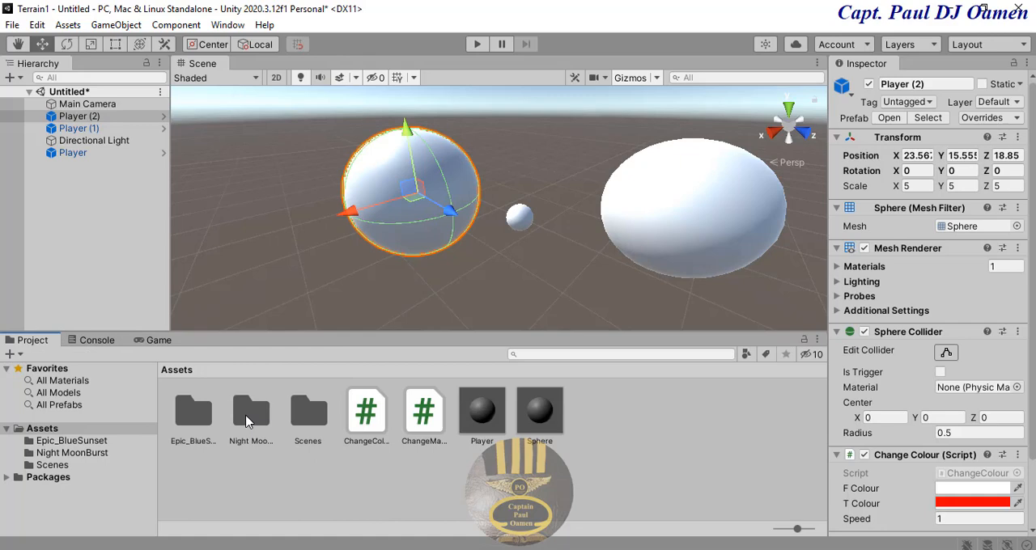
mouse_move(225, 418)
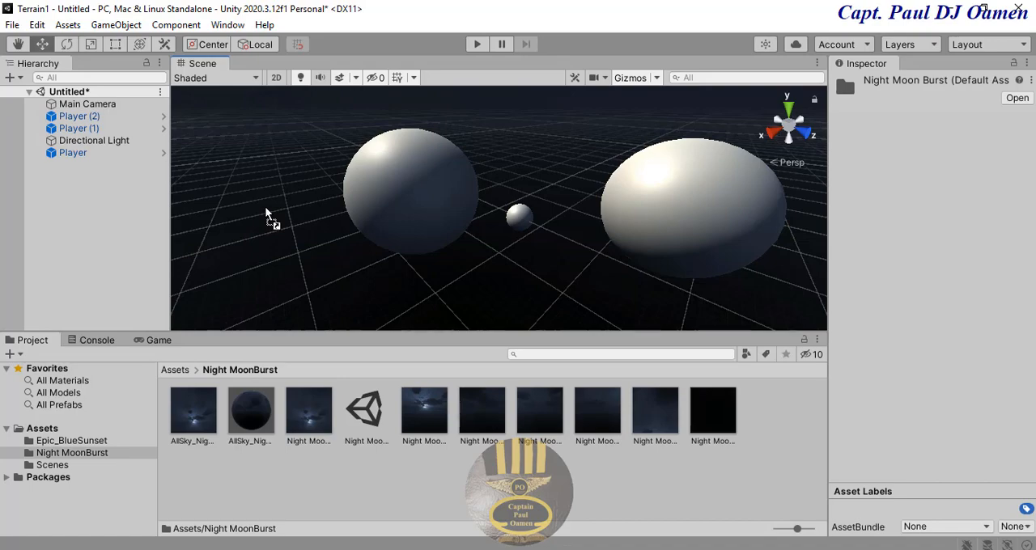
mouse_move(591, 243)
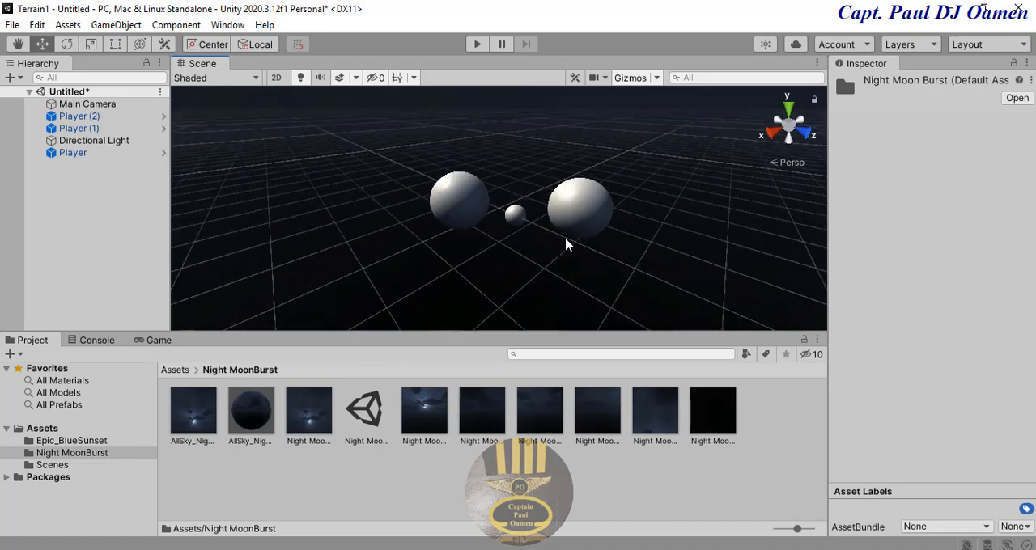
click(226, 24)
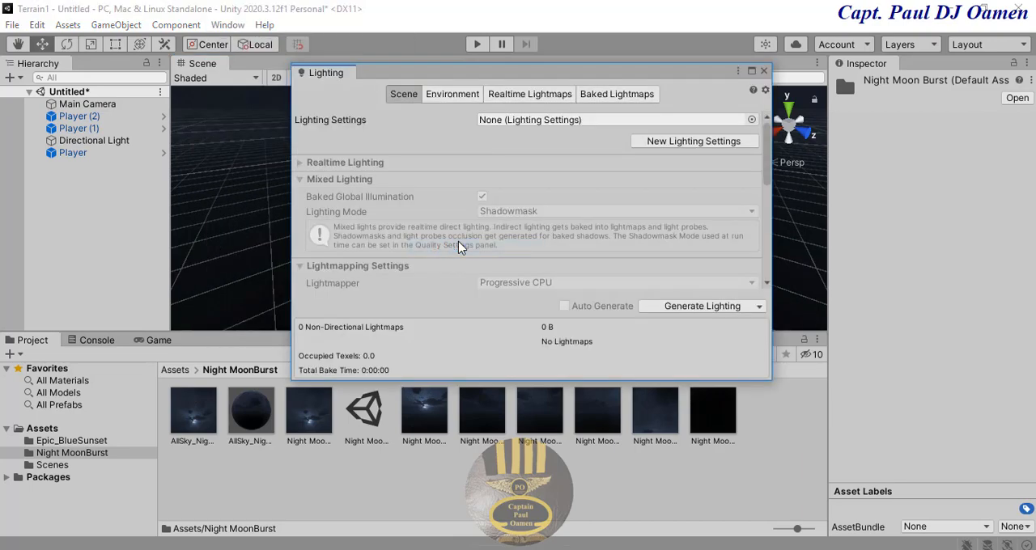
click(452, 94)
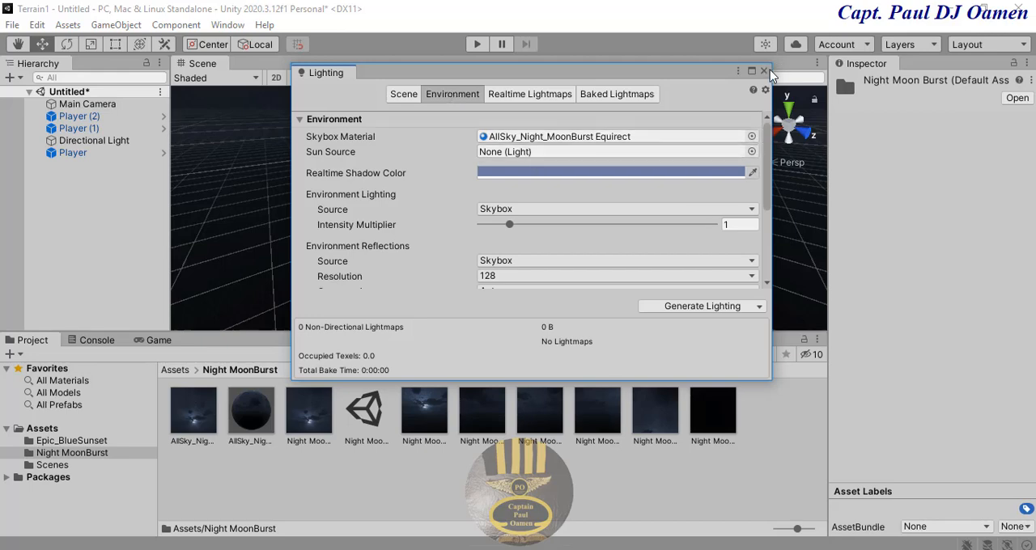
click(764, 72)
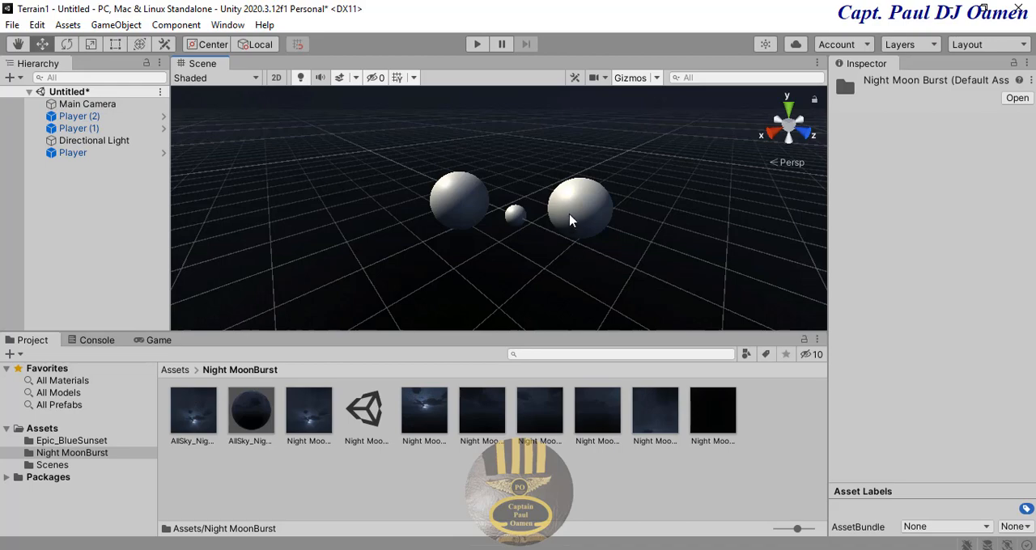
Step: Select Player (1), return to the Assets folder and check the Game view and Console
click(78, 128)
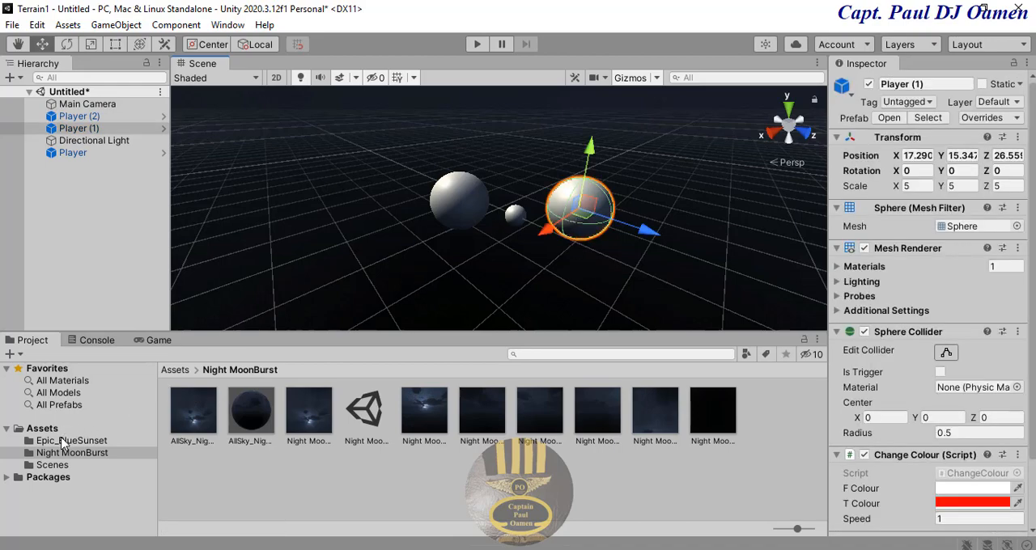
click(42, 427)
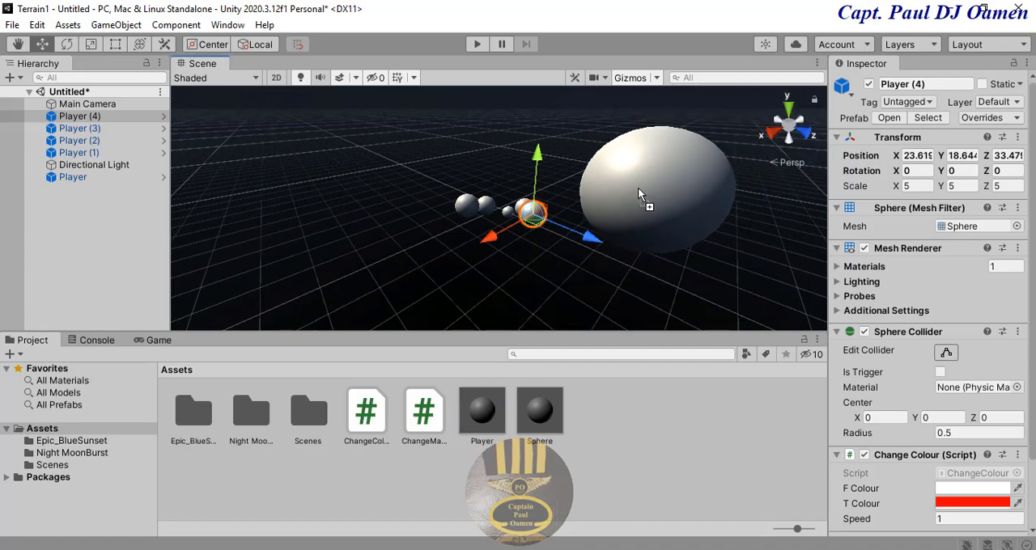
click(158, 340)
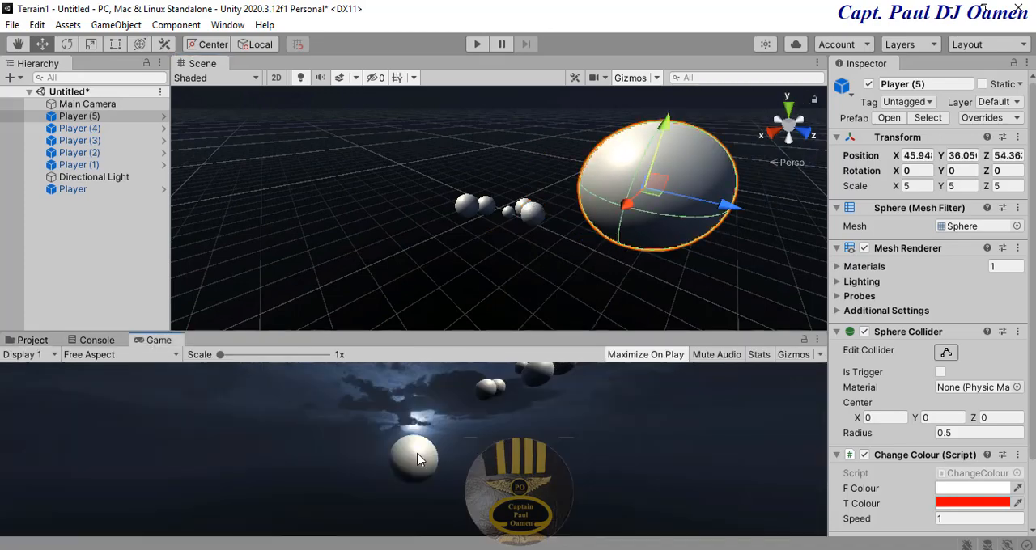
click(97, 340)
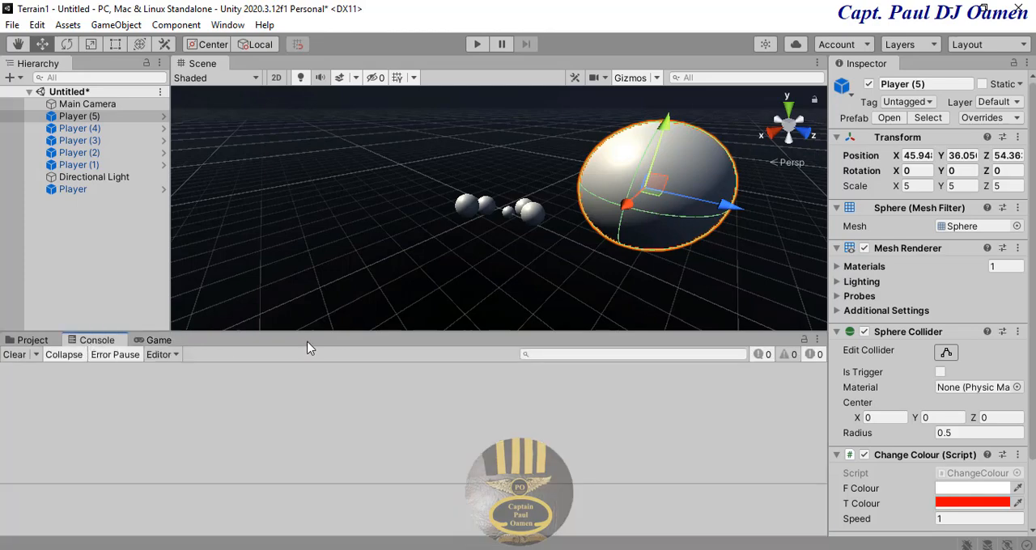
click(32, 340)
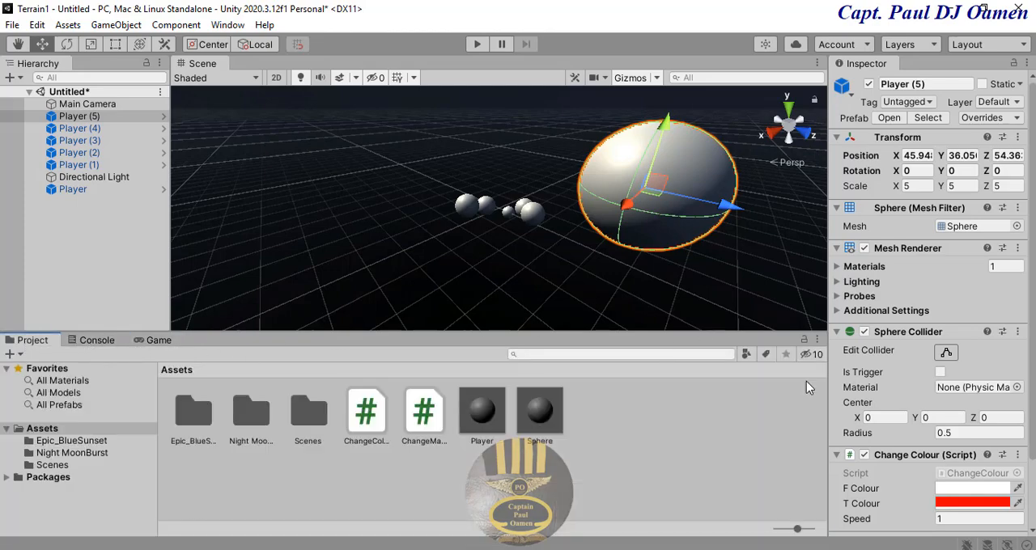
mouse_move(693, 184)
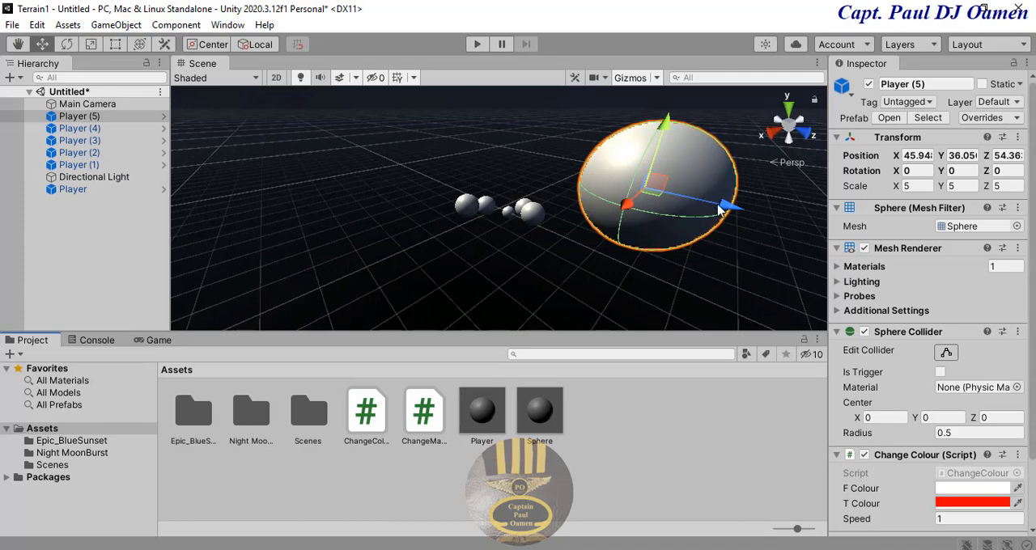
click(159, 340)
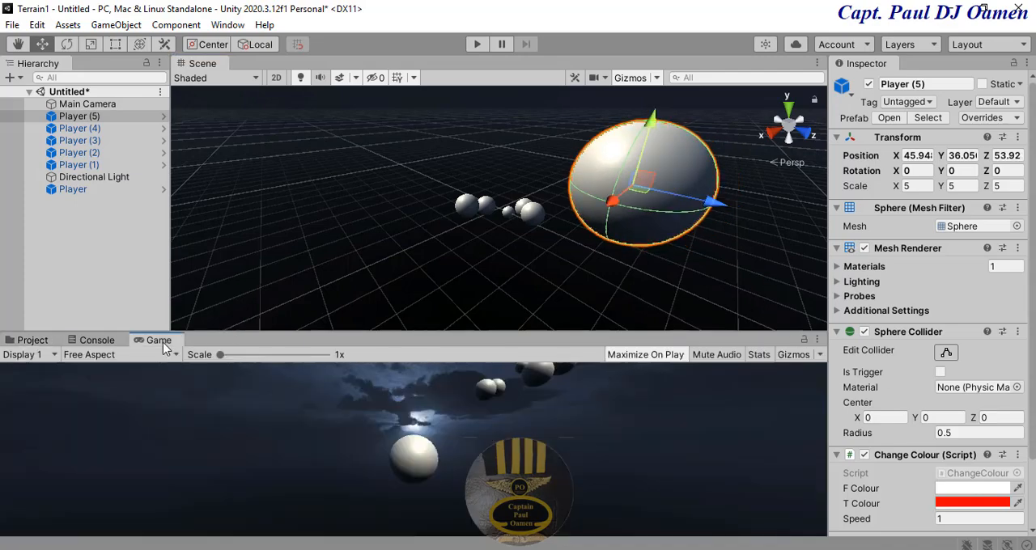
Step: Move Player (5) farther back along Z and sideways along X toward the other spheres
drag(688, 202, 667, 198)
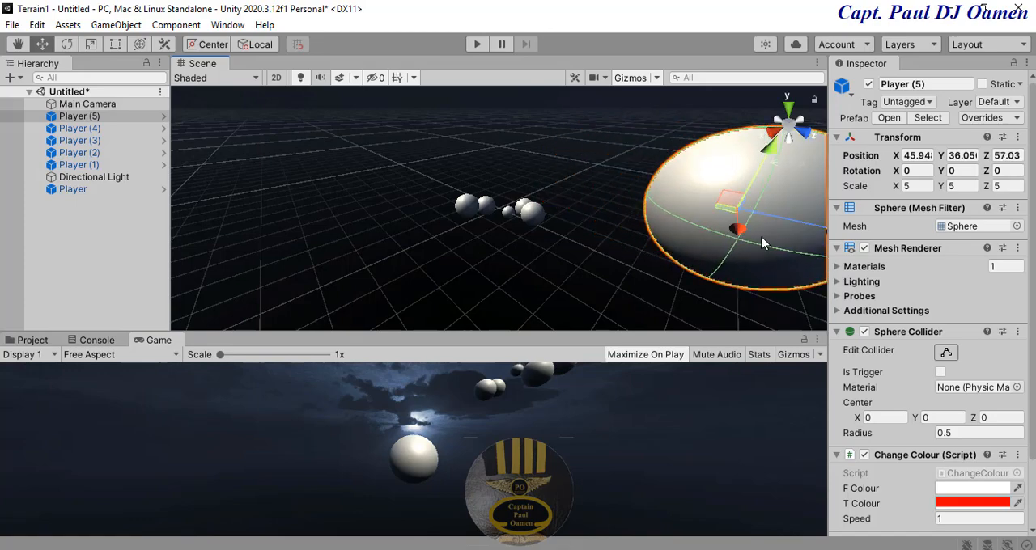
drag(737, 230, 683, 251)
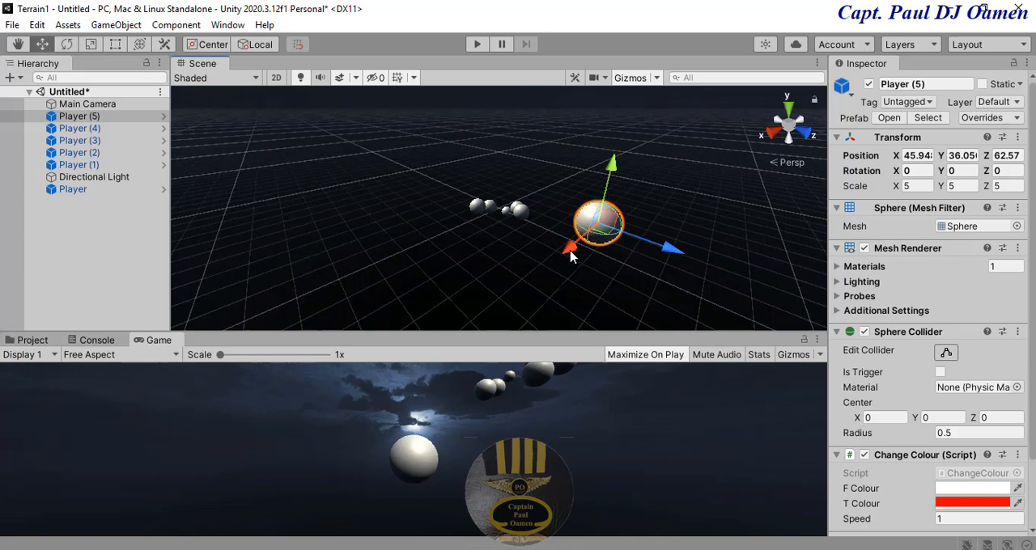
drag(598, 223, 582, 235)
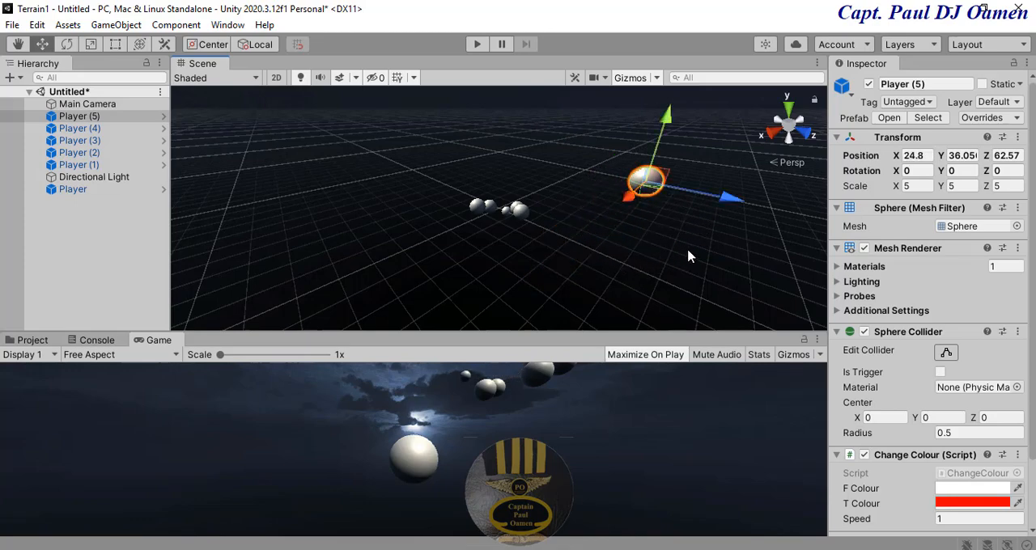
Step: Set Player (5)'s T Colour to blue
click(971, 502)
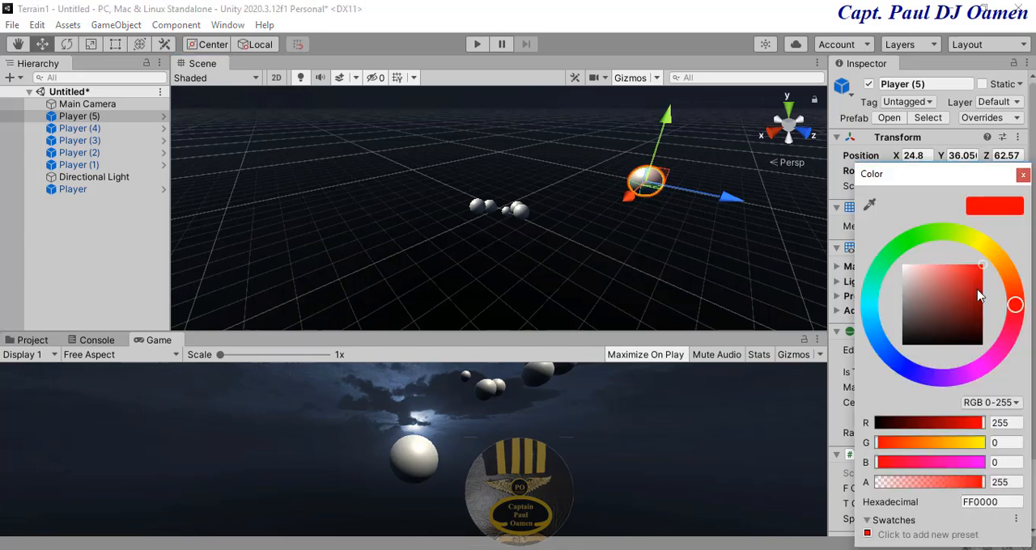
click(897, 363)
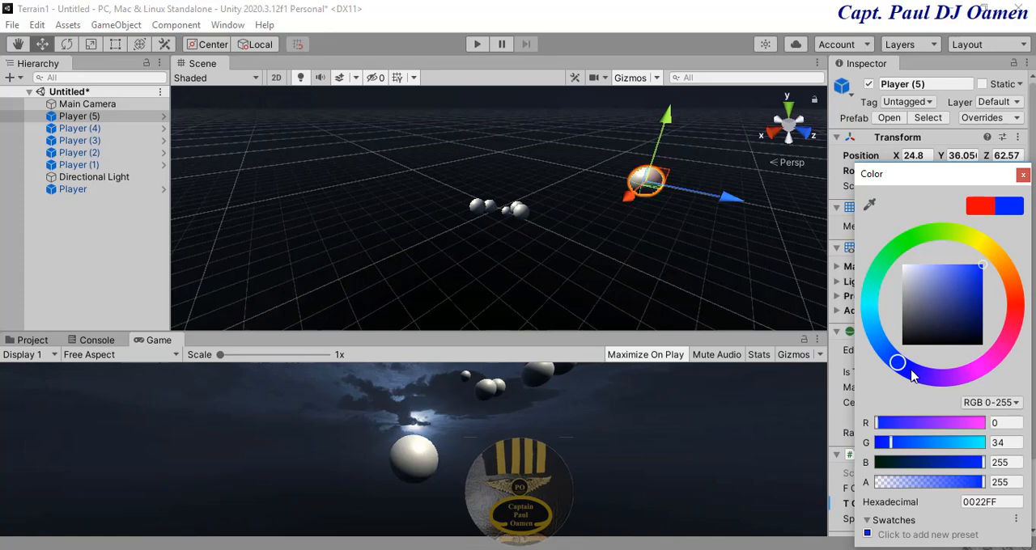
click(974, 288)
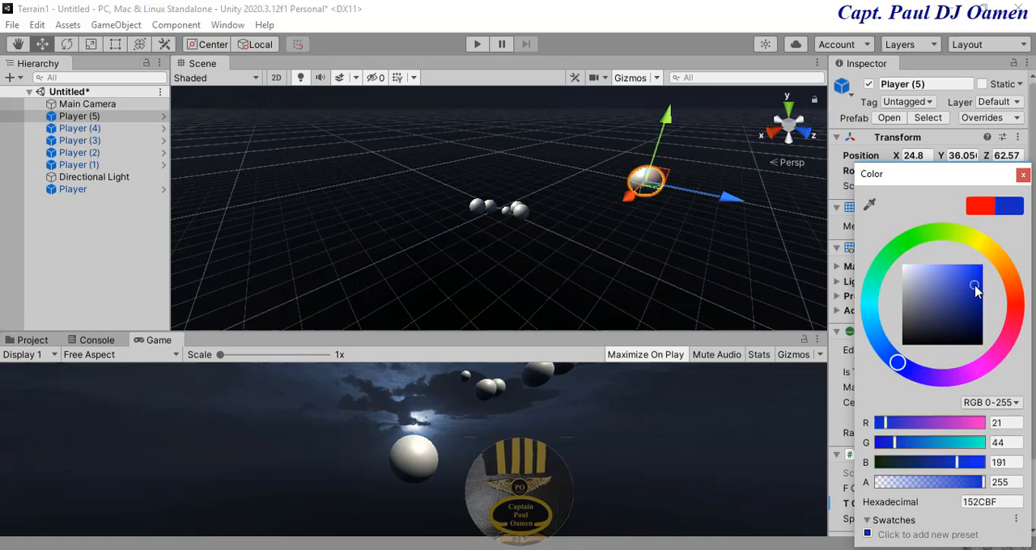
click(1022, 174)
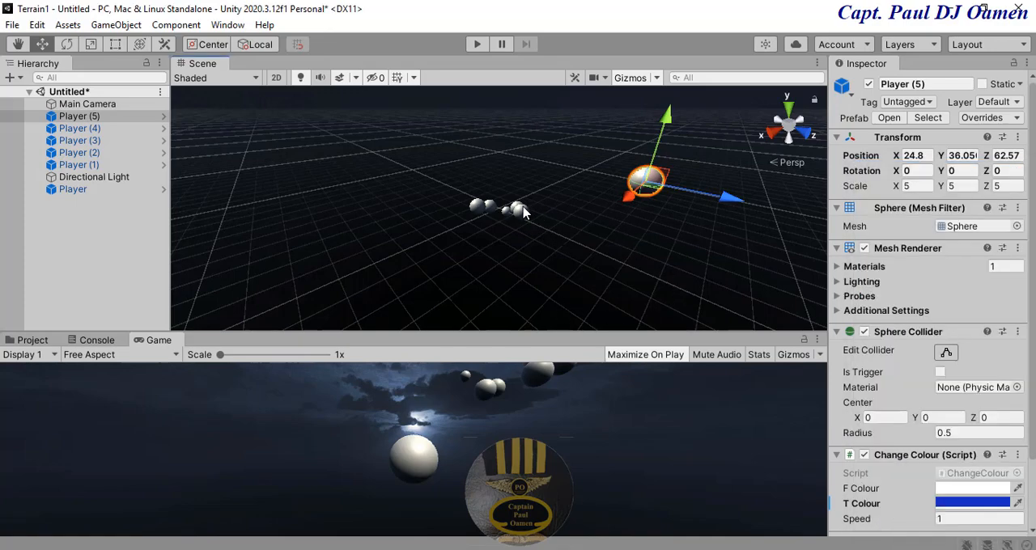
Step: Move Player (4) farther back and set its T Colour to green
click(80, 128)
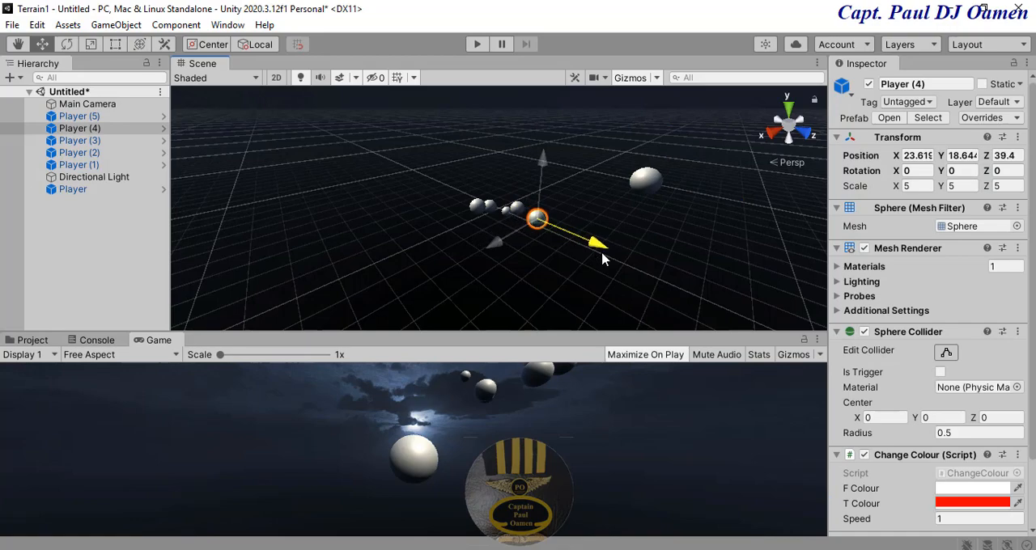
drag(538, 219, 590, 239)
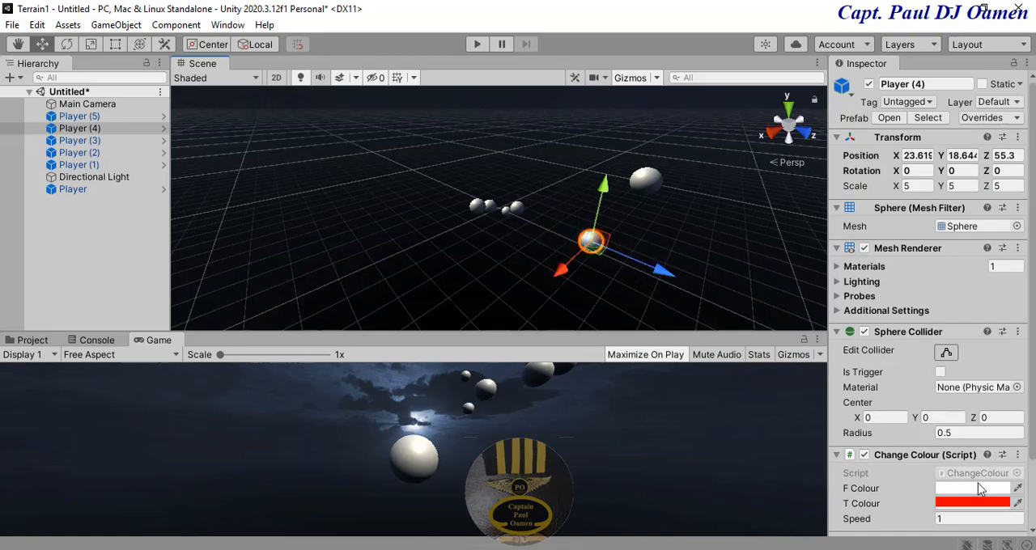
click(973, 503)
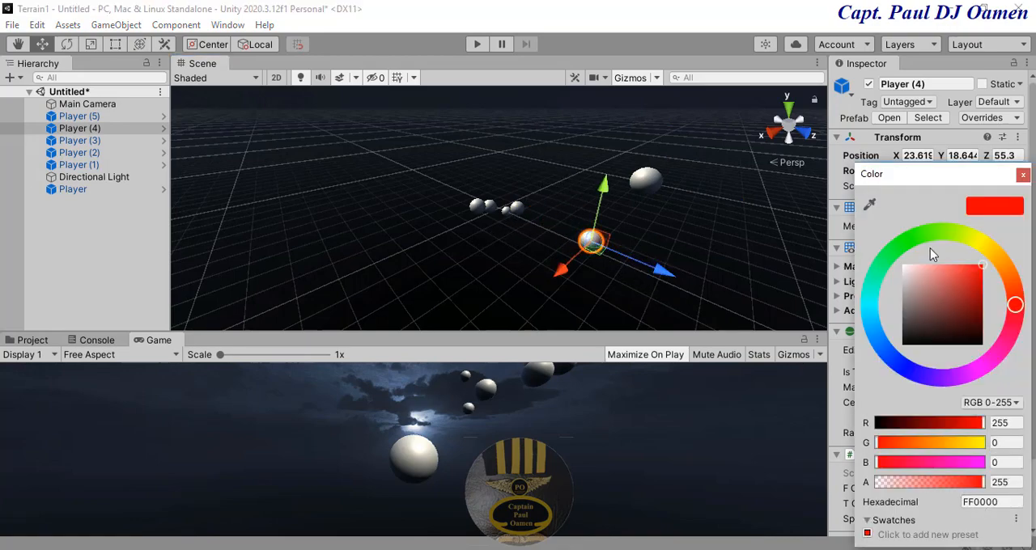
click(916, 237)
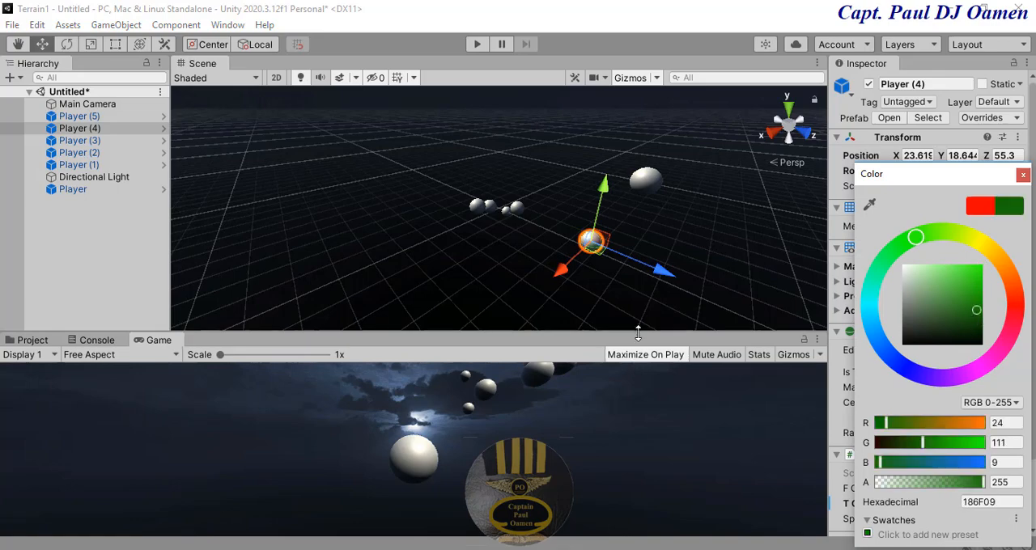
click(80, 139)
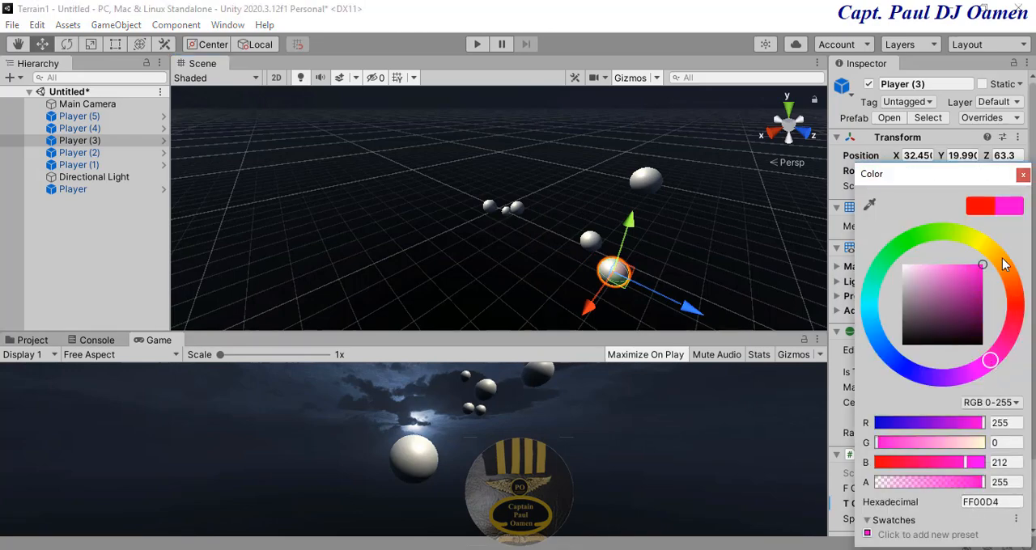
Step: Give Player (3) a softened magenta T Colour, then select the original Player
click(974, 272)
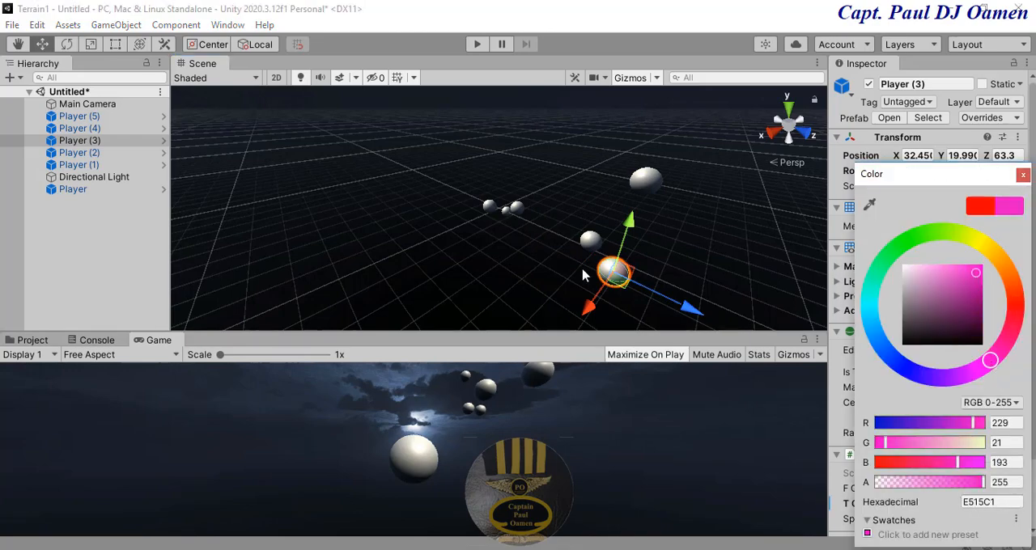
mouse_move(509, 217)
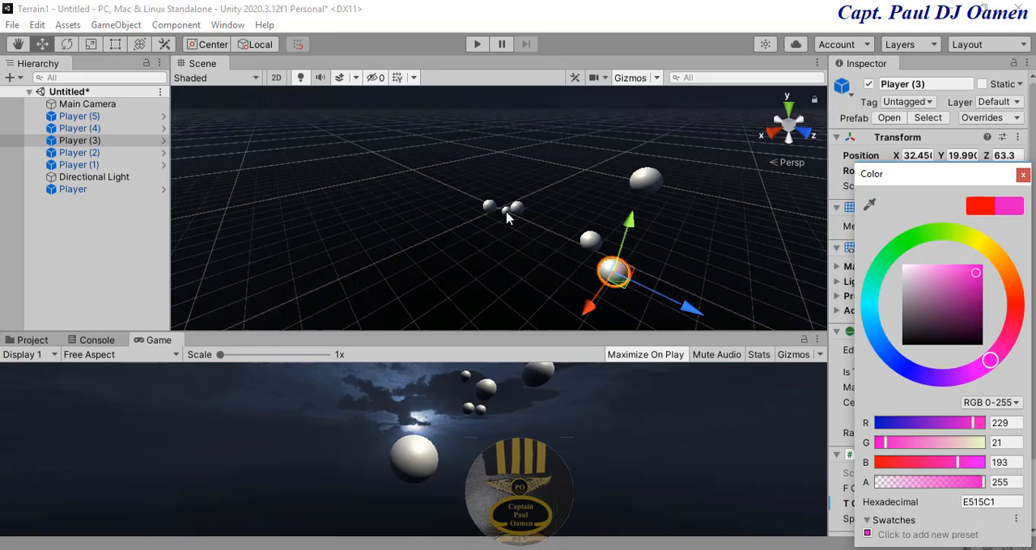
click(73, 188)
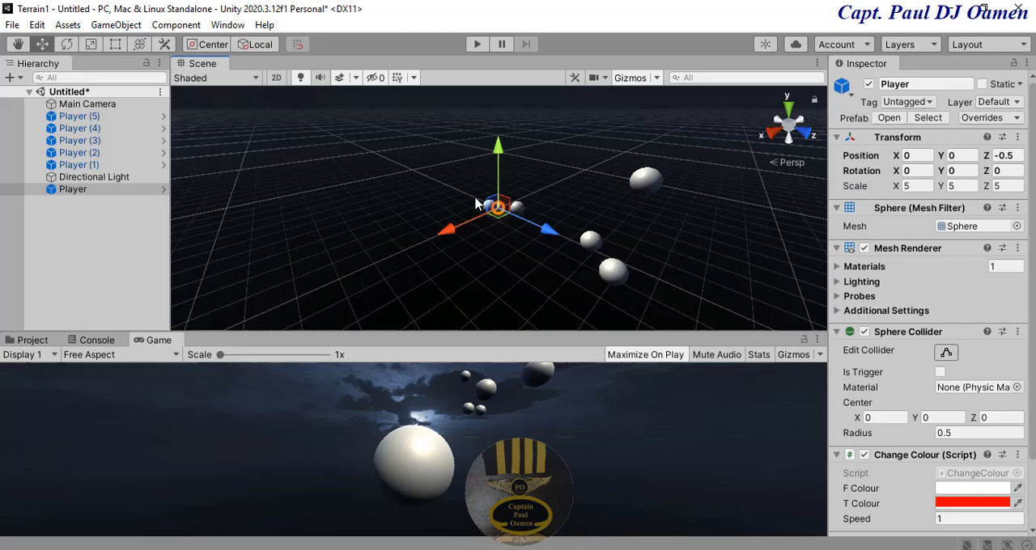
mouse_move(492, 236)
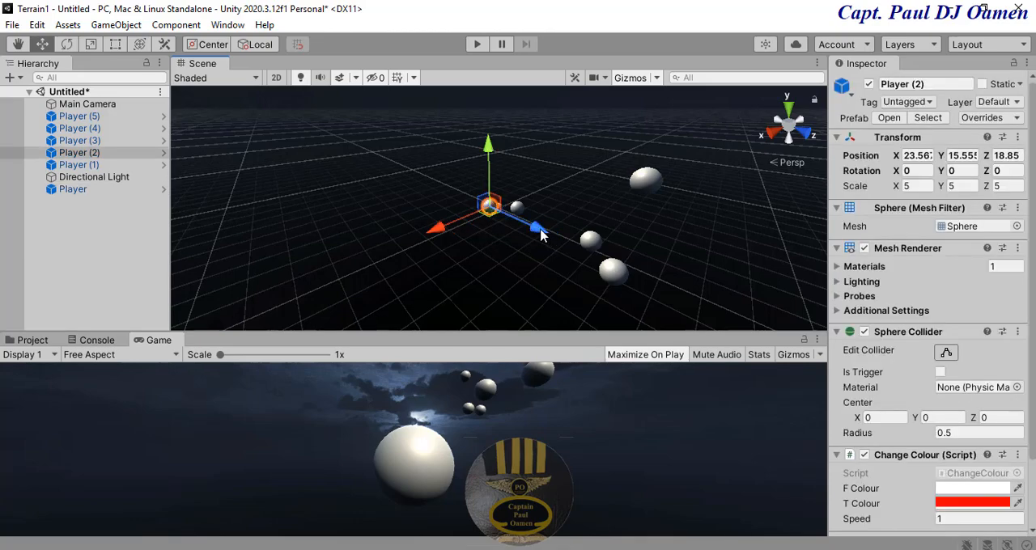
Step: Push Player (2) farther back along Z and set its T Colour to yellow (FFD000)
drag(534, 227, 586, 246)
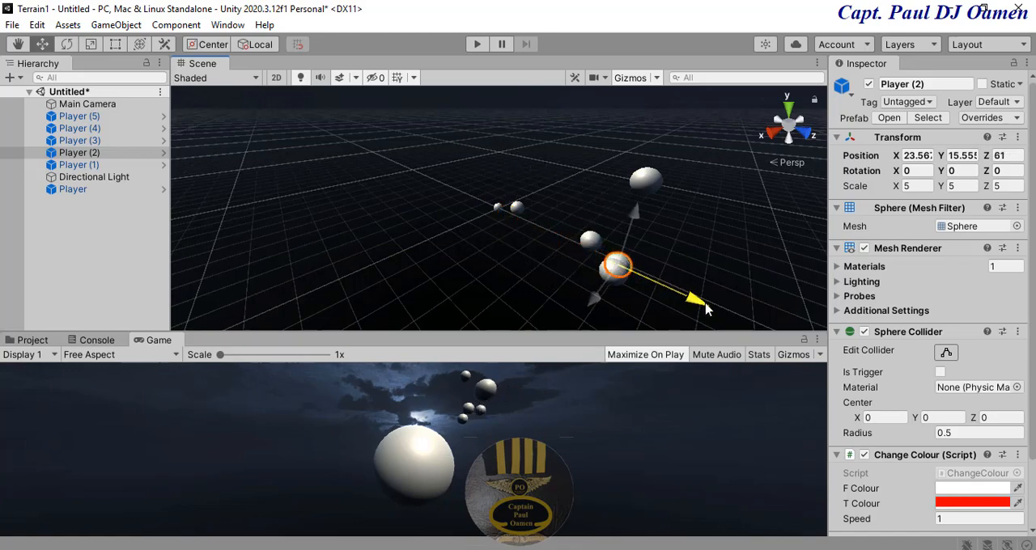
drag(694, 299, 753, 331)
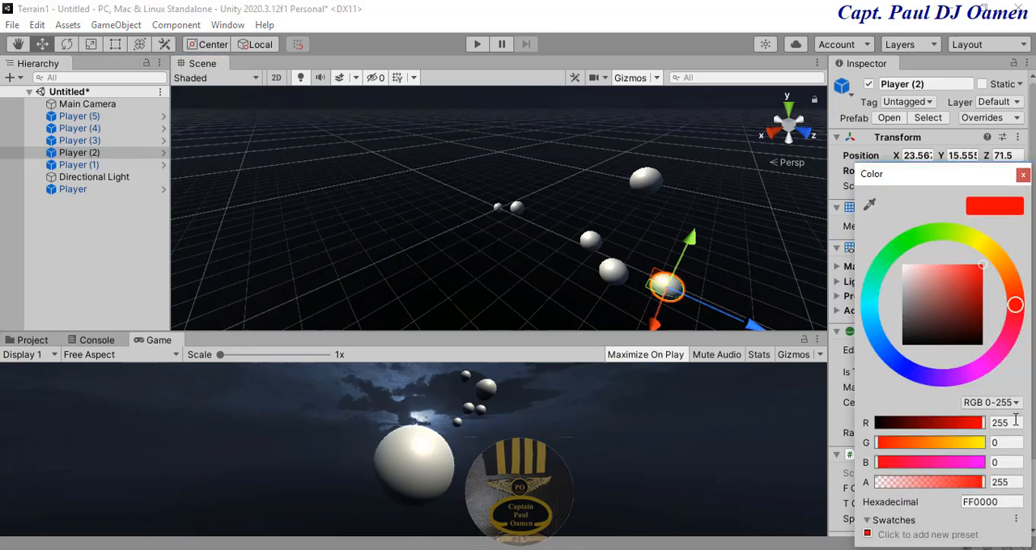
mouse_move(947, 445)
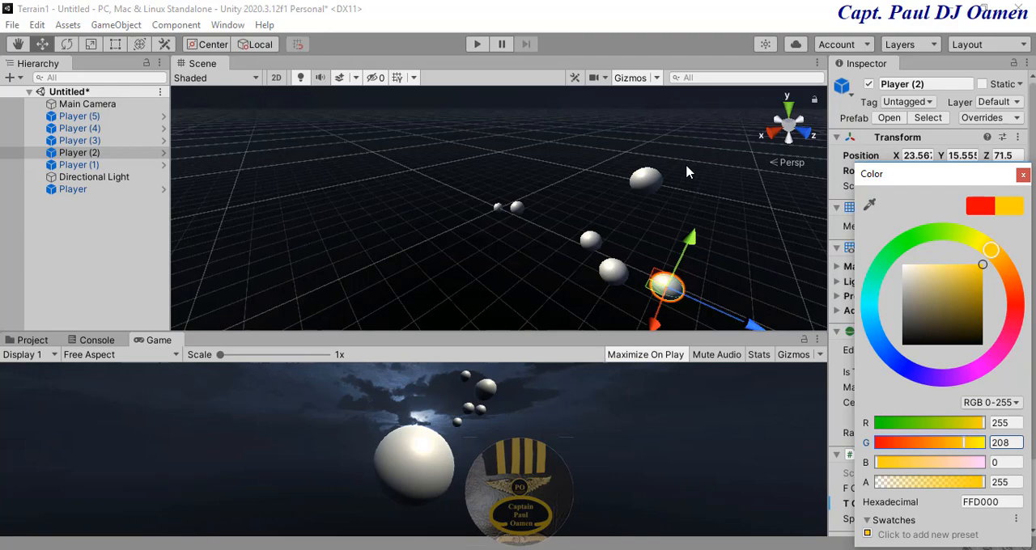
click(977, 273)
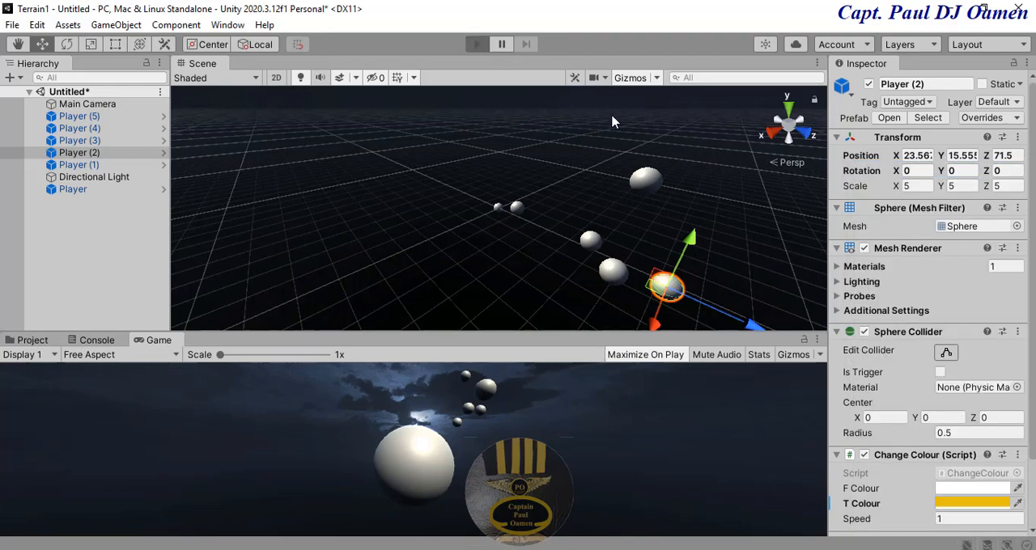
mouse_move(614, 123)
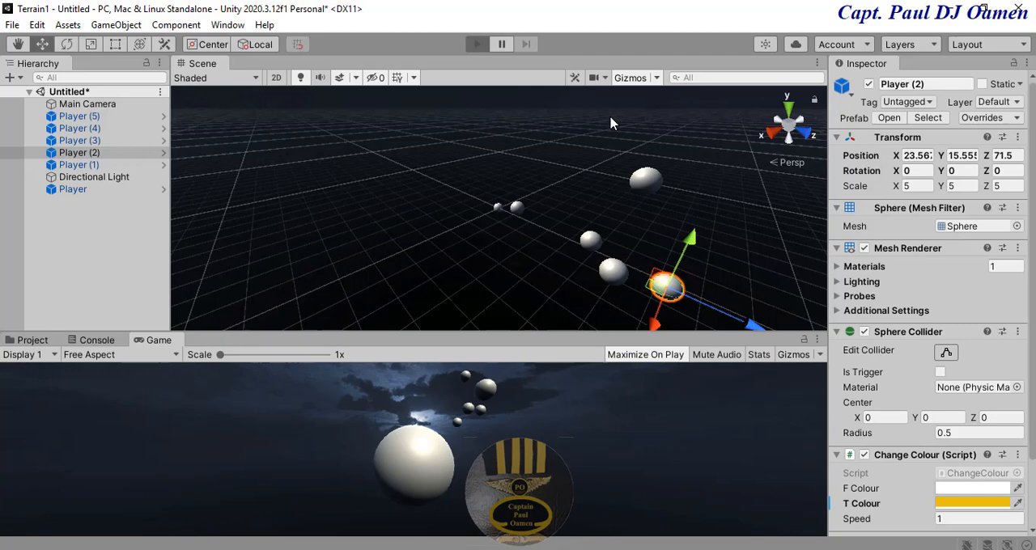
Step: Run the scene to watch the spheres pulse red, blue, green, magenta and yellow under the moon
click(476, 44)
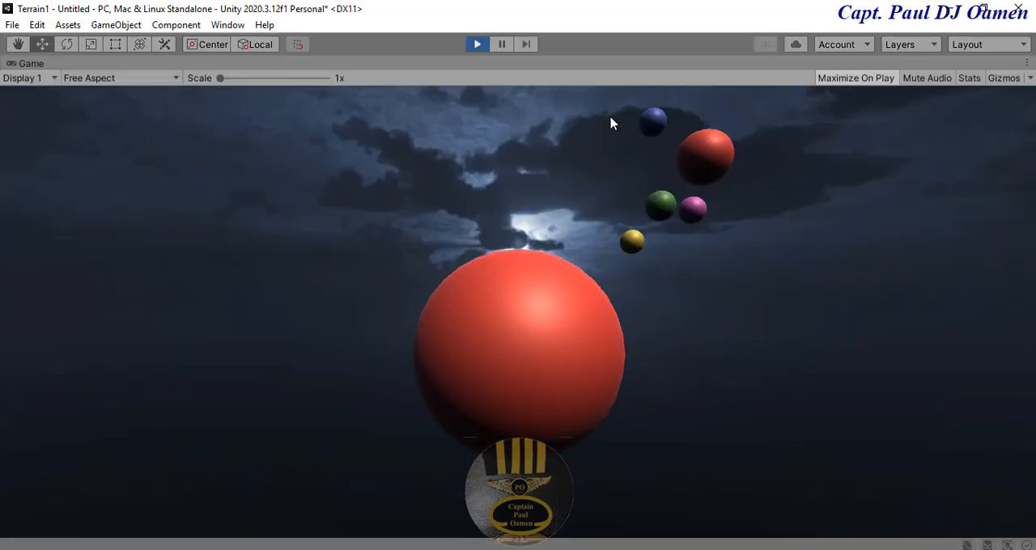